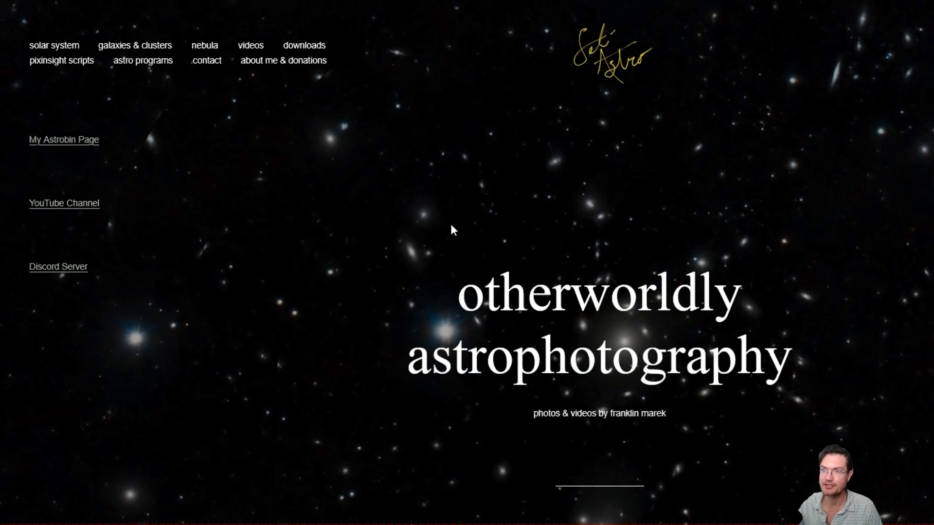
# Step: Navigate from astro programs to the seti astro's suite page on the SetiAstro website
pyautogui.click(142, 60)
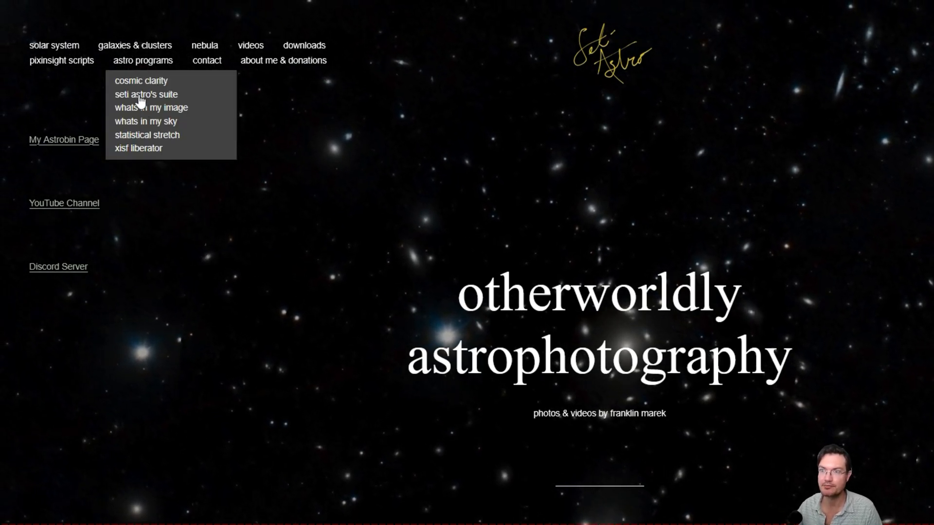
pyautogui.click(145, 95)
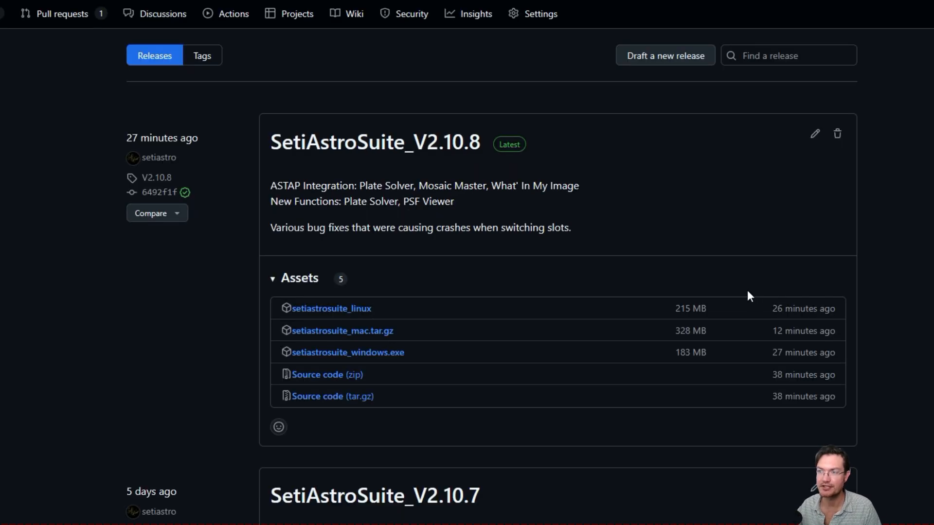
pyautogui.scroll(-3)
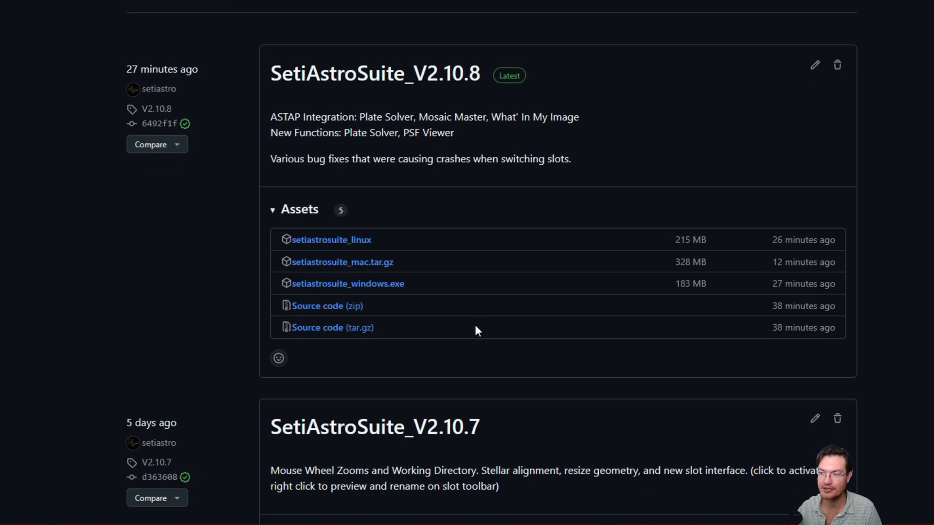
pyautogui.scroll(3)
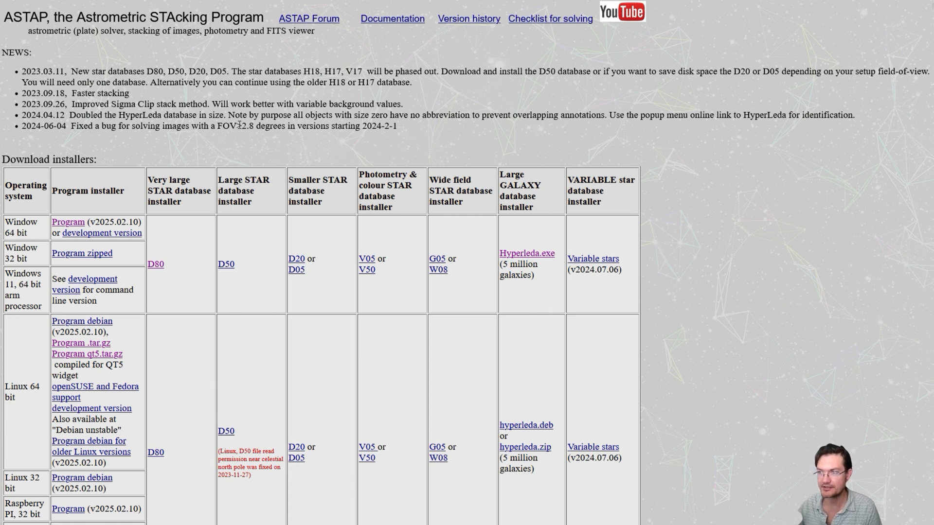
pyautogui.moveTo(240, 152)
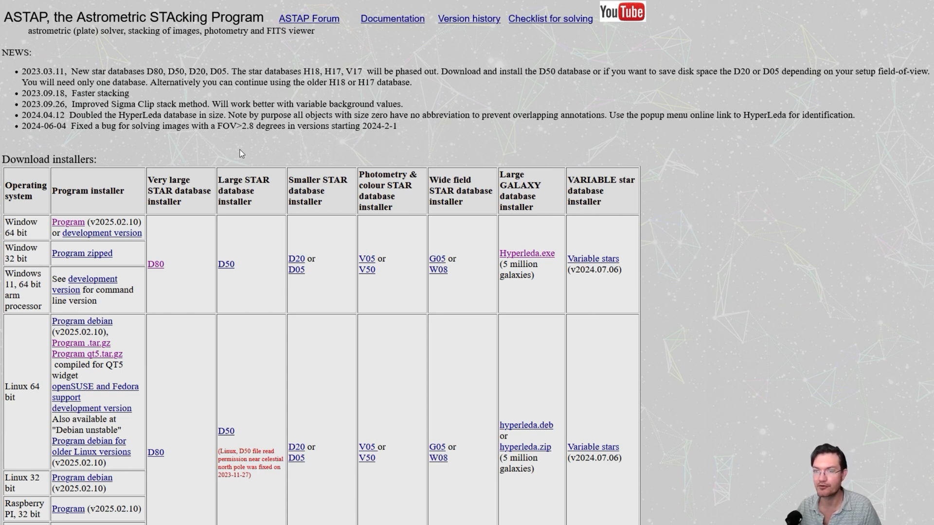
pyautogui.moveTo(134, 128)
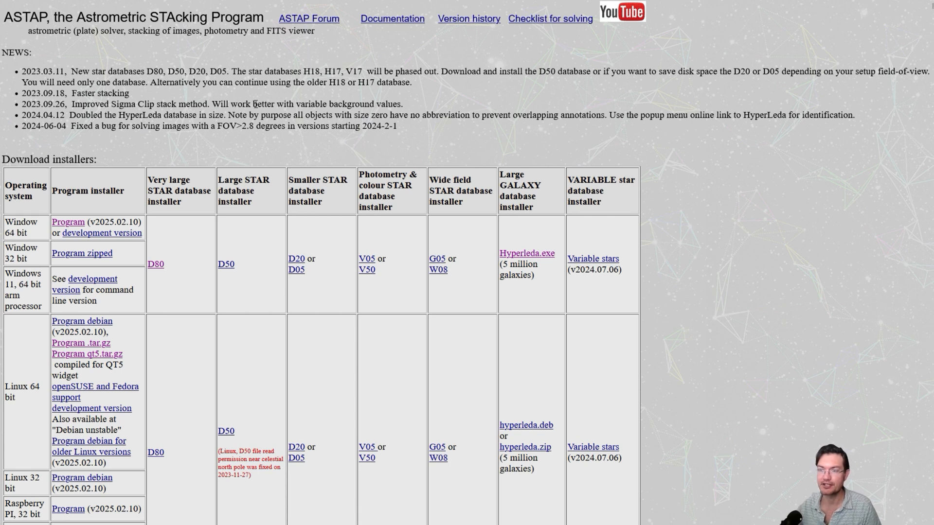
pyautogui.scroll(-3)
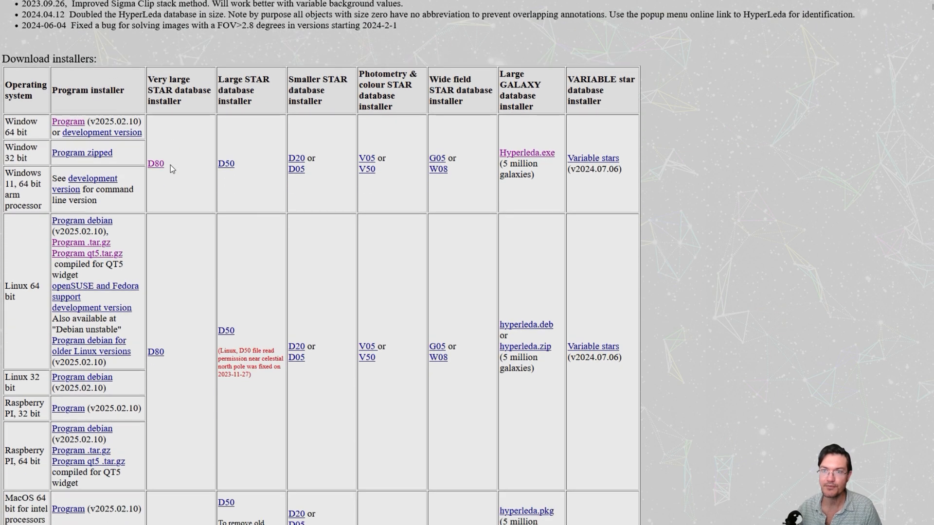
pyautogui.scroll(-3)
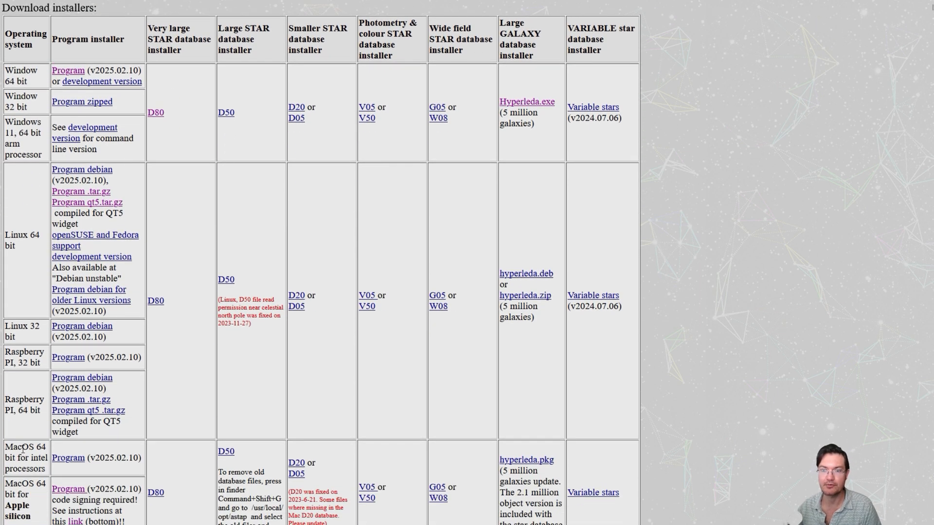
pyautogui.scroll(3)
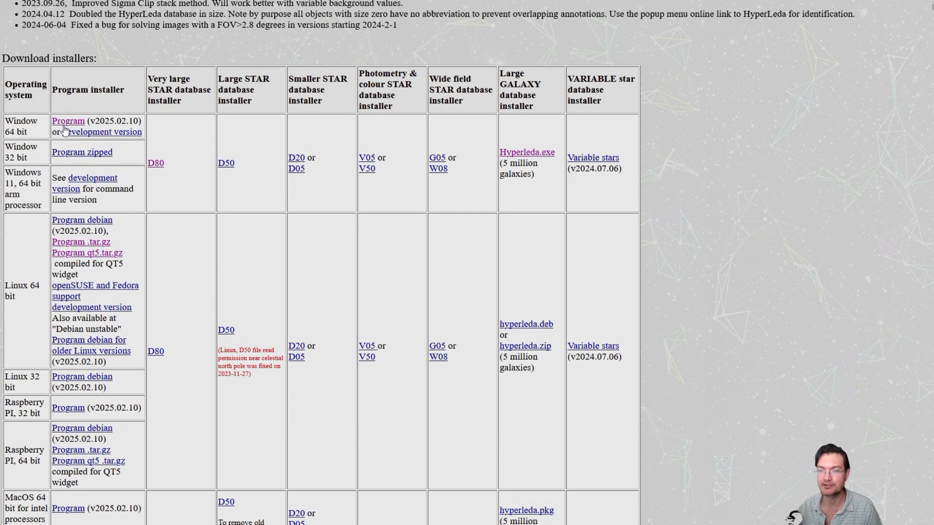
pyautogui.moveTo(159, 133)
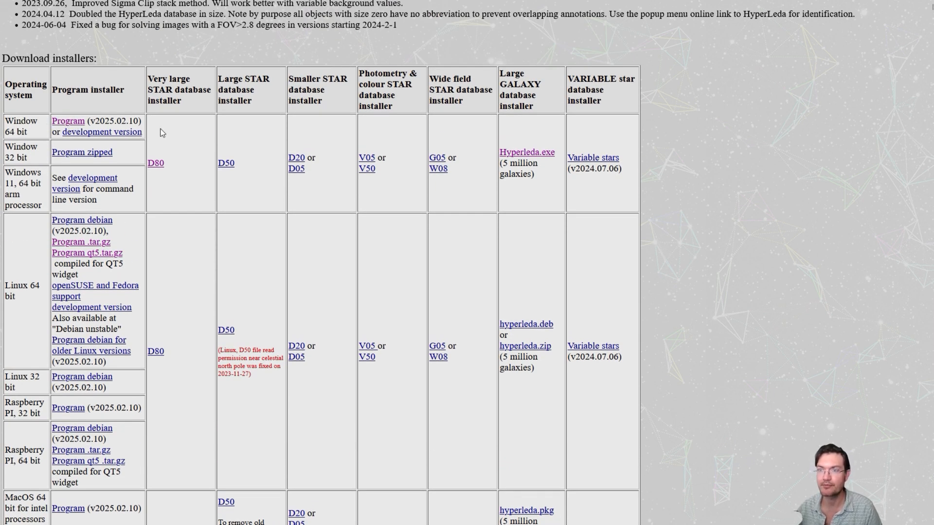
pyautogui.scroll(3)
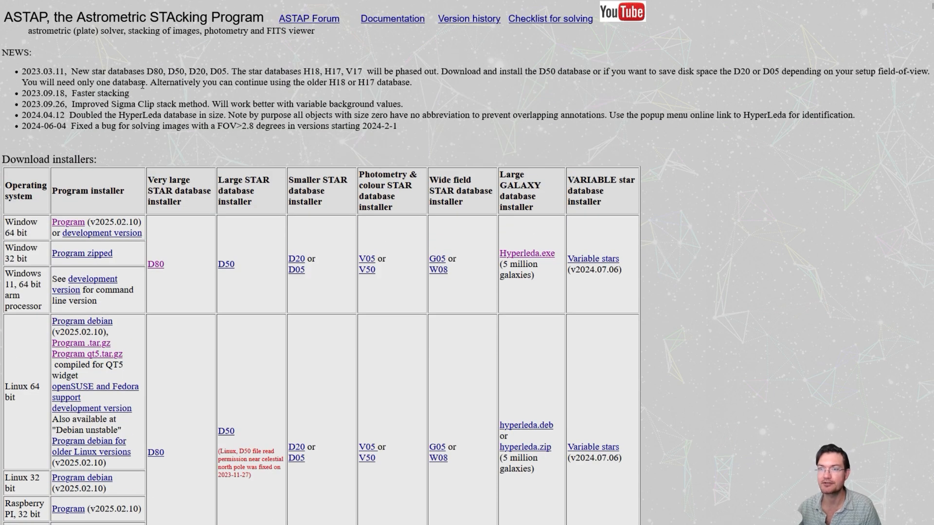
pyautogui.moveTo(157, 274)
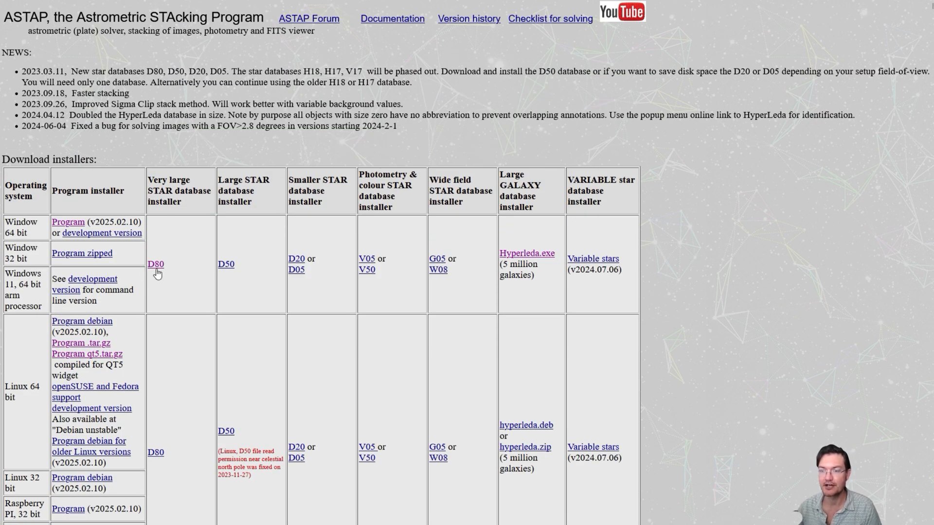
pyautogui.moveTo(142, 254)
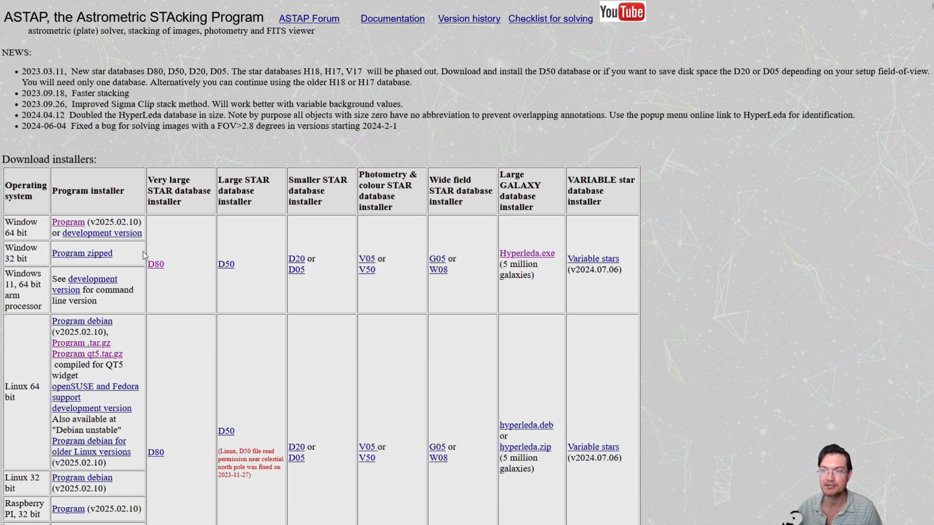
pyautogui.moveTo(173, 238)
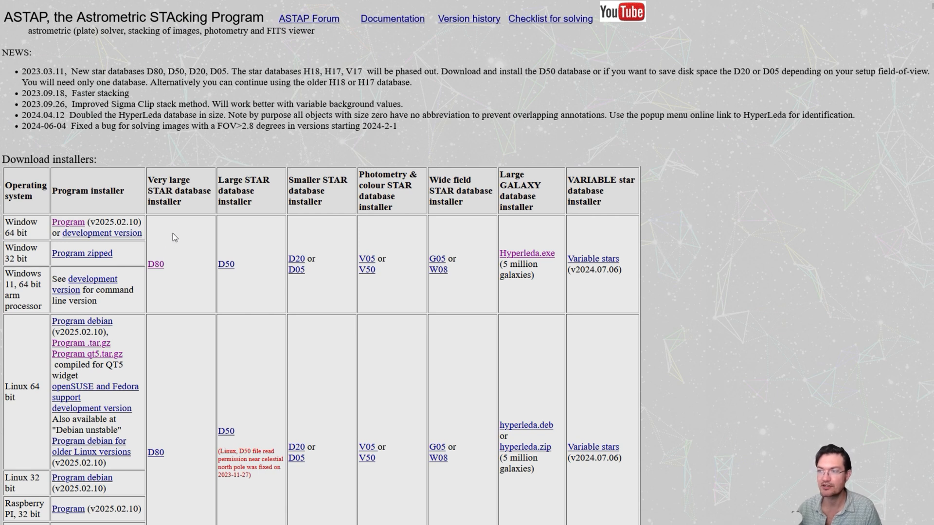
pyautogui.moveTo(537, 269)
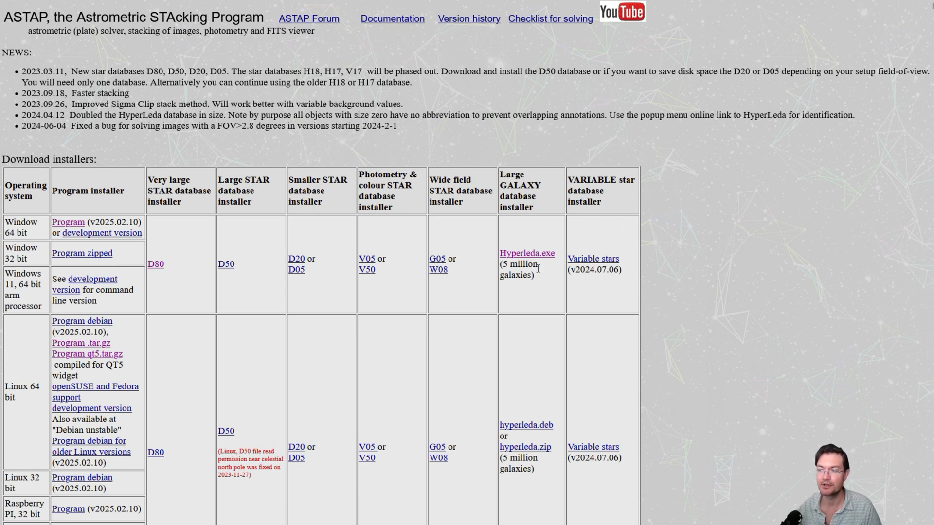
pyautogui.moveTo(534, 276)
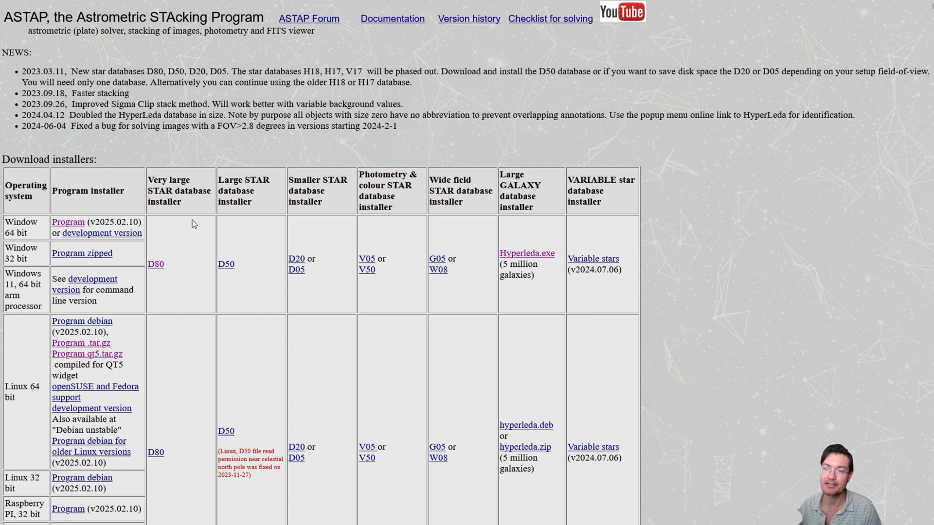
pyautogui.moveTo(156, 271)
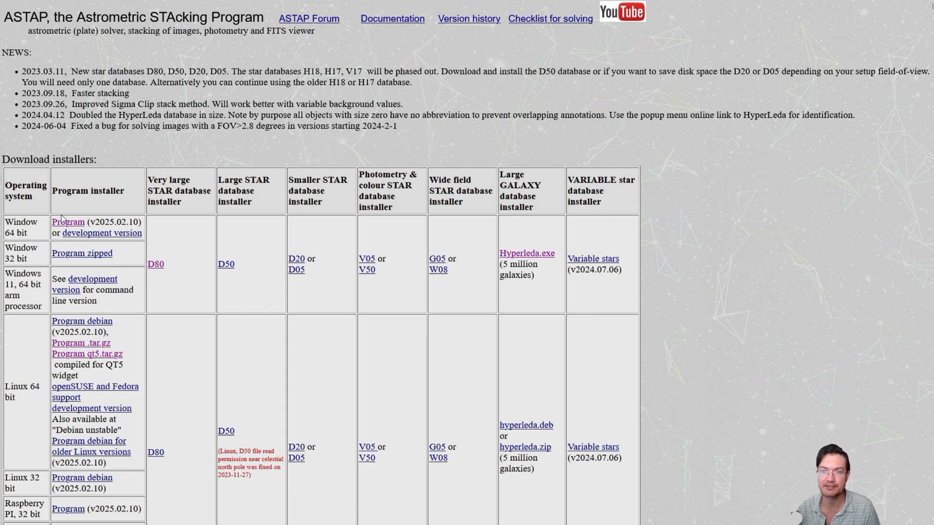
pyautogui.moveTo(170, 351)
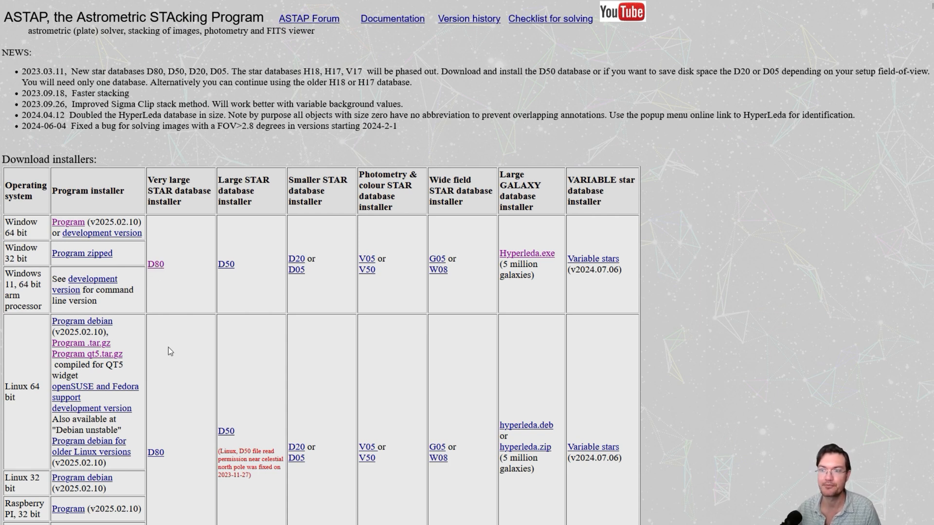
pyautogui.moveTo(177, 155)
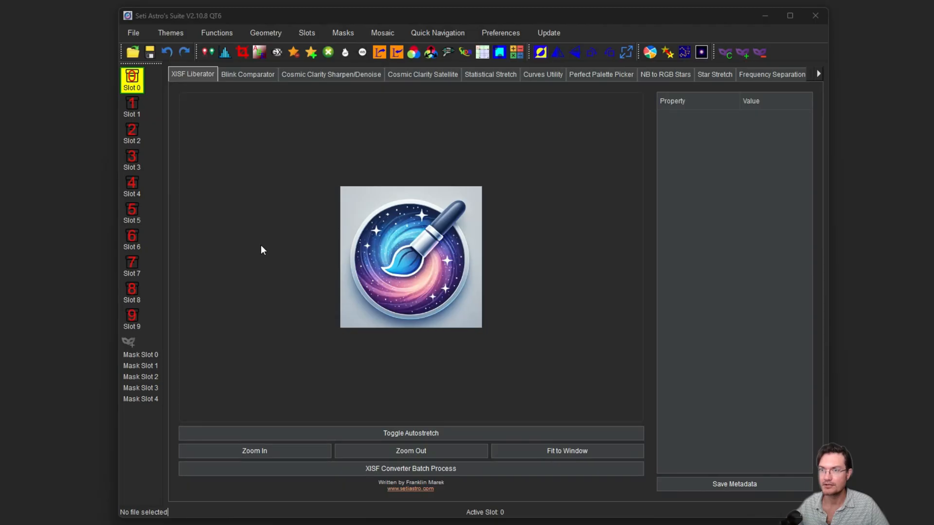
pyautogui.moveTo(343, 310)
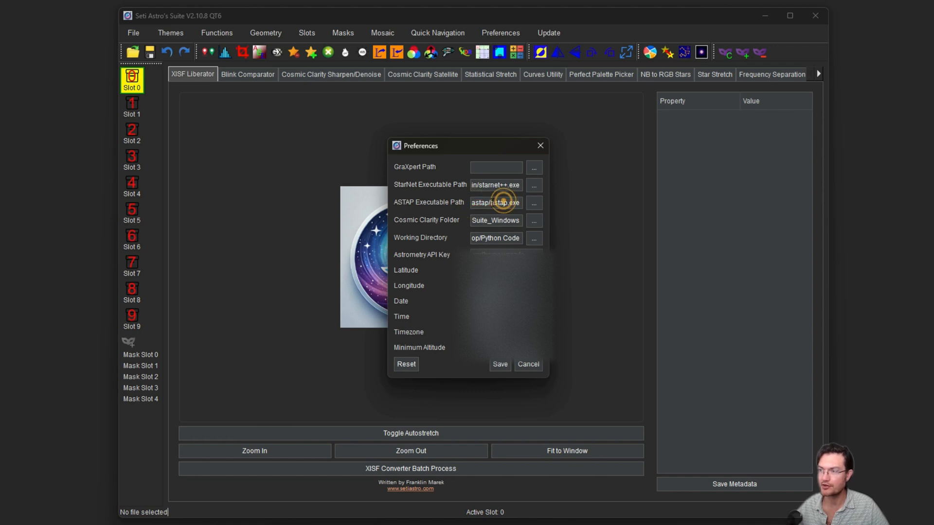
pyautogui.tripleClick(495, 202)
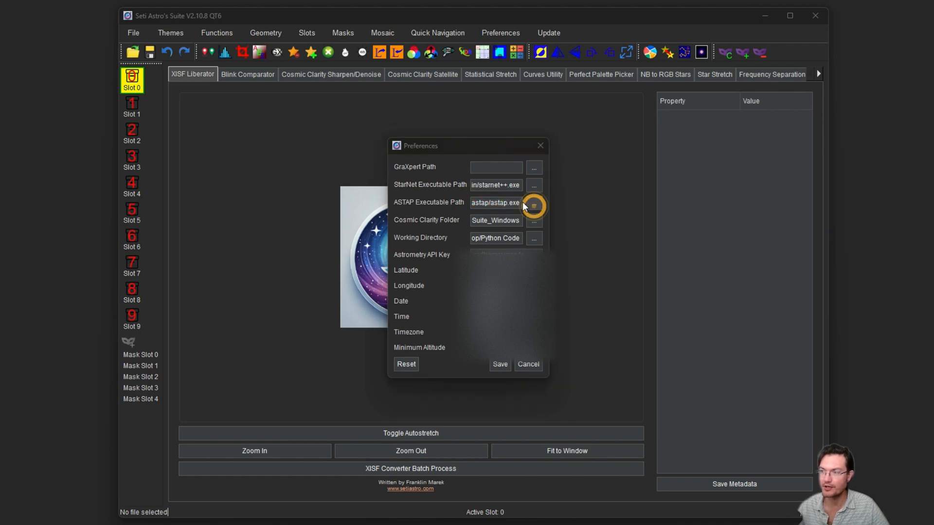
pyautogui.click(533, 202)
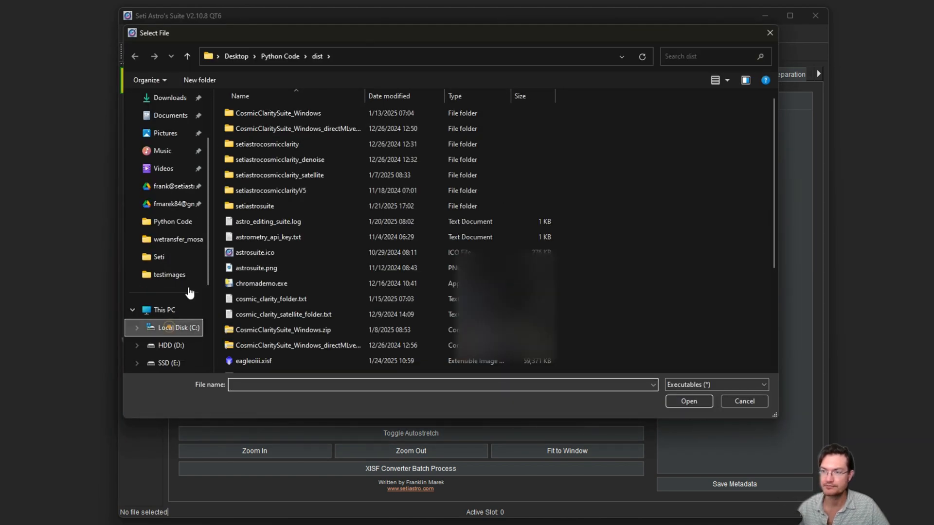
pyautogui.click(177, 328)
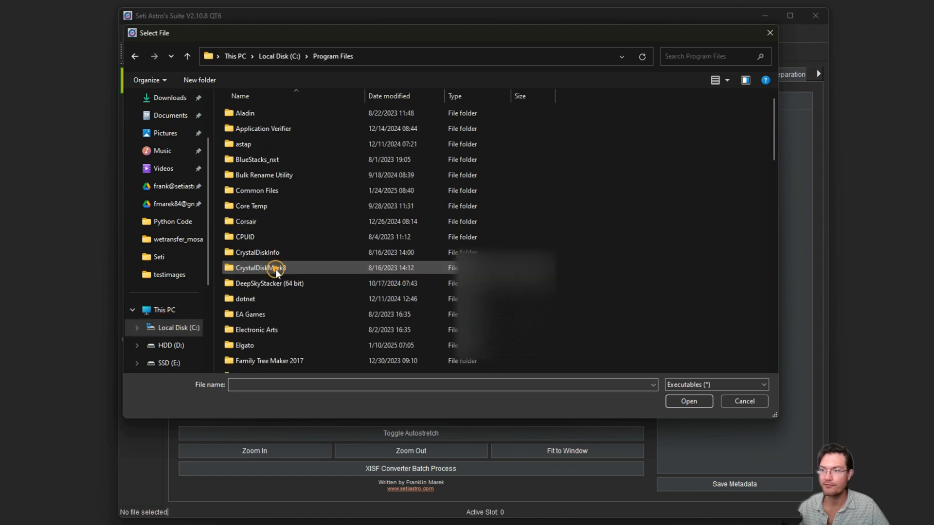
pyautogui.doubleClick(243, 144)
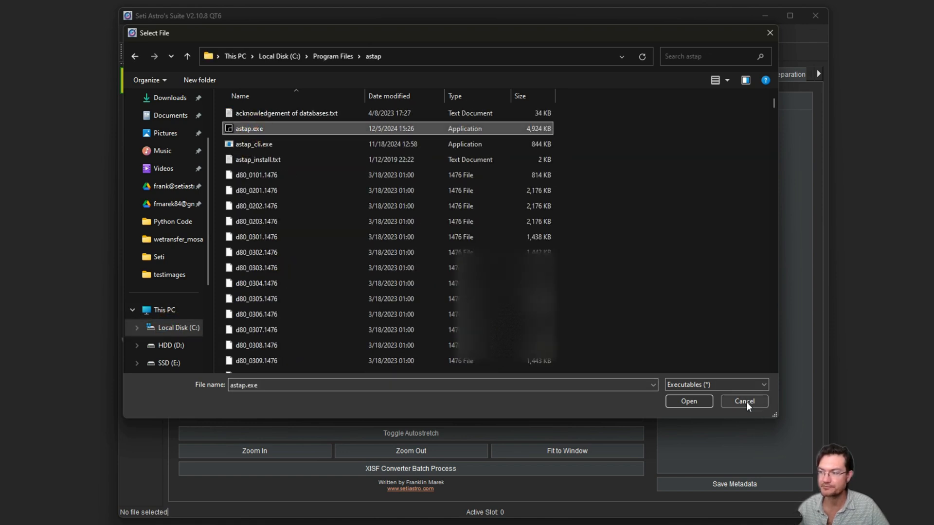
pyautogui.click(687, 401)
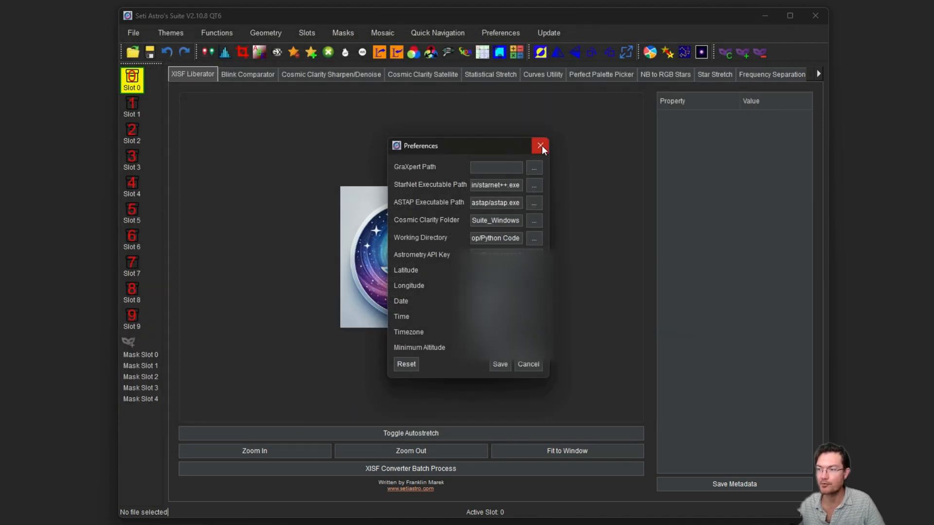
pyautogui.moveTo(540, 145)
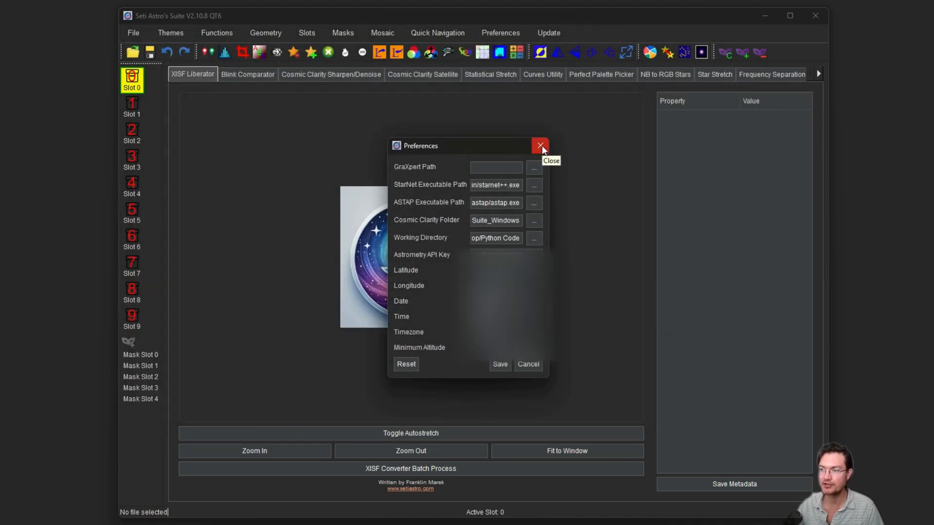
pyautogui.moveTo(535, 210)
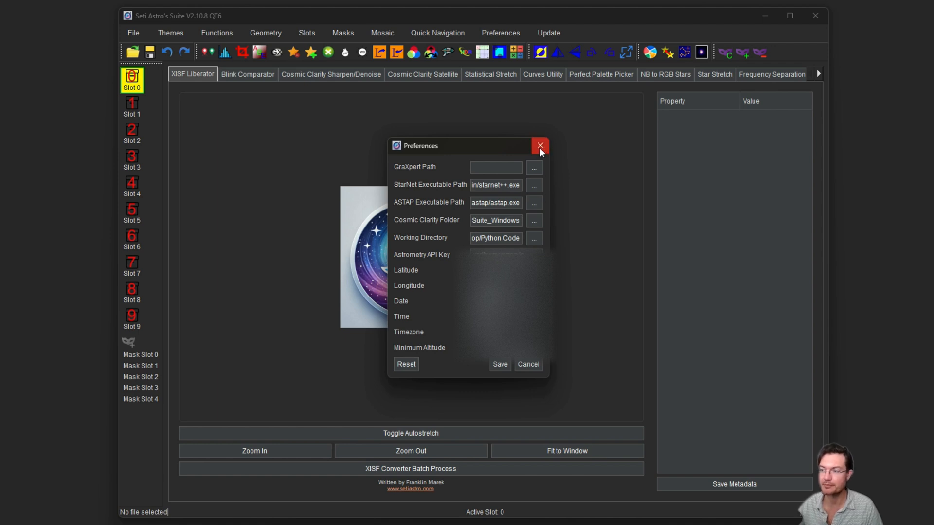
pyautogui.click(540, 146)
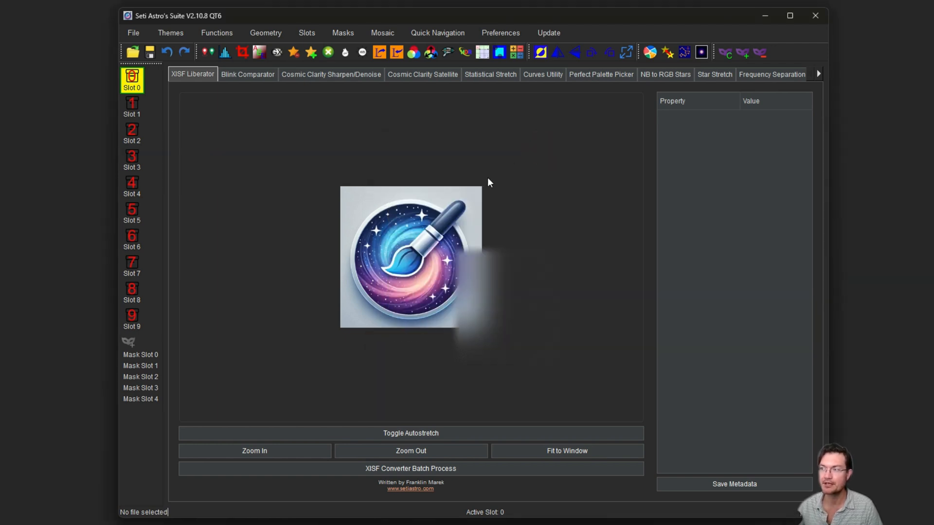
pyautogui.moveTo(631, 146)
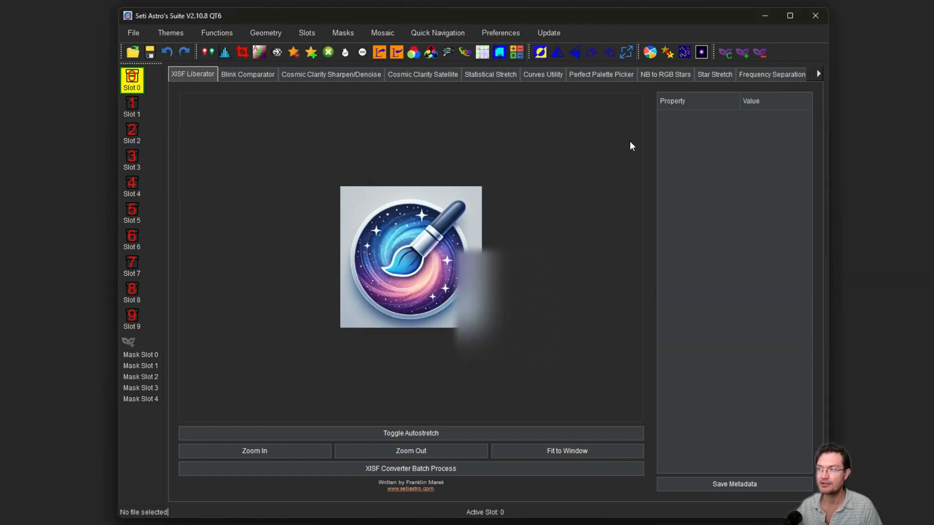
pyautogui.click(381, 33)
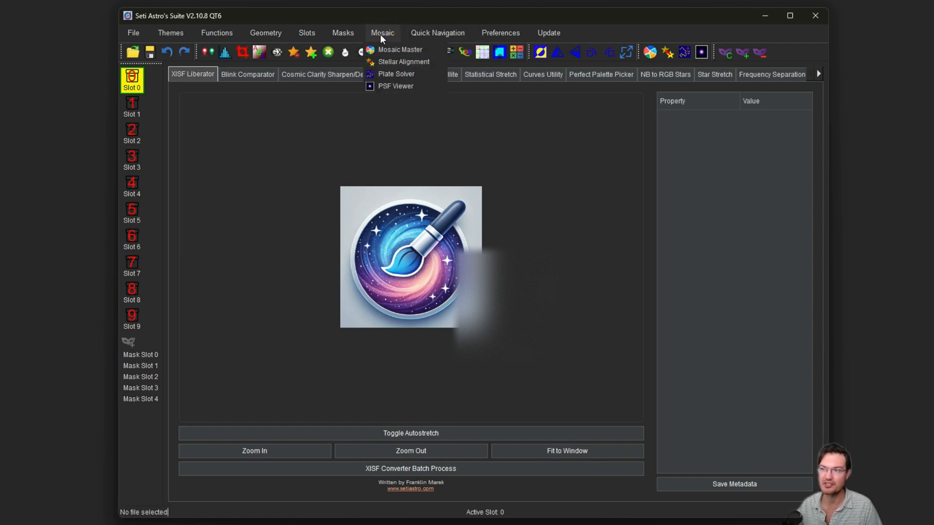
pyautogui.moveTo(396, 74)
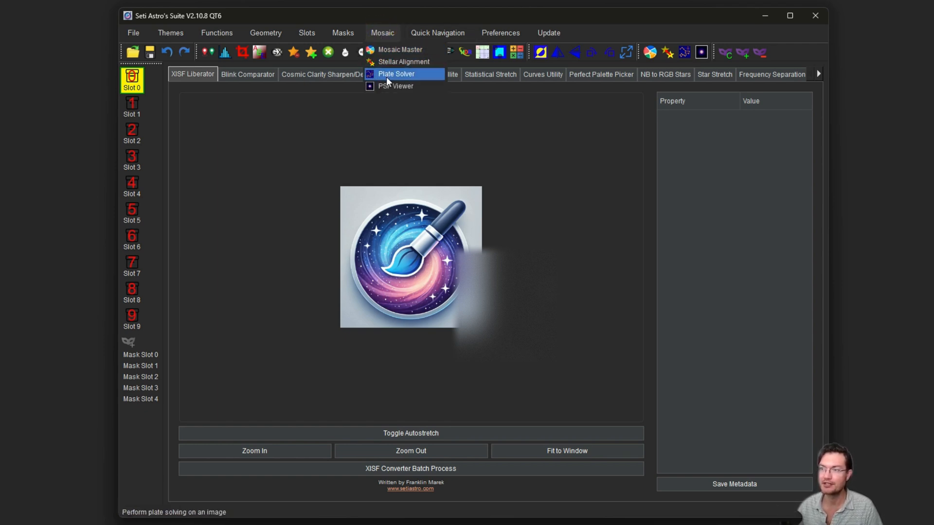
pyautogui.moveTo(395, 61)
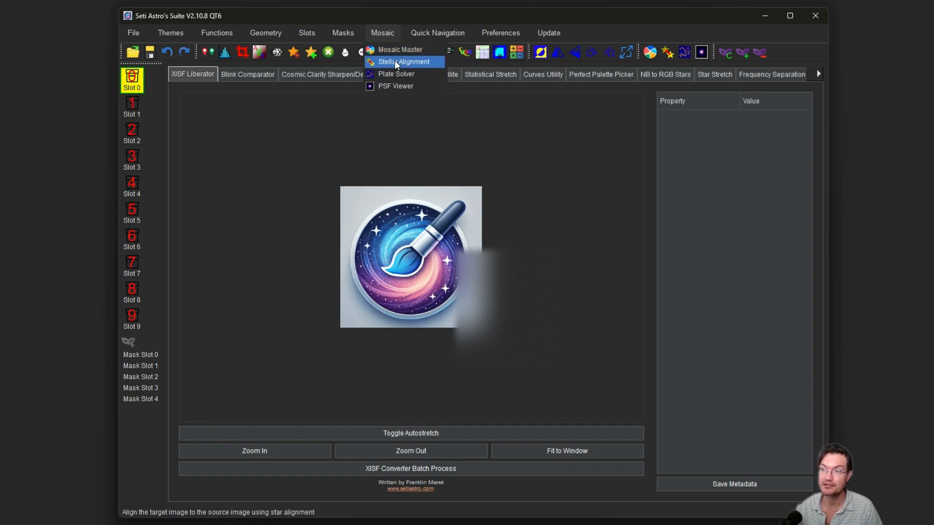
pyautogui.moveTo(398, 74)
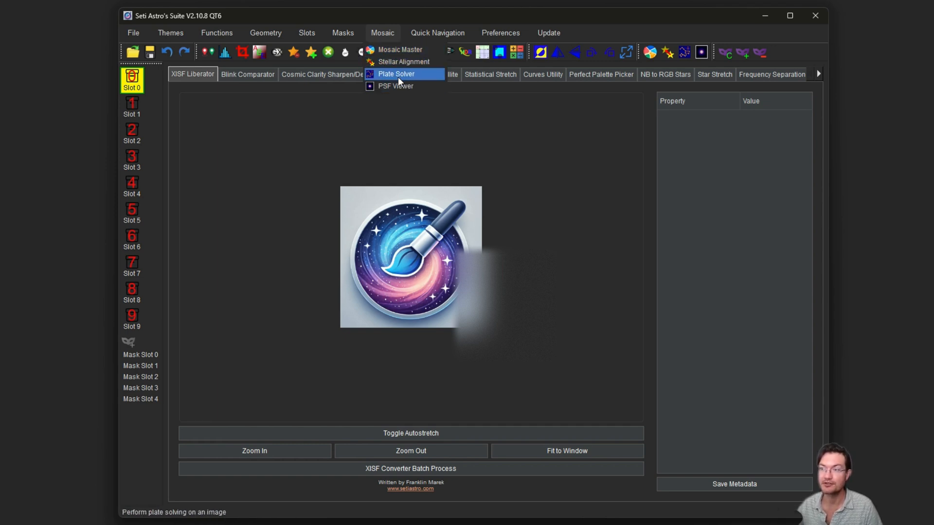
pyautogui.moveTo(394, 86)
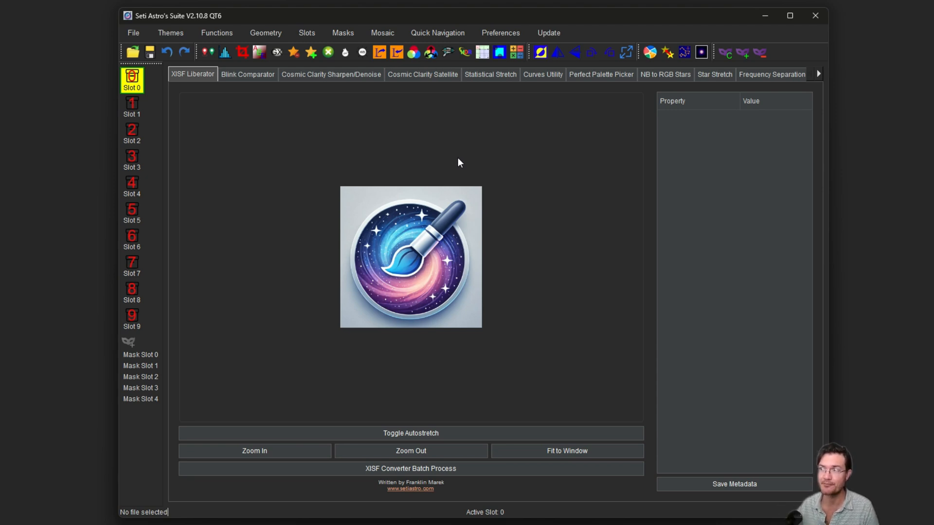
pyautogui.moveTo(445, 184)
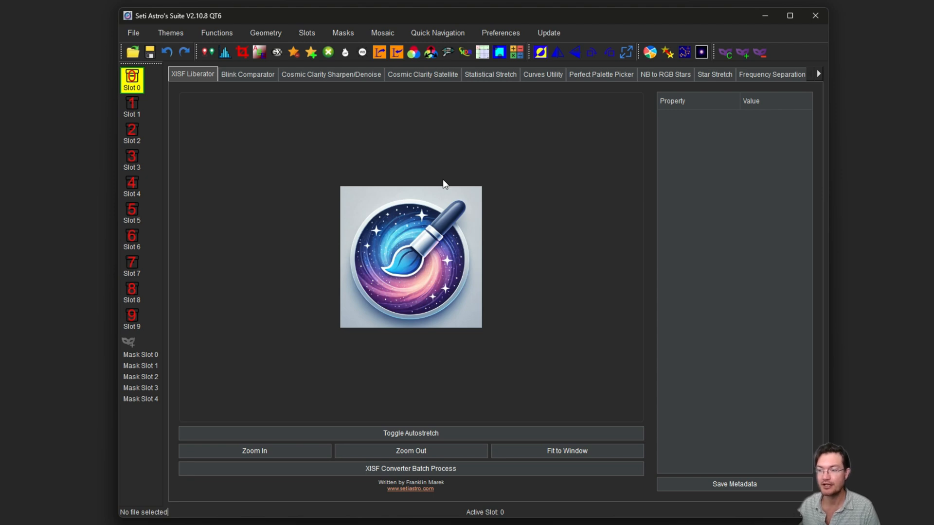
pyautogui.moveTo(443, 187)
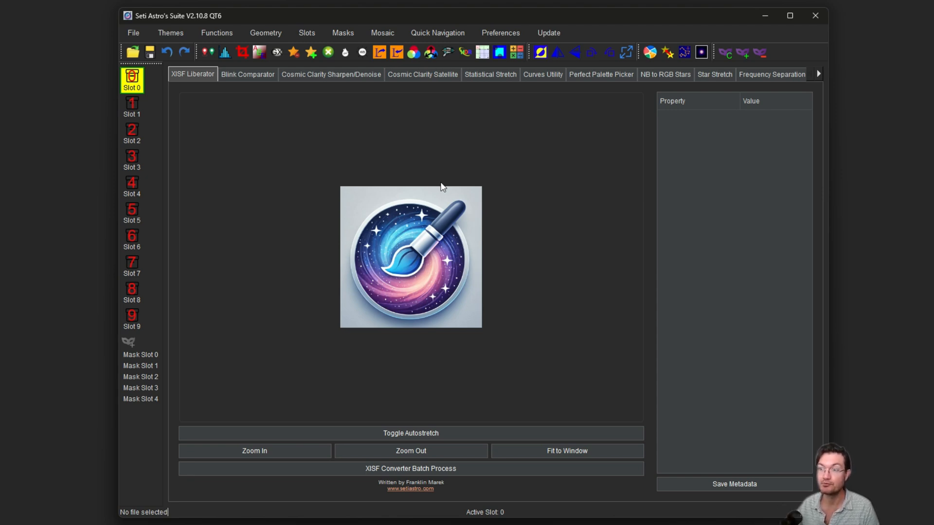
pyautogui.moveTo(459, 159)
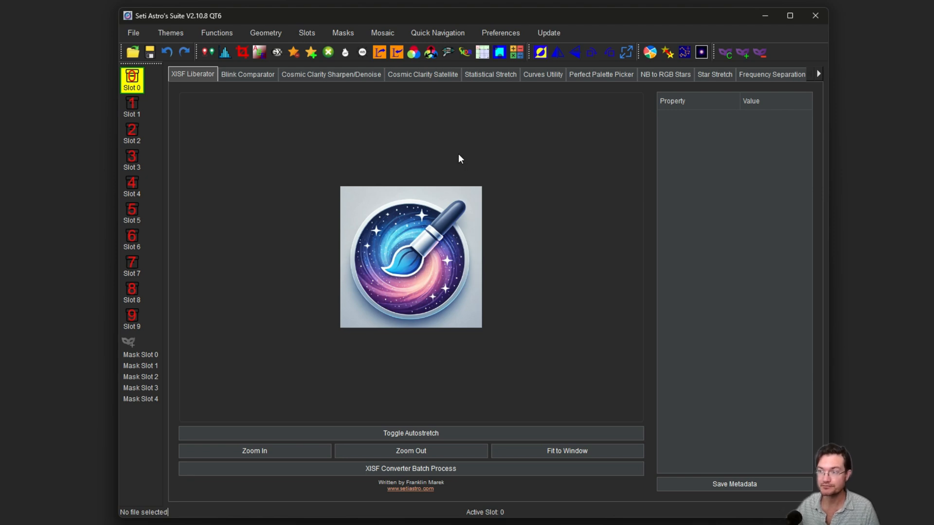
pyautogui.moveTo(539, 226)
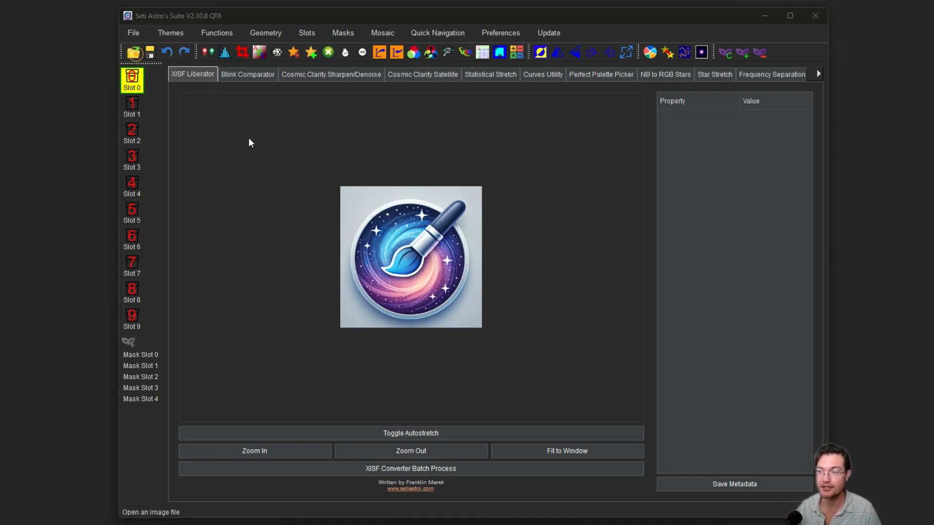
# Step: Load caliha1.fit into slot 0 and scroll through its FITS header Property/Value list
pyautogui.click(133, 52)
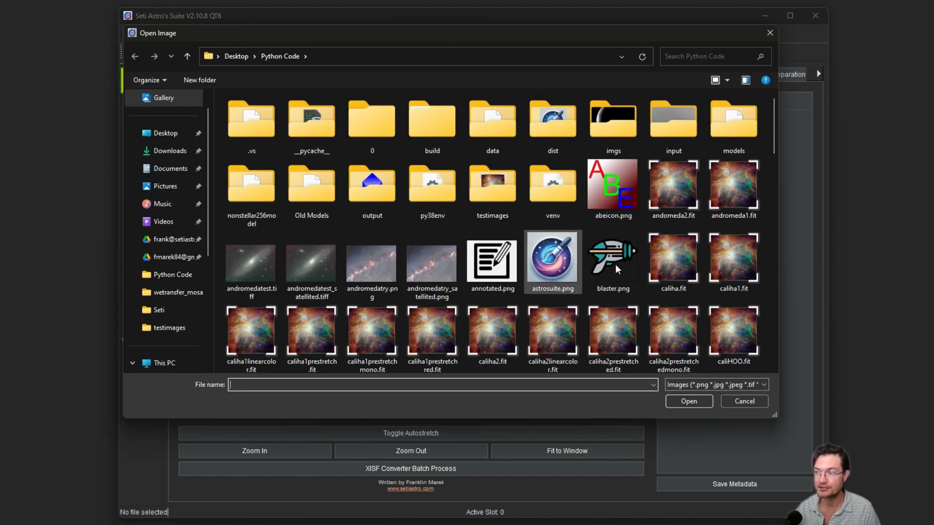
pyautogui.click(743, 401)
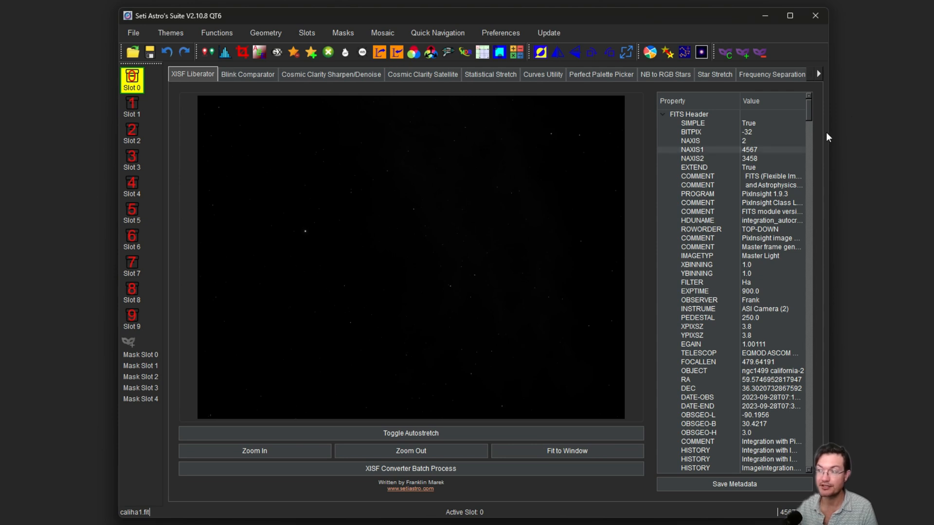
pyautogui.scroll(-3)
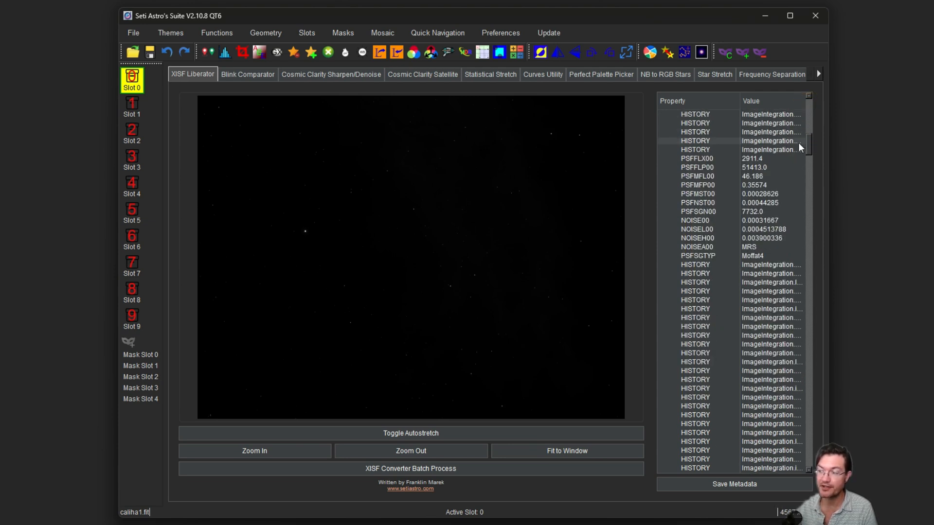
pyautogui.scroll(-3)
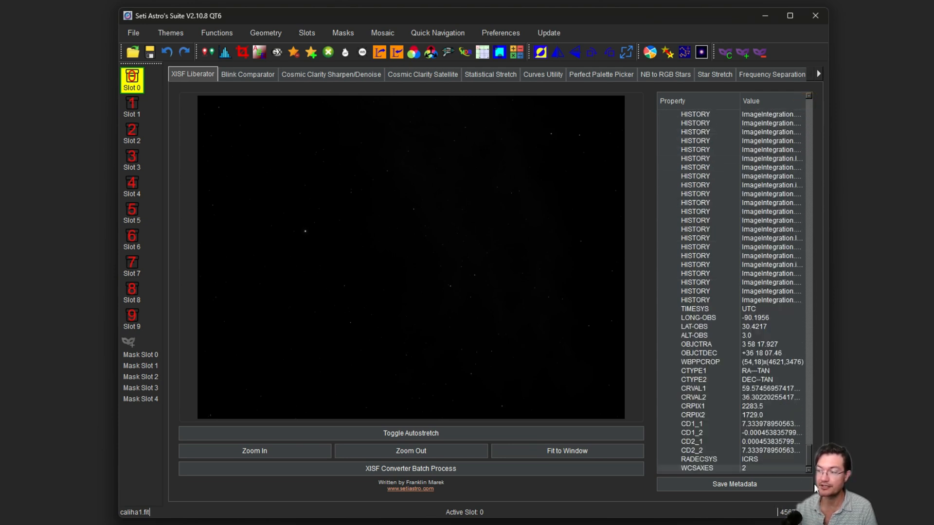
pyautogui.scroll(3)
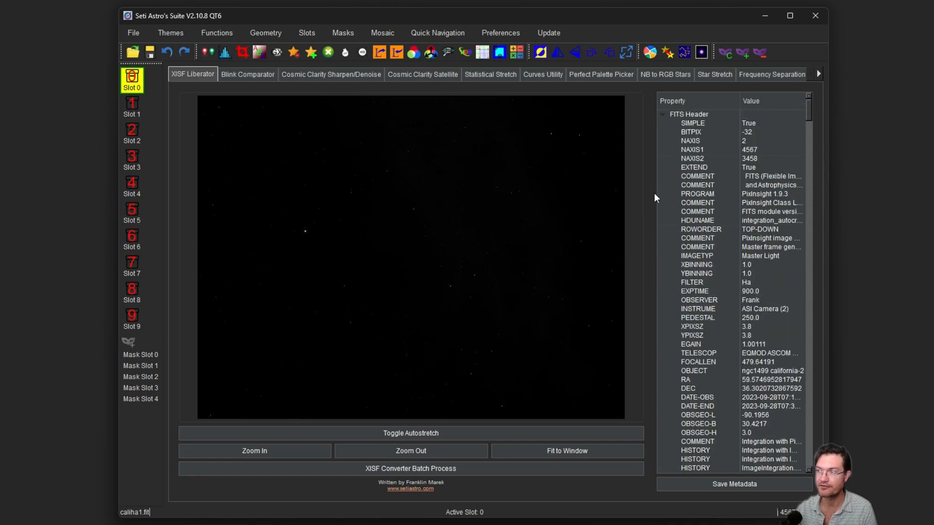
pyautogui.click(682, 52)
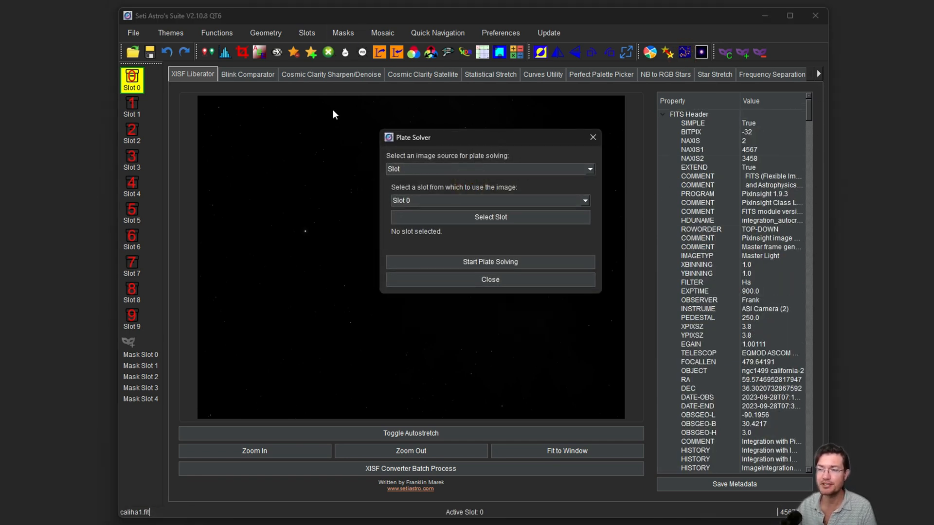
pyautogui.moveTo(392, 181)
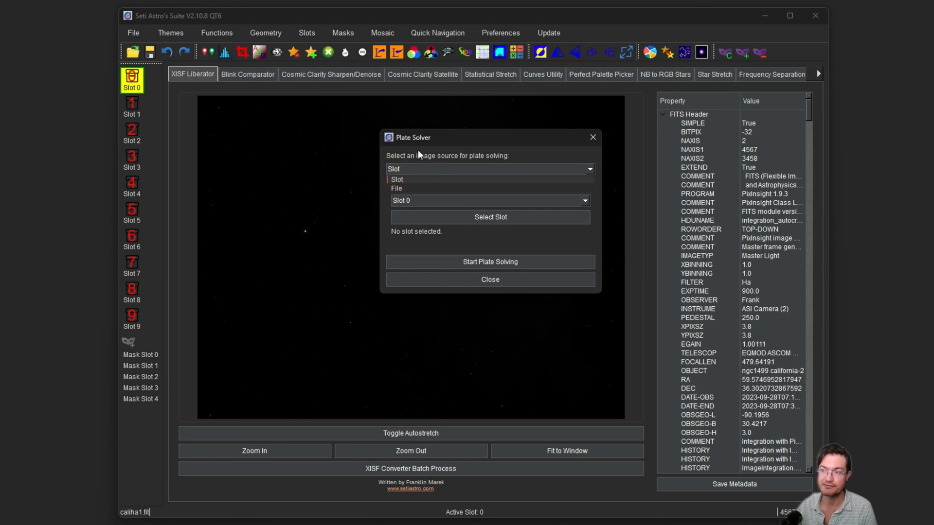
# Step: Choose Slot 0 as the Plate Solver's image source
pyautogui.click(396, 178)
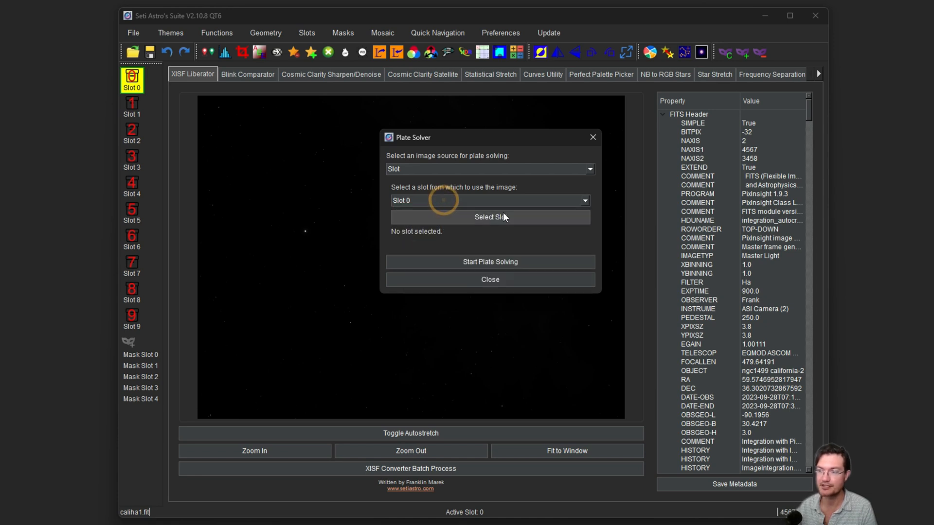
pyautogui.click(489, 216)
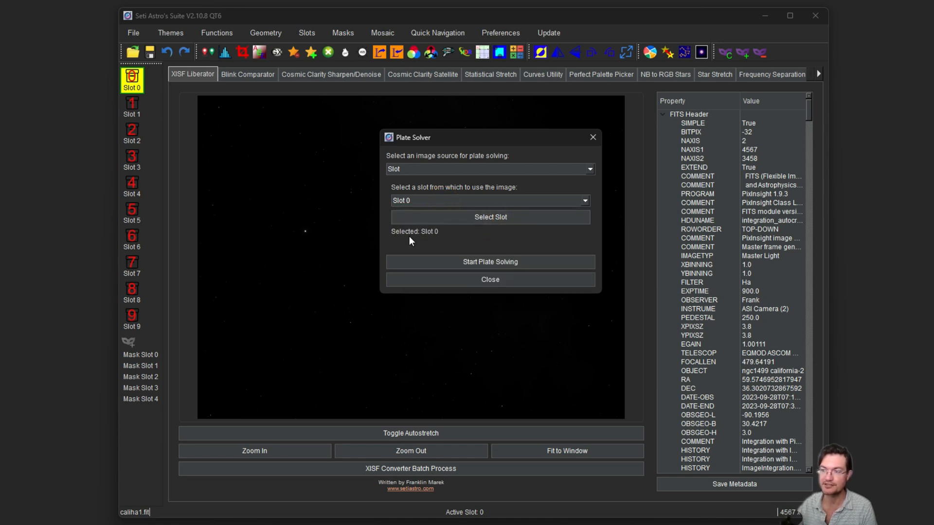
pyautogui.moveTo(489, 261)
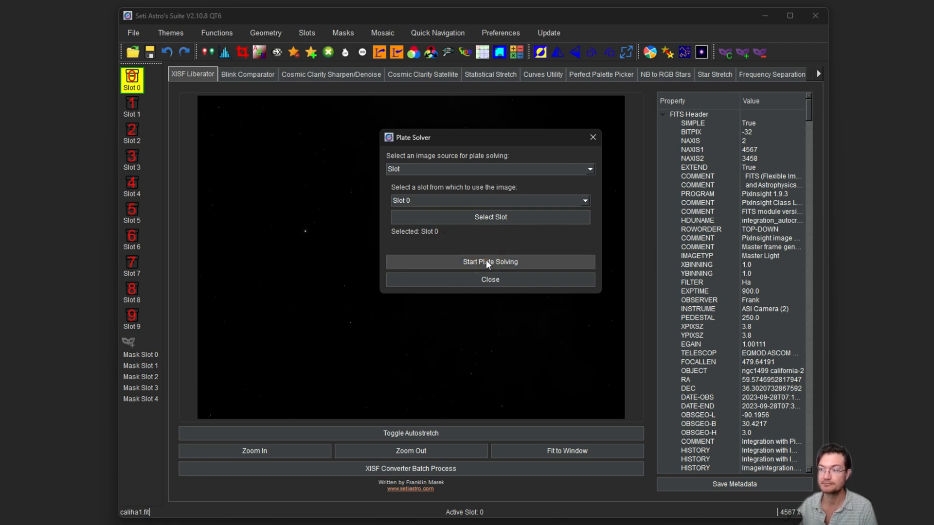
# Step: Run plate solving on the slot 0 image through the ASTAP solver to completion
pyautogui.click(489, 262)
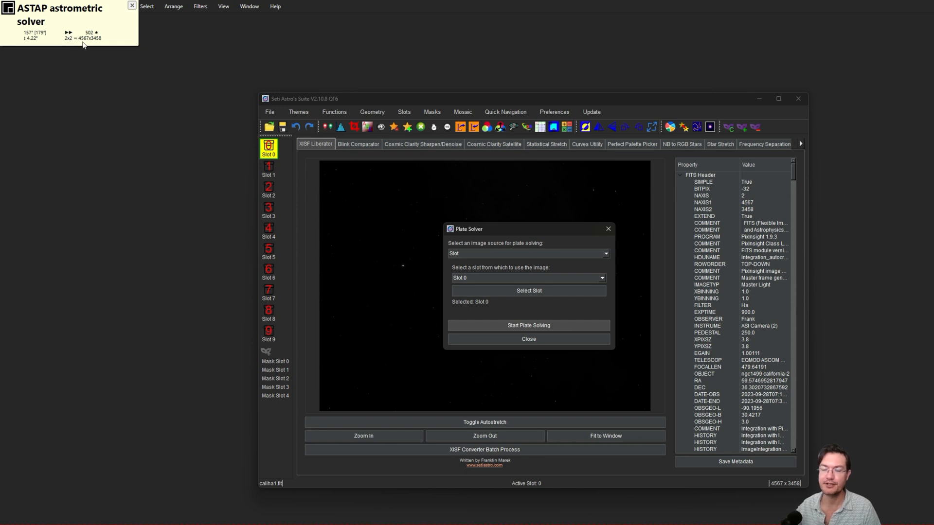
pyautogui.moveTo(102, 70)
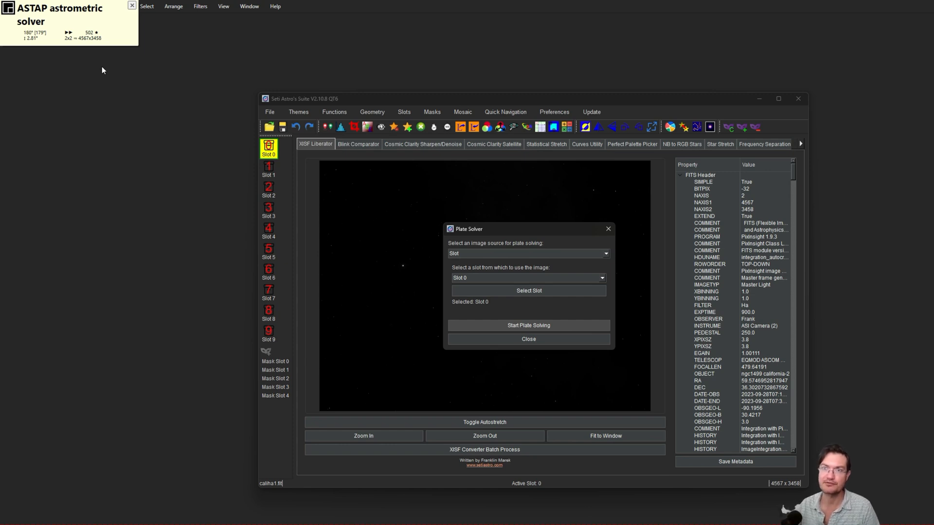
pyautogui.click(527, 325)
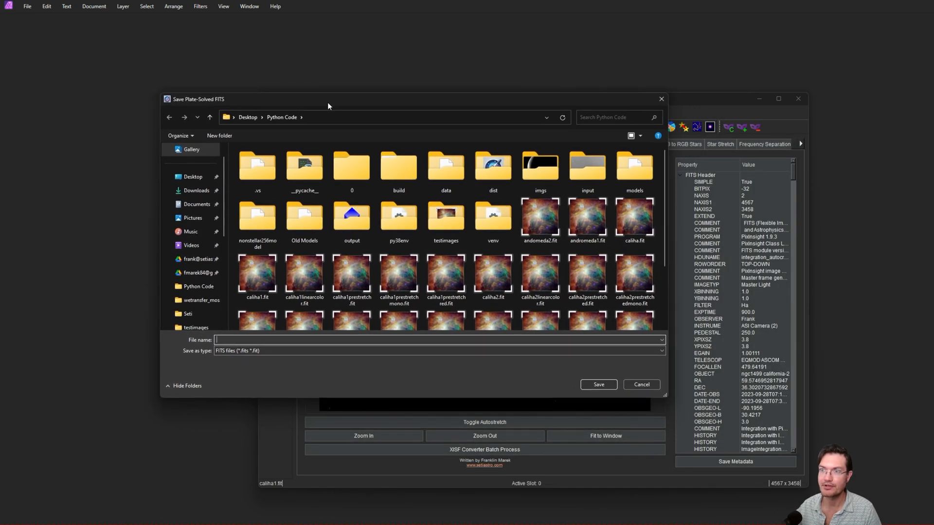
pyautogui.moveTo(303, 216)
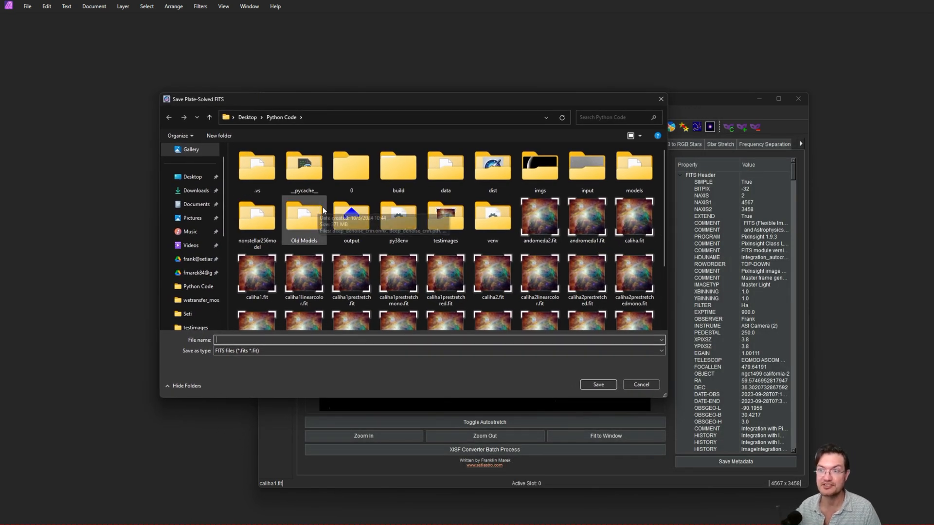
# Step: Save the plate-solved image as test.fits, replacing the old file, and reopen it with its WCS header
pyautogui.scroll(-3)
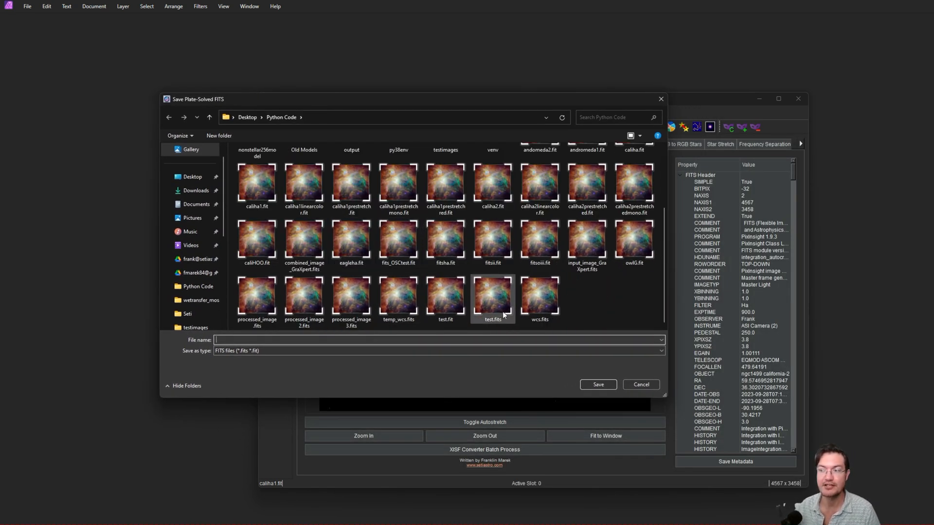
pyautogui.click(493, 296)
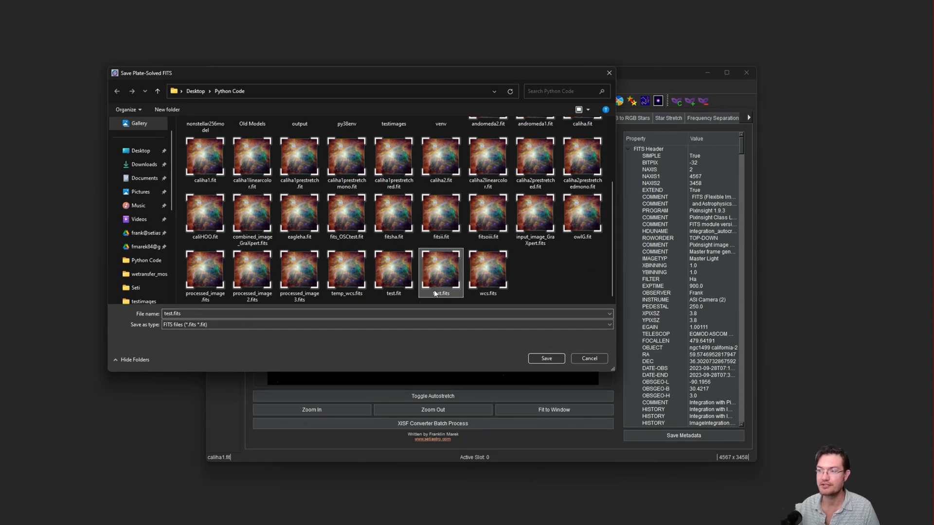
pyautogui.click(545, 358)
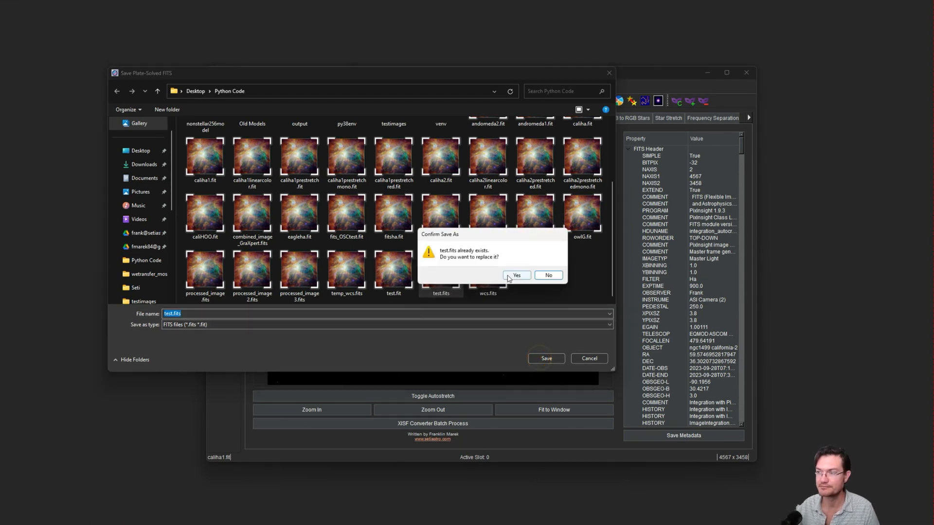
pyautogui.click(515, 275)
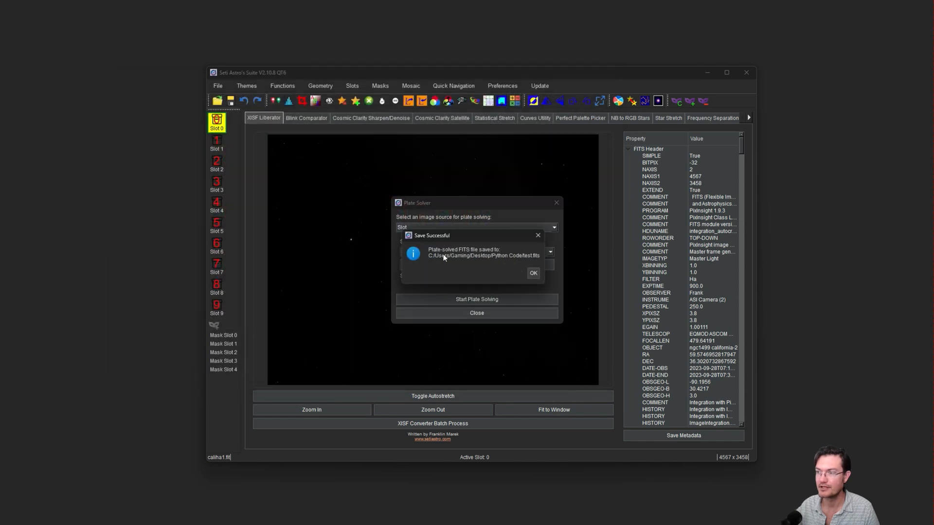
pyautogui.moveTo(492, 257)
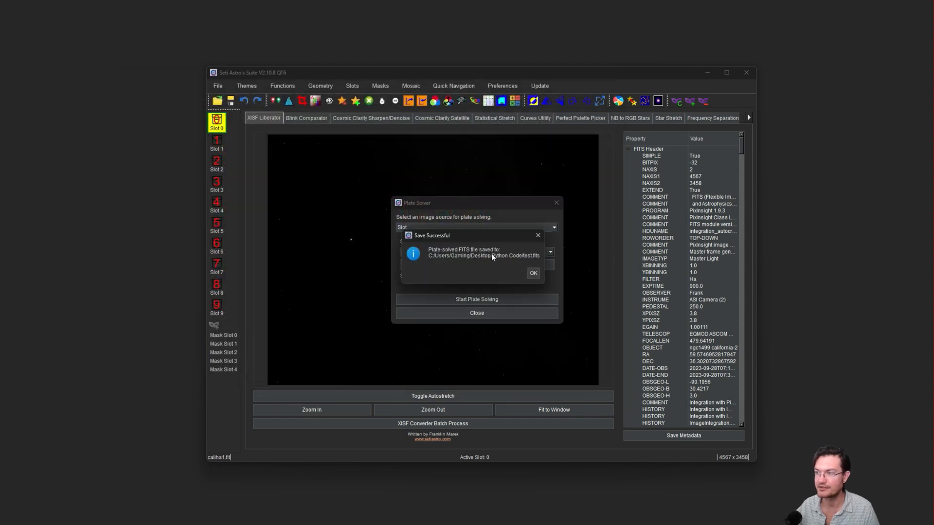
pyautogui.click(532, 272)
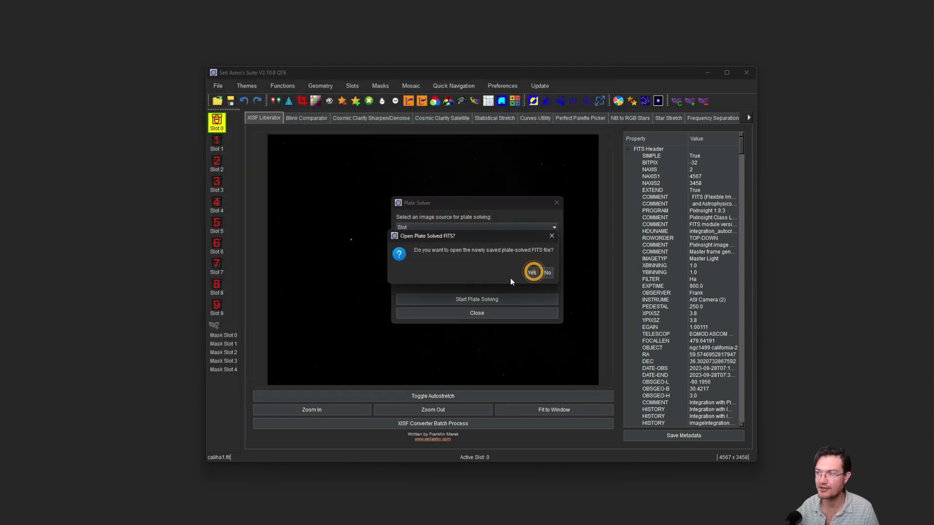
pyautogui.moveTo(510, 260)
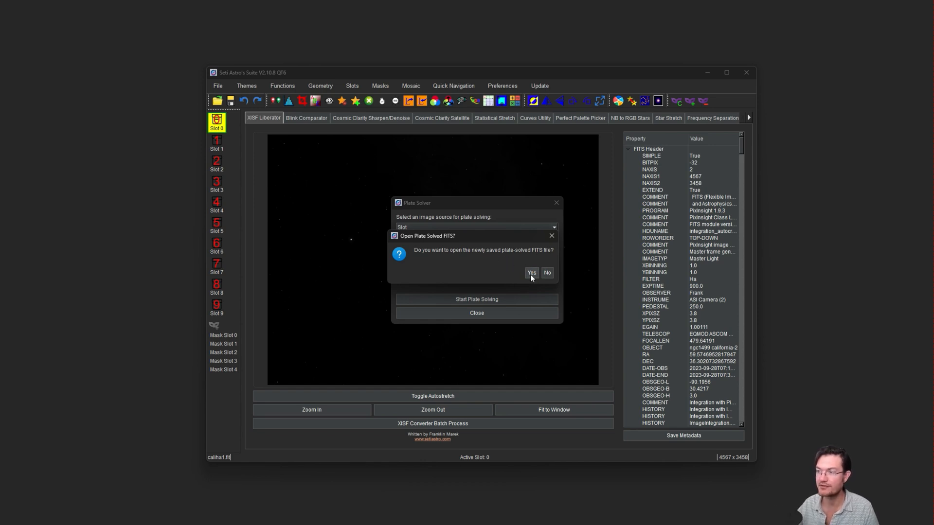
pyautogui.click(531, 273)
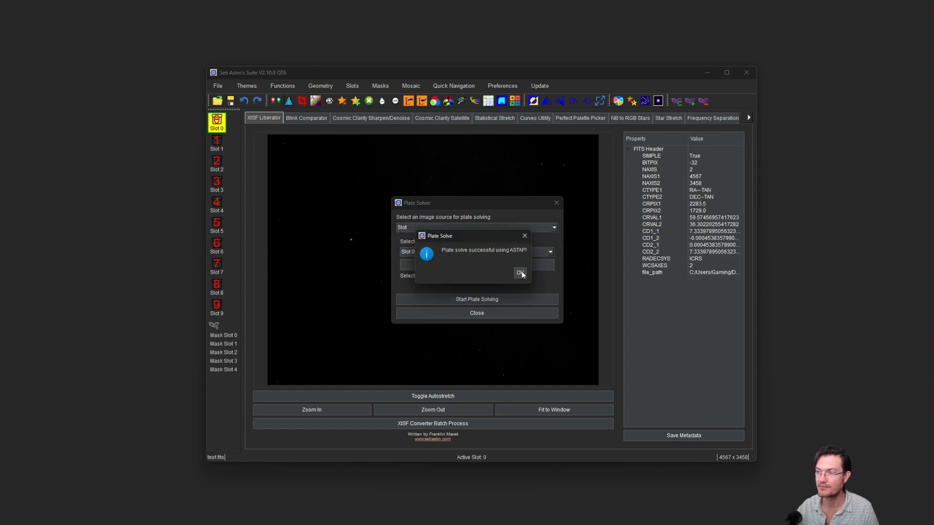
pyautogui.click(519, 273)
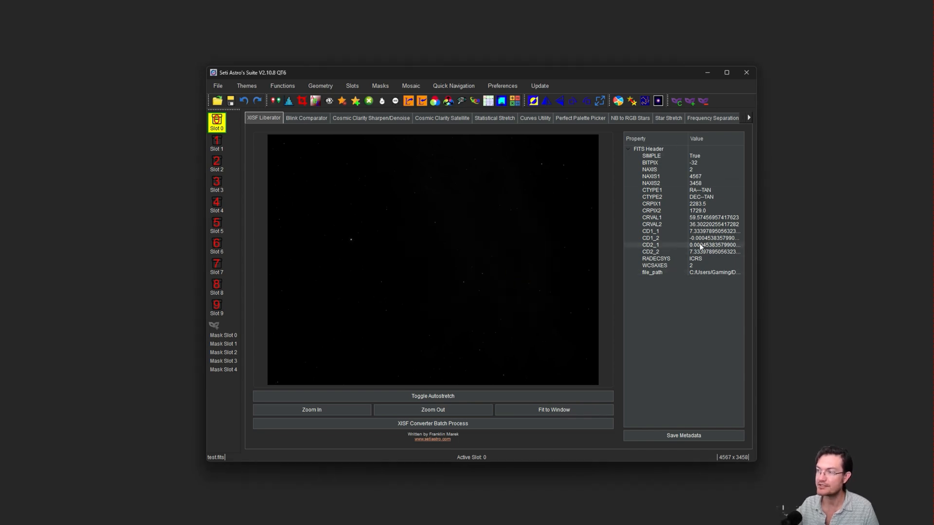
pyautogui.moveTo(709, 254)
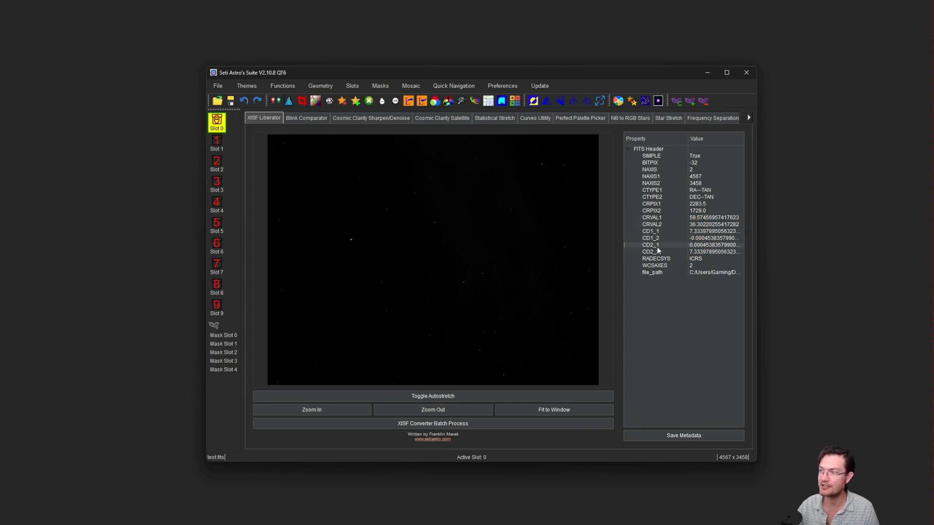
pyautogui.moveTo(662, 227)
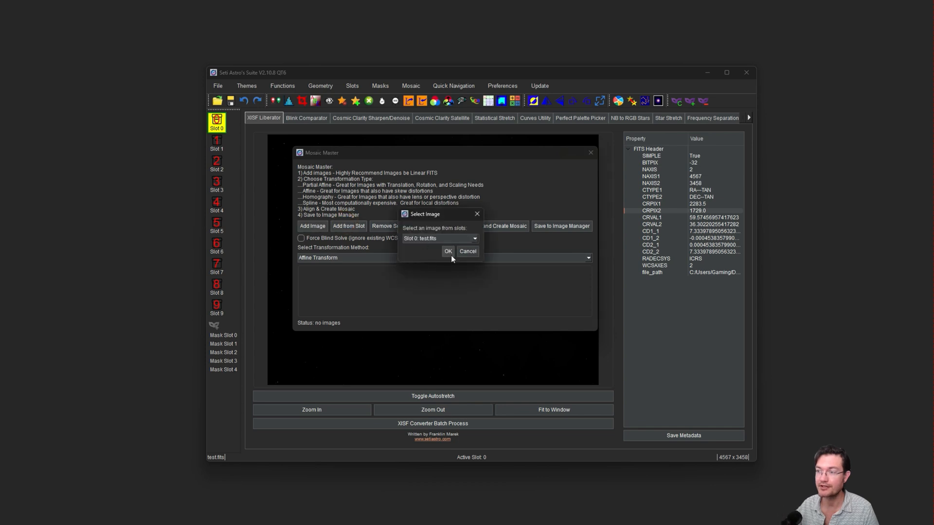
# Step: Add test.fits to Mosaic Master, Force Blind Solve, build the final mosaic and close the tool
pyautogui.click(448, 251)
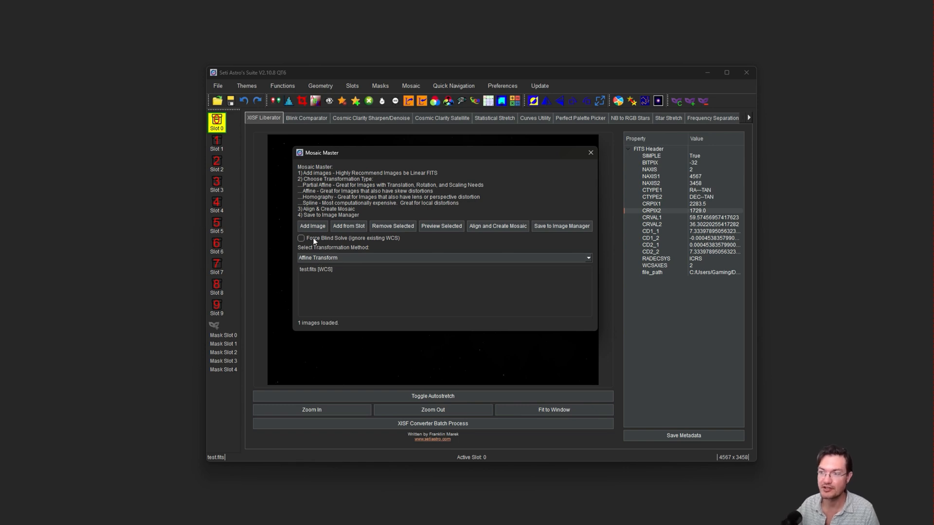
pyautogui.click(301, 238)
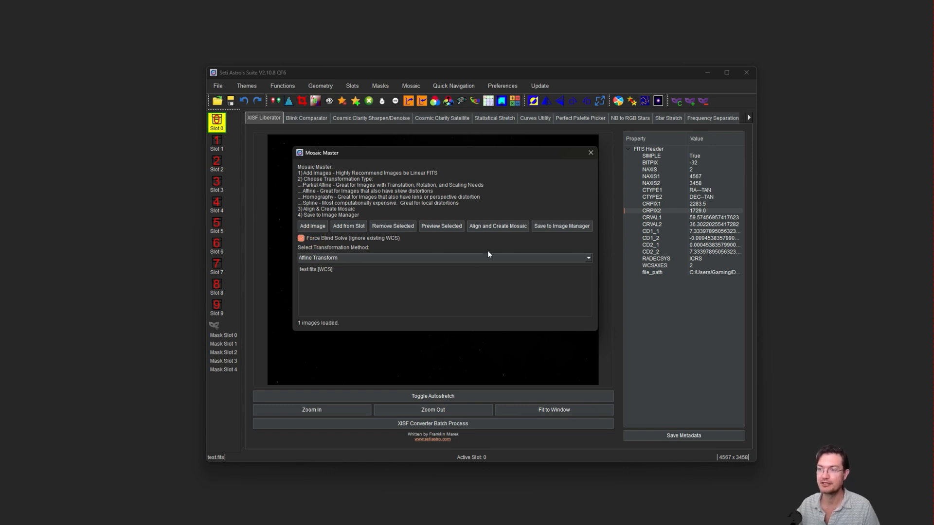
pyautogui.click(497, 225)
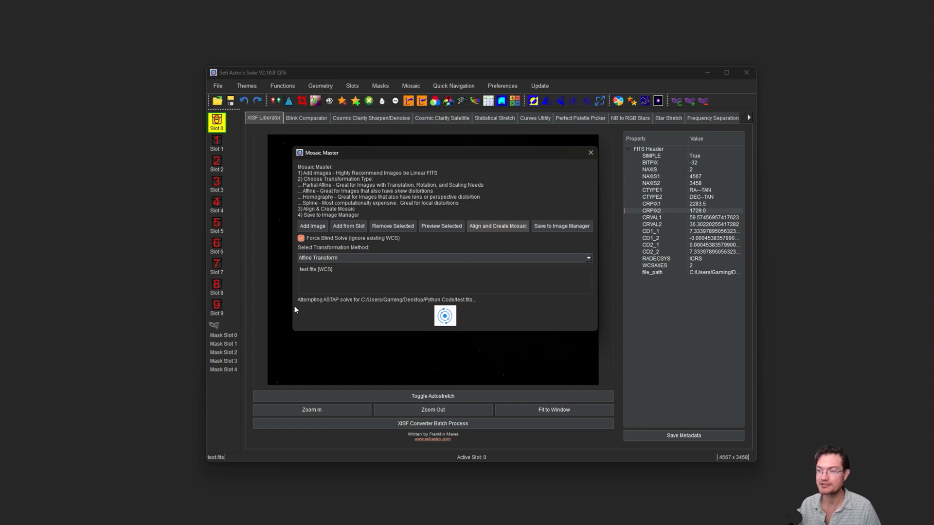
pyautogui.moveTo(373, 309)
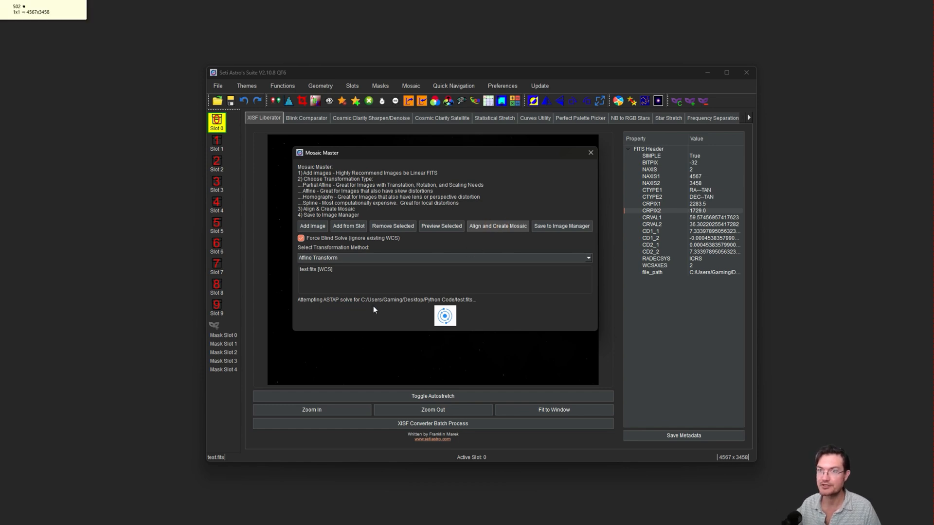
pyautogui.moveTo(410, 272)
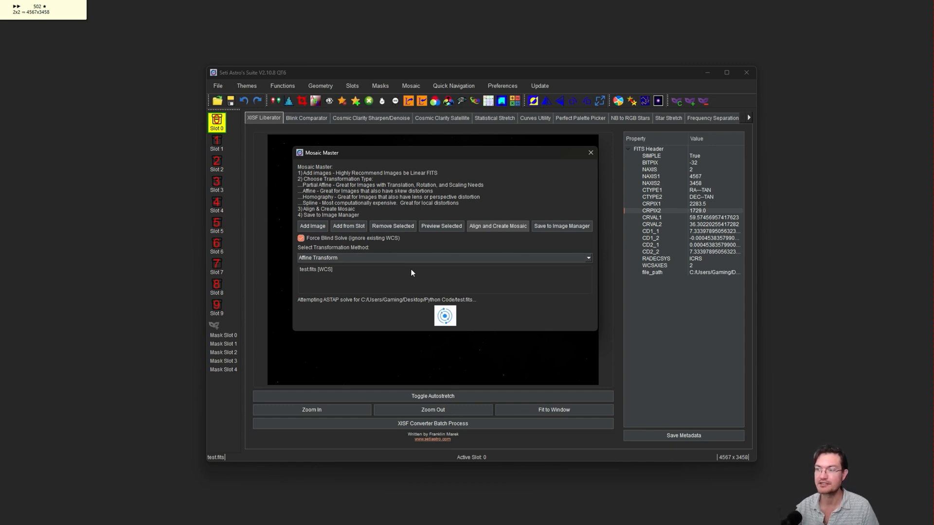
pyautogui.click(589, 152)
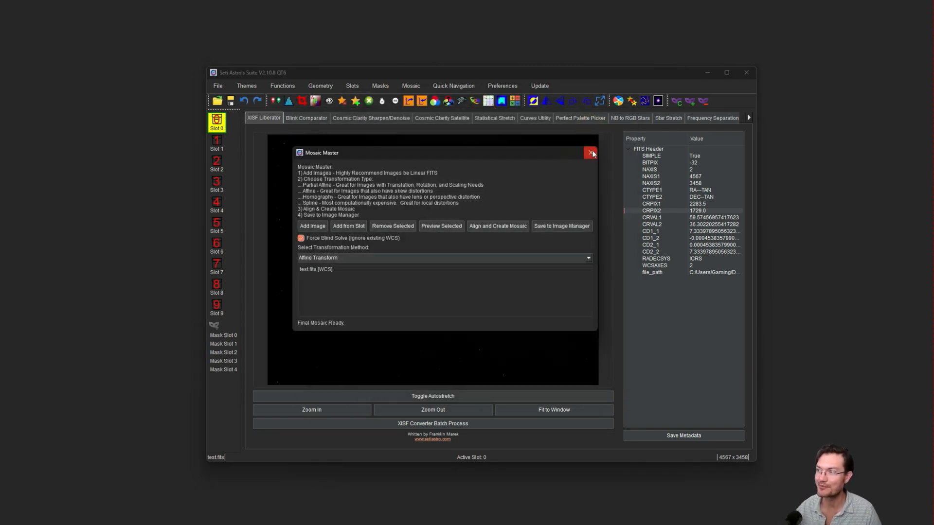
pyautogui.click(590, 153)
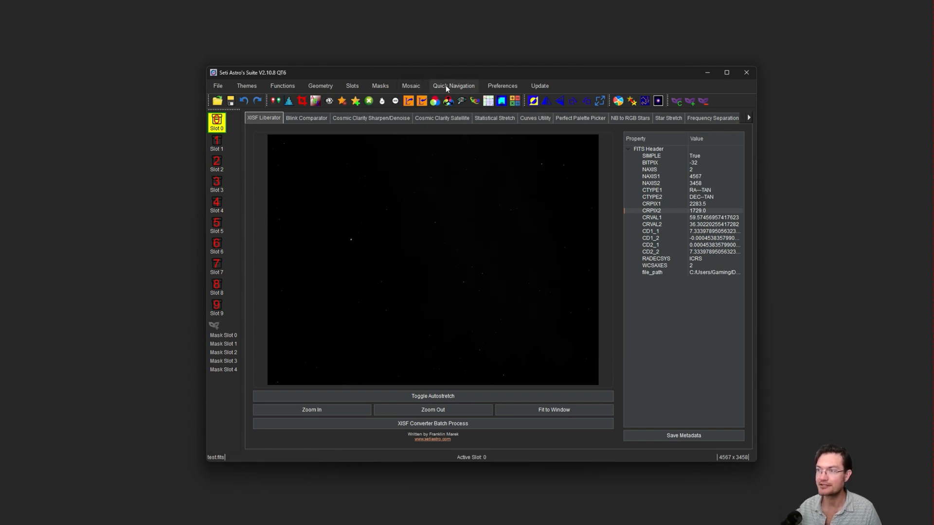
# Step: Load the Andromeda test TIFF into the What's In My Image tool
pyautogui.click(713, 117)
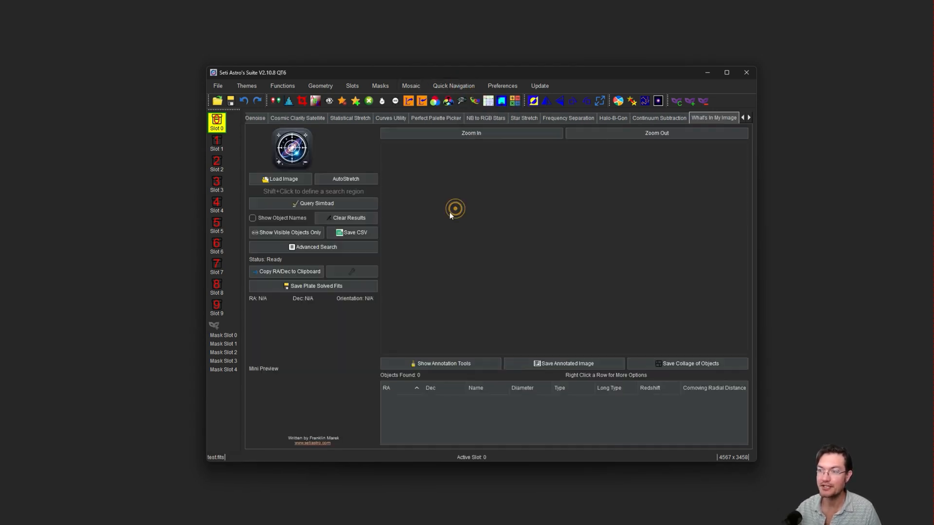
pyautogui.click(280, 179)
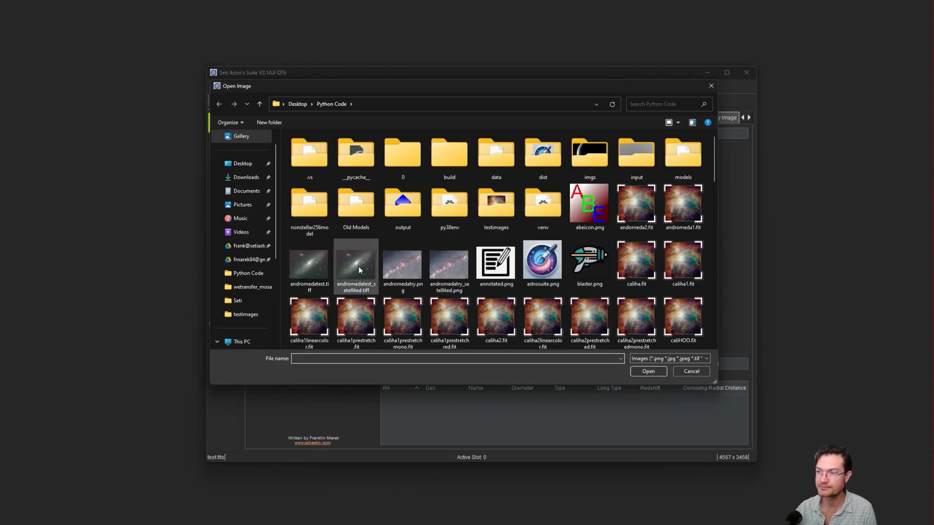
pyautogui.click(690, 371)
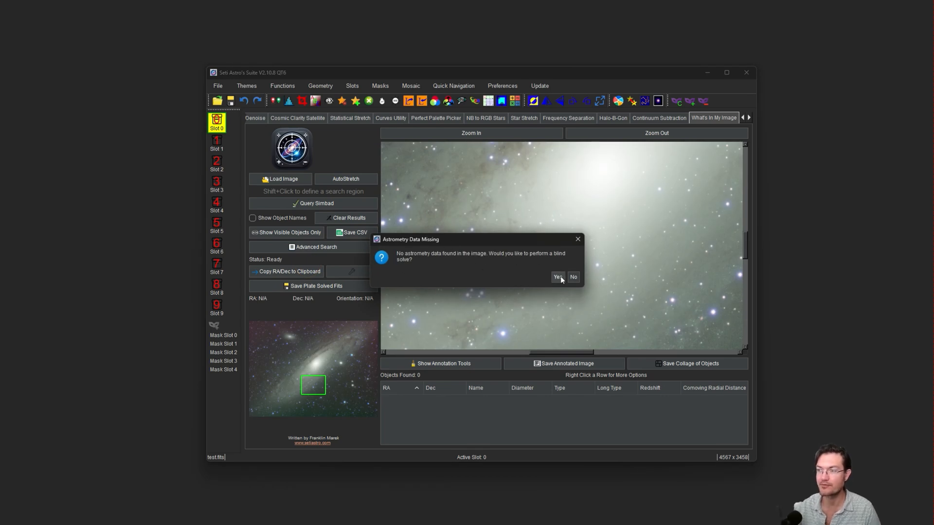
# Step: Blind-solve the Andromeda image and query Simbad for the search circle, marking 76 objects
pyautogui.click(556, 277)
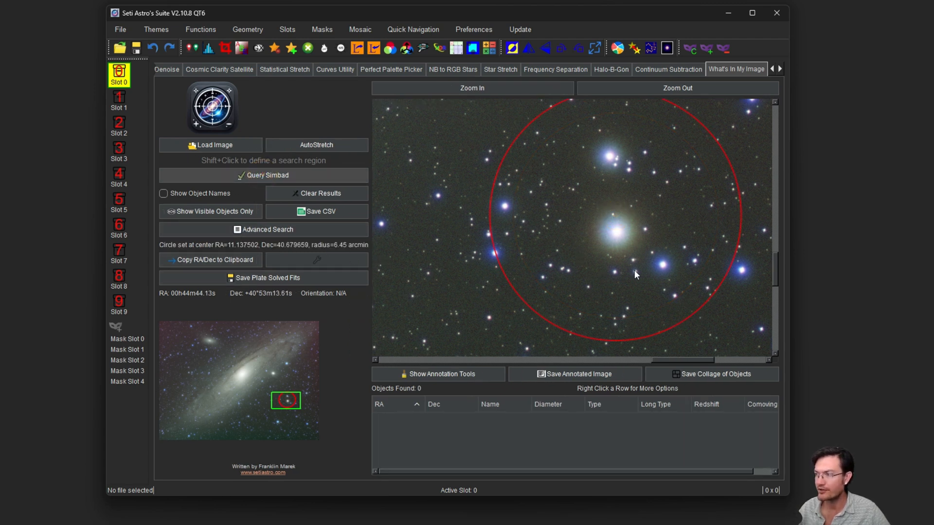
pyautogui.click(264, 175)
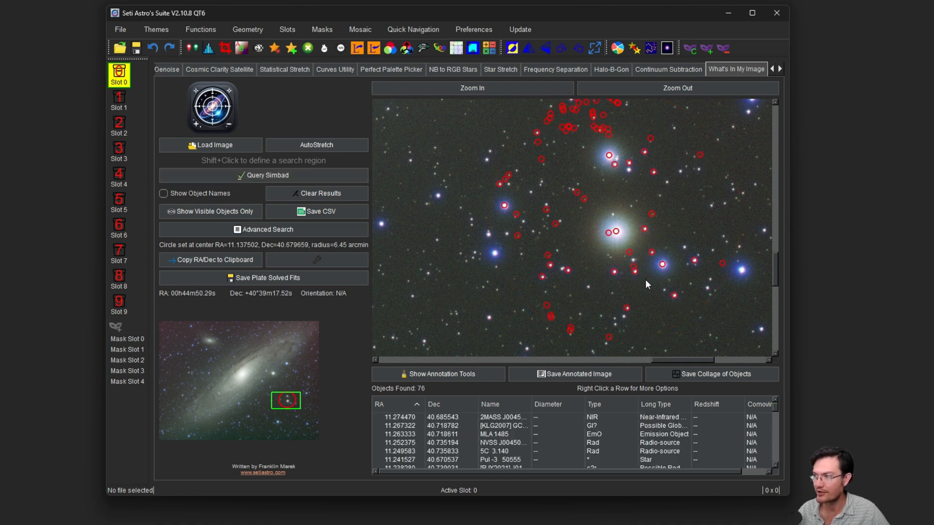
pyautogui.moveTo(603, 294)
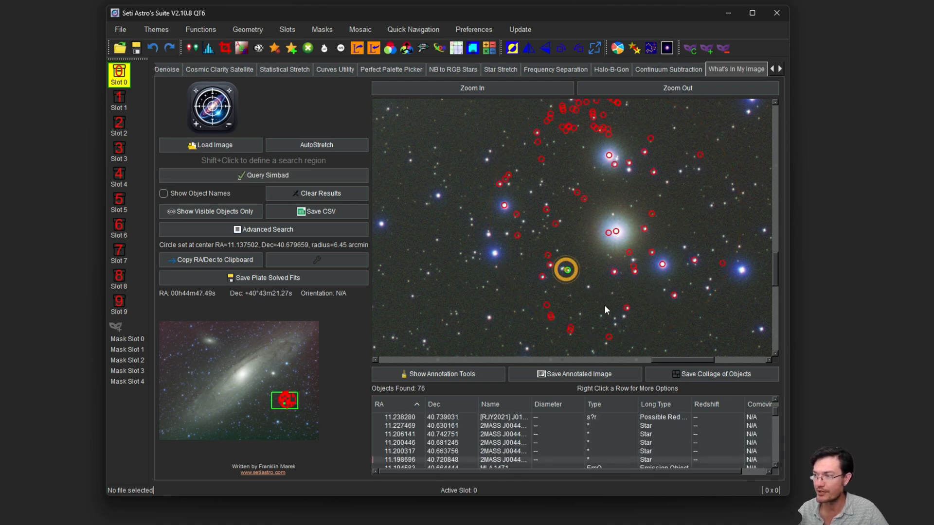
pyautogui.click(563, 269)
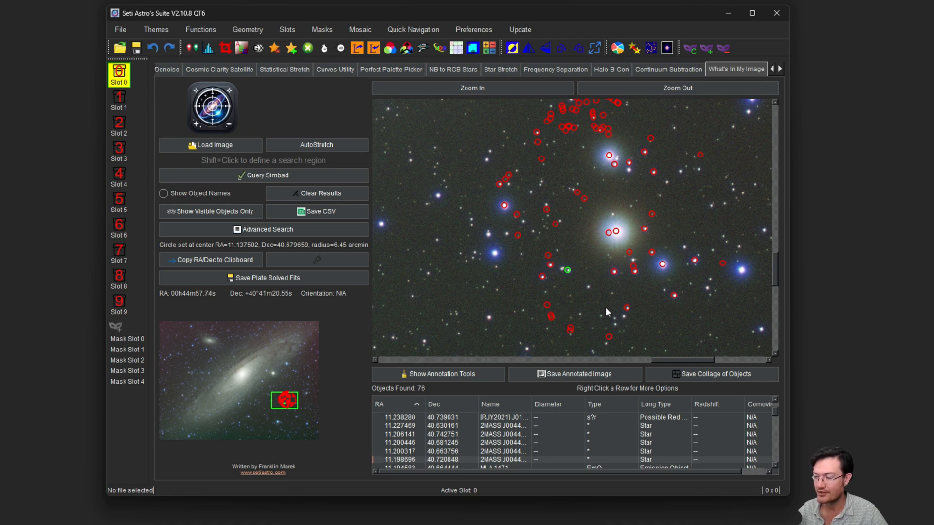
pyautogui.moveTo(563, 307)
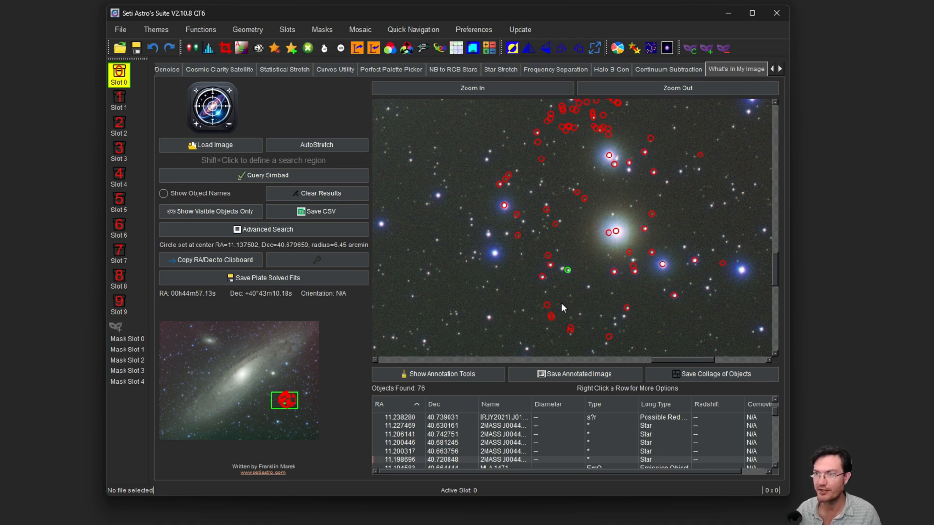
pyautogui.moveTo(572, 132)
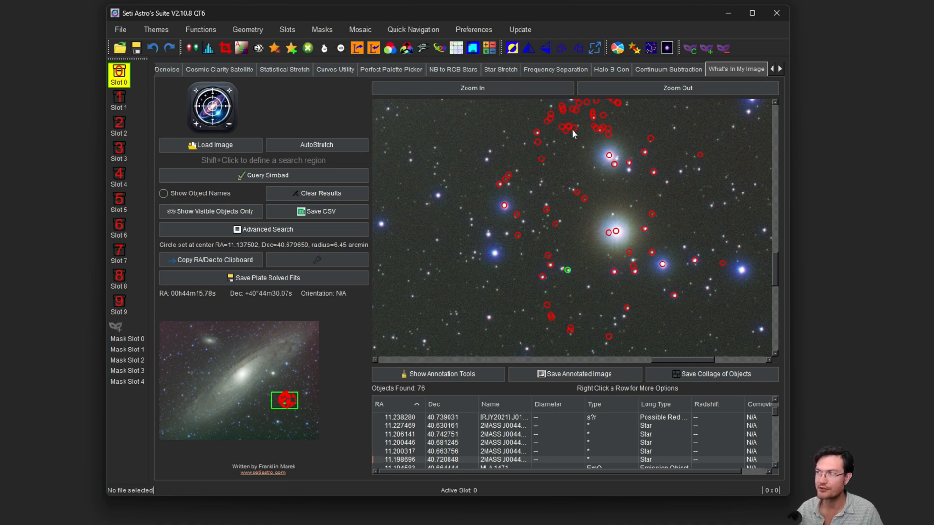
# Step: Switch to the Statistical Stretch tool showing the caliHOO.xisf star field
pyautogui.click(284, 69)
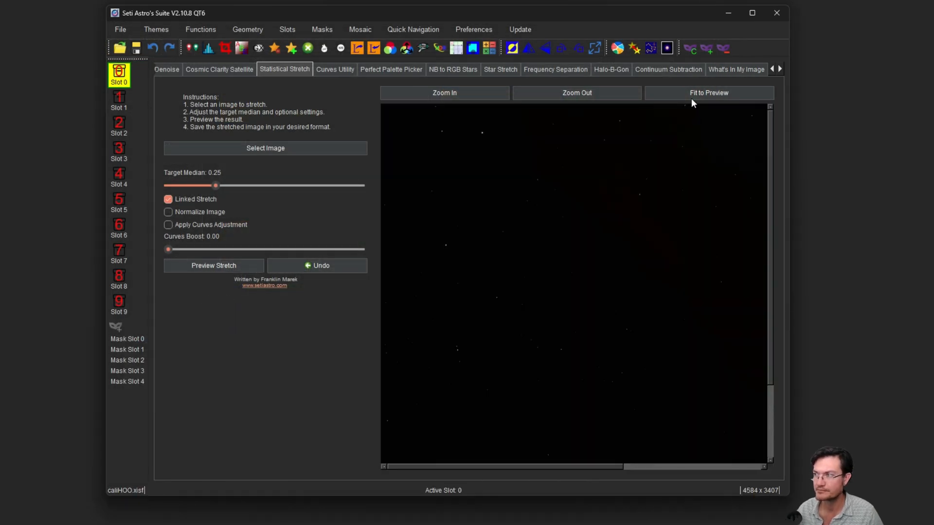
# Step: Fit the star field to preview, launch the PSF Viewer and pick Detailed catalog mode
pyautogui.click(708, 93)
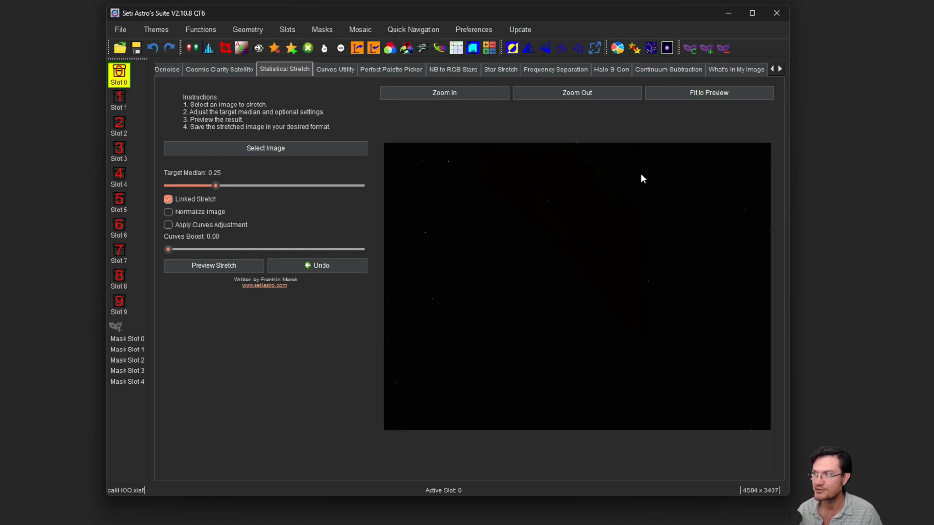
pyautogui.moveTo(666, 48)
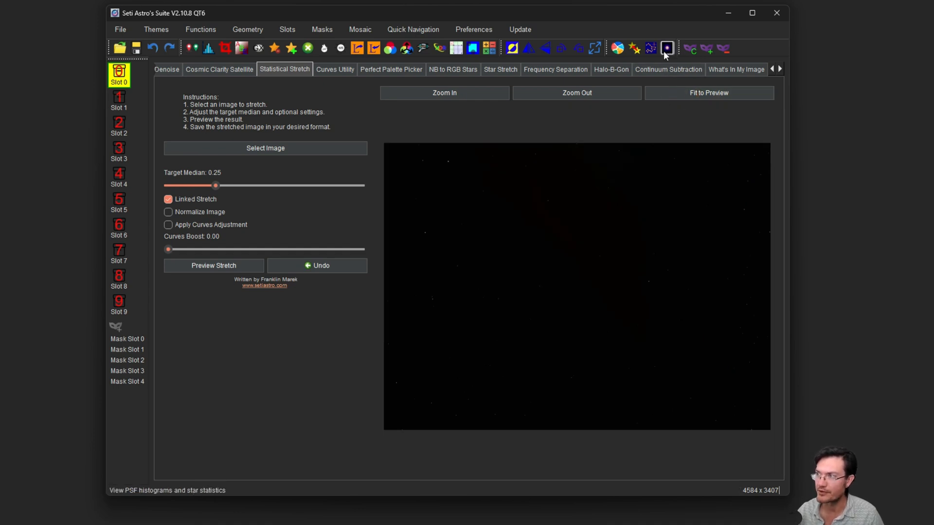
pyautogui.moveTo(667, 48)
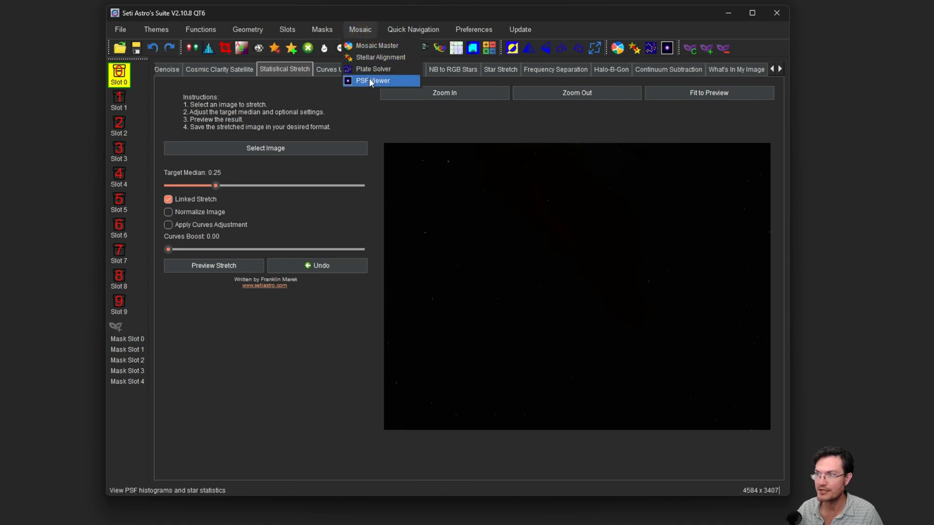
pyautogui.click(373, 81)
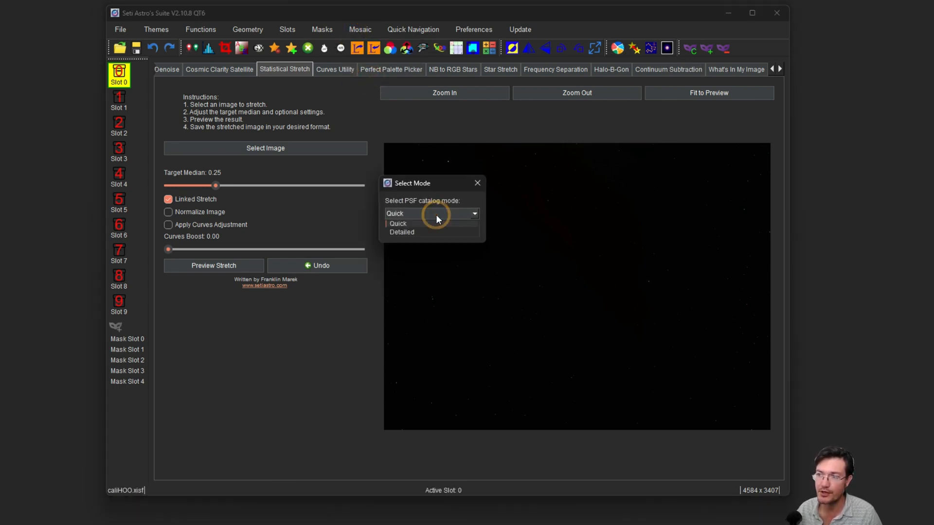
pyautogui.click(397, 224)
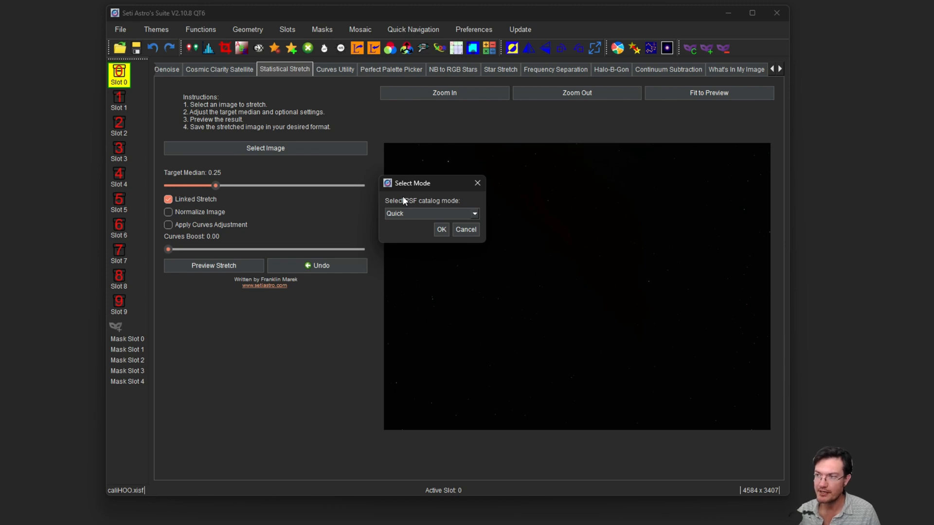
pyautogui.click(431, 213)
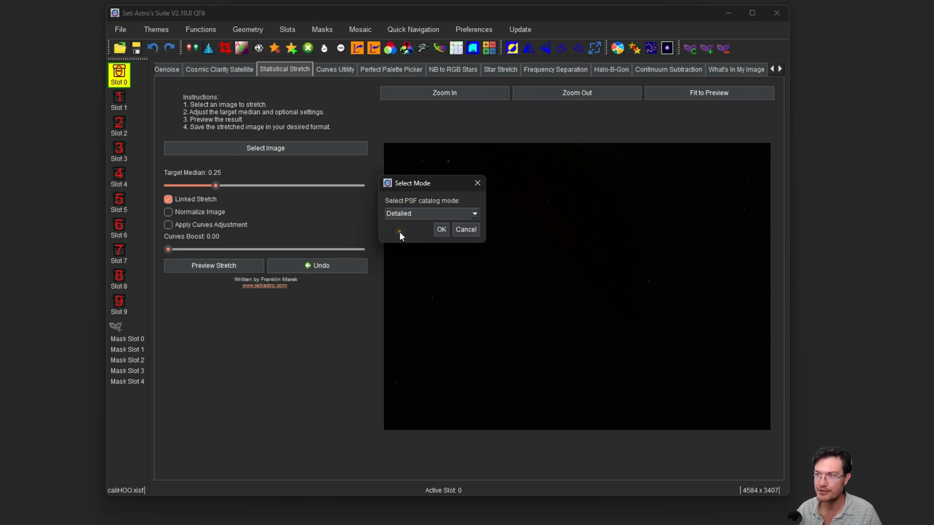
pyautogui.moveTo(442, 229)
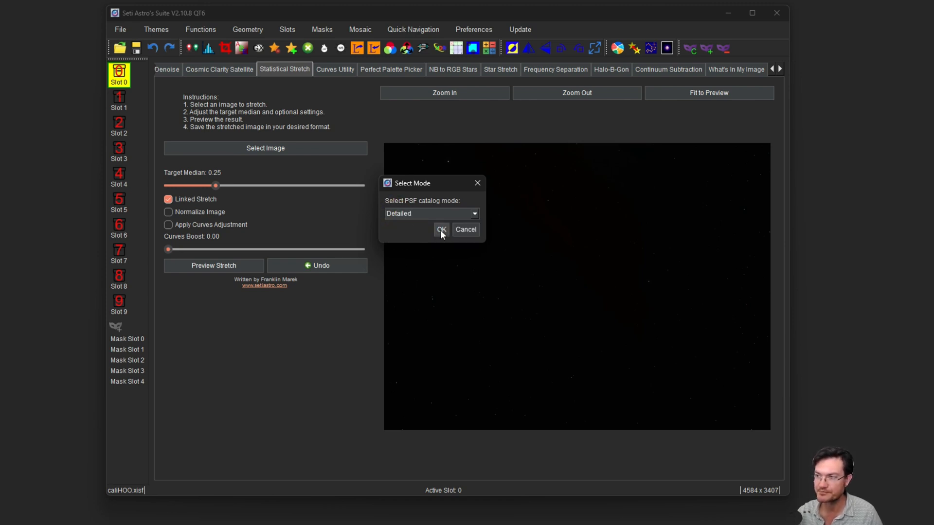
pyautogui.click(441, 229)
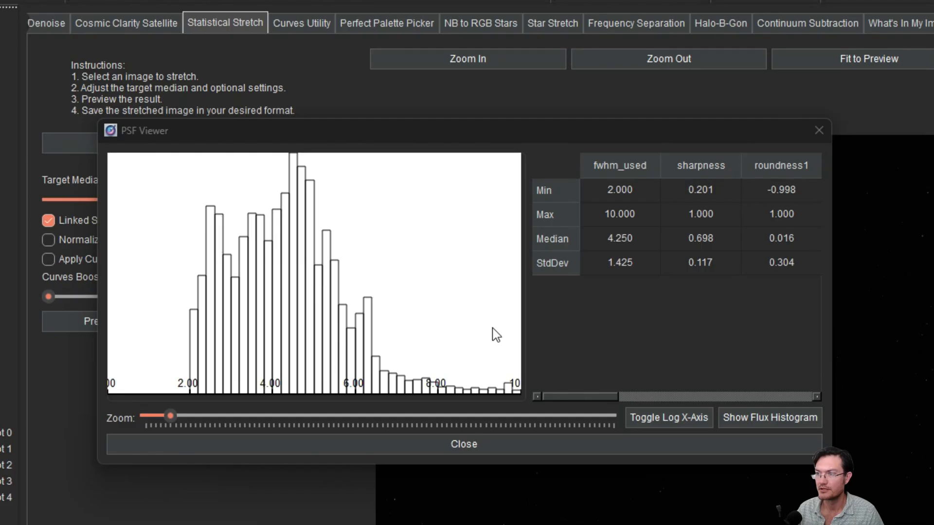
pyautogui.moveTo(286, 292)
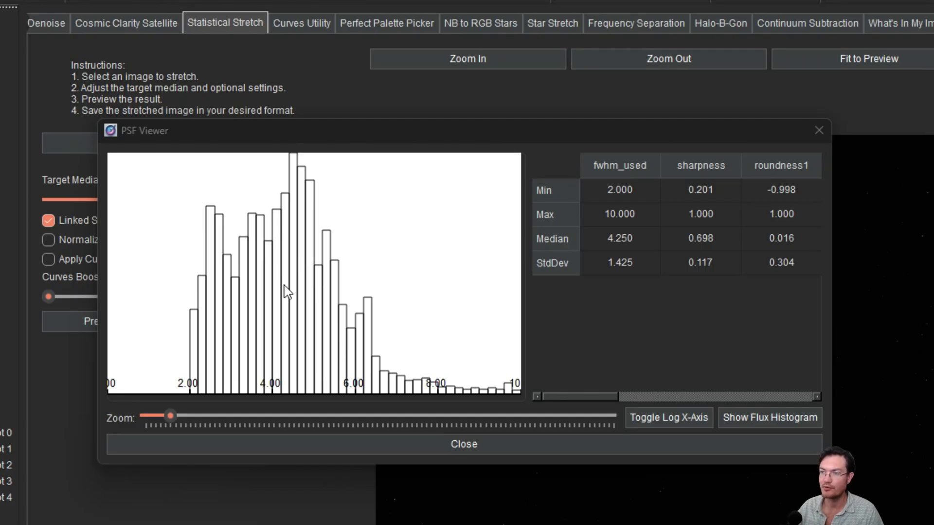
pyautogui.moveTo(603, 288)
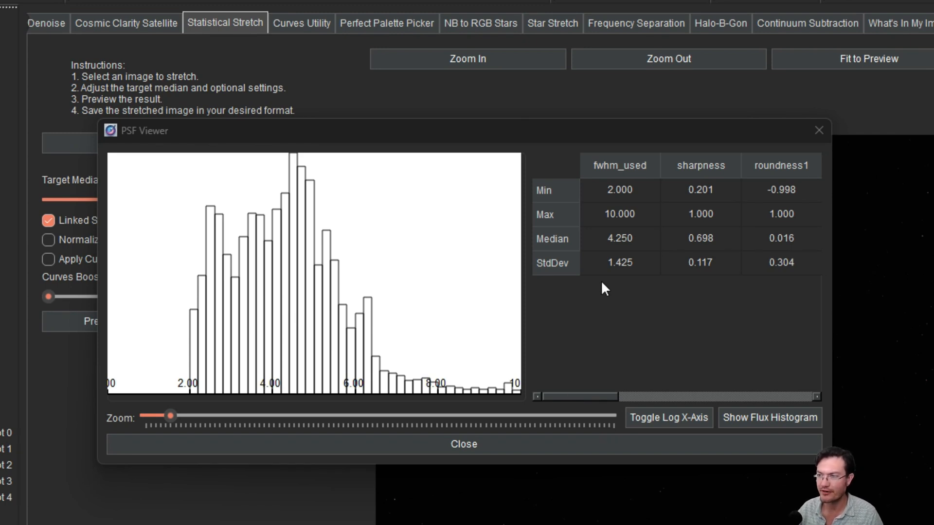
pyautogui.moveTo(590, 302)
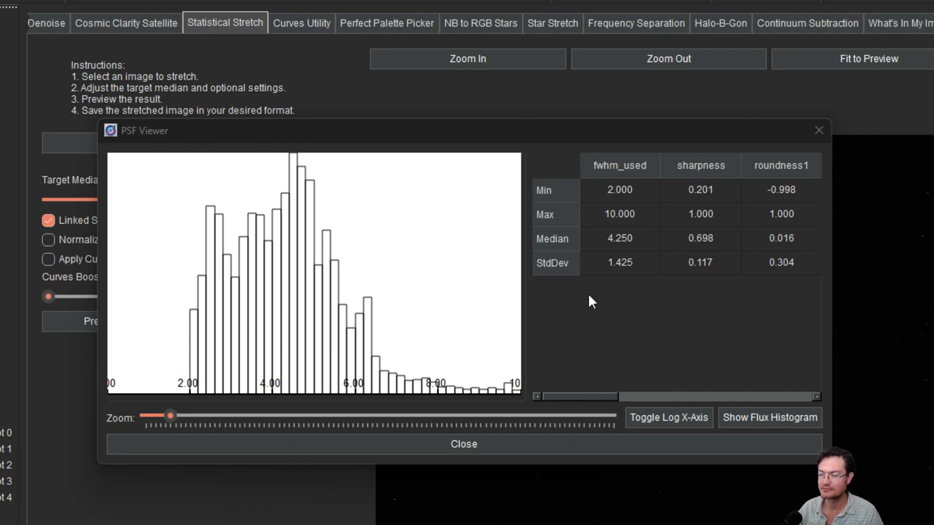
pyautogui.moveTo(583, 290)
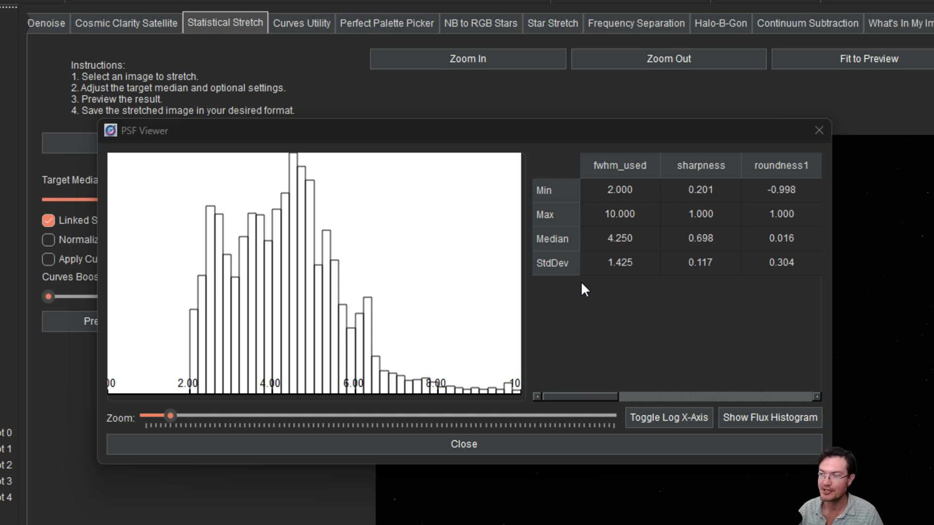
pyautogui.moveTo(205, 384)
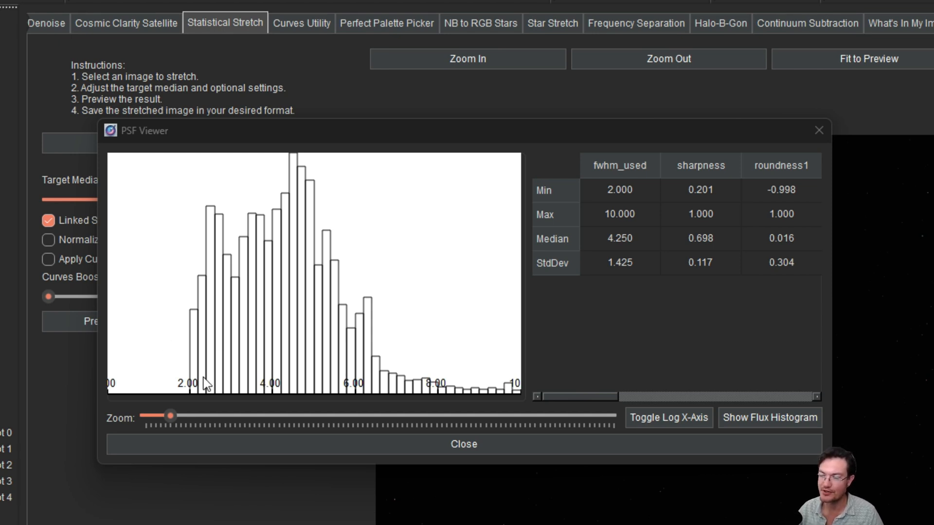
pyautogui.moveTo(380, 384)
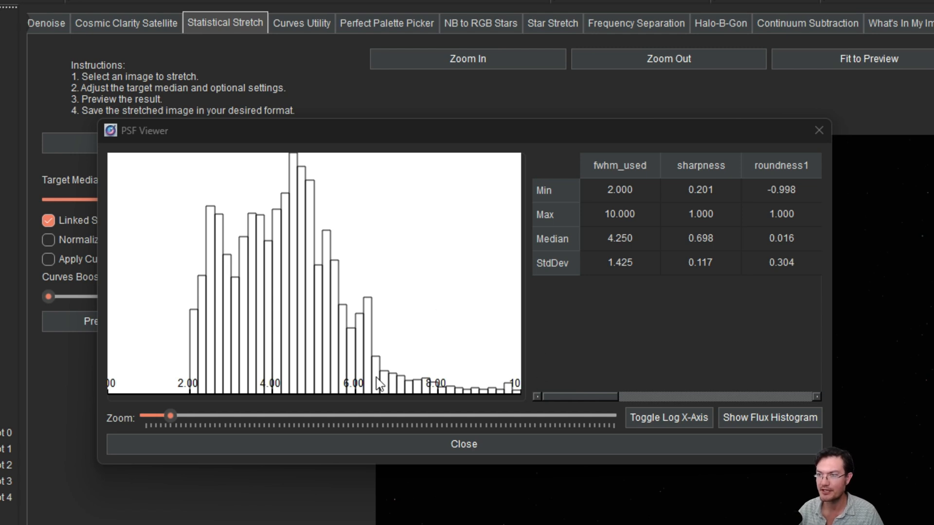
pyautogui.moveTo(213, 386)
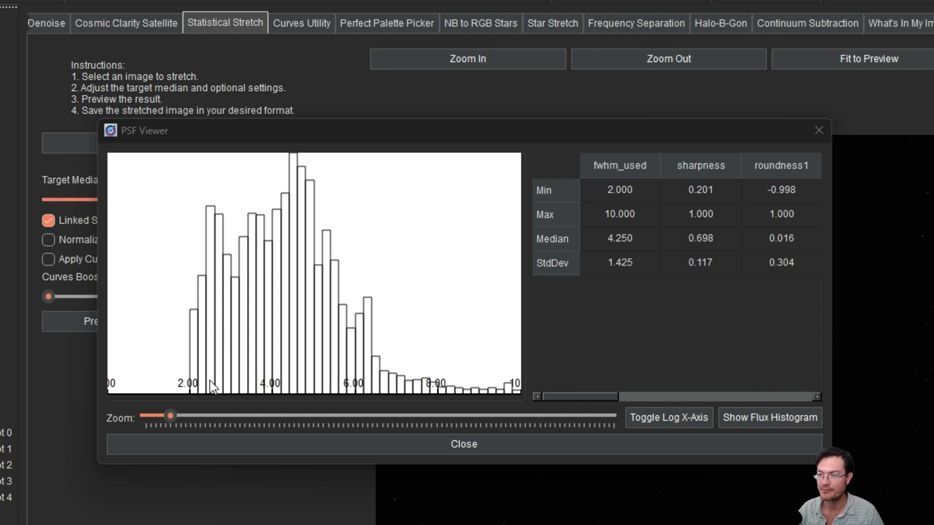
pyautogui.moveTo(214, 334)
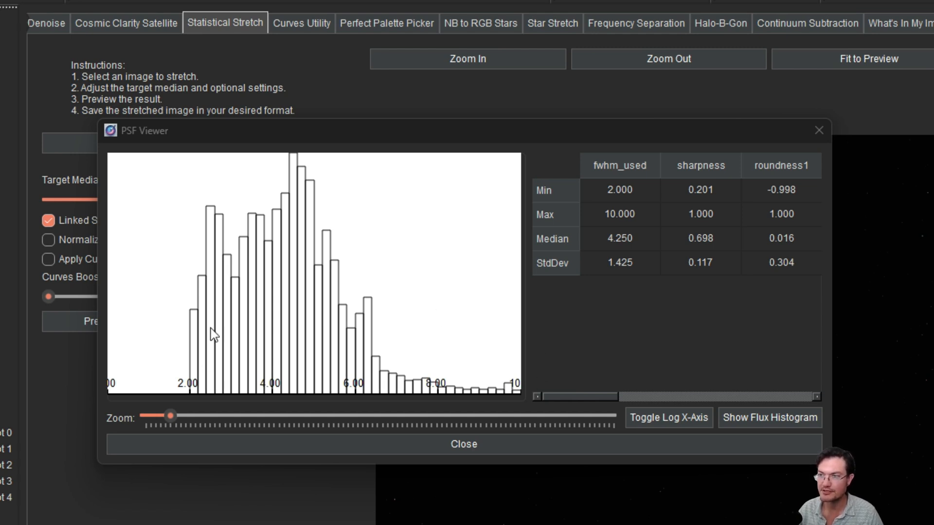
pyautogui.moveTo(532, 393)
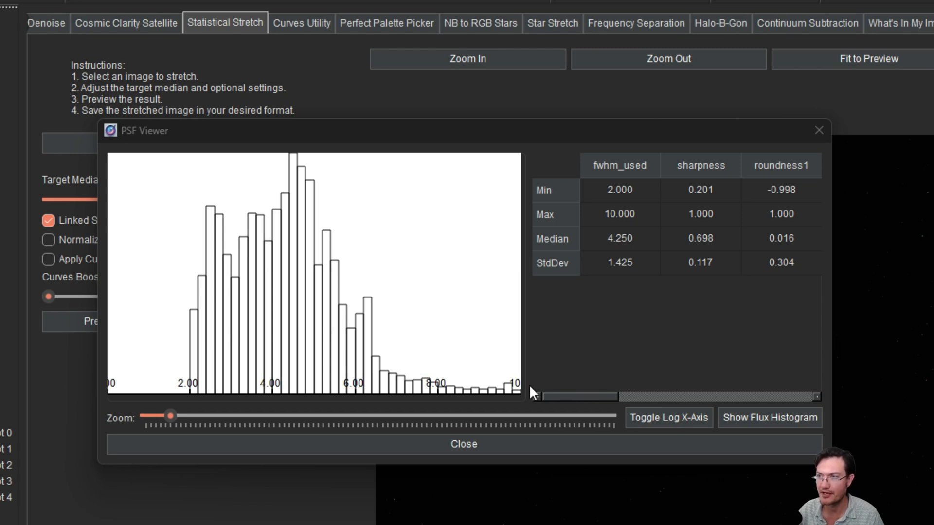
pyautogui.moveTo(620, 212)
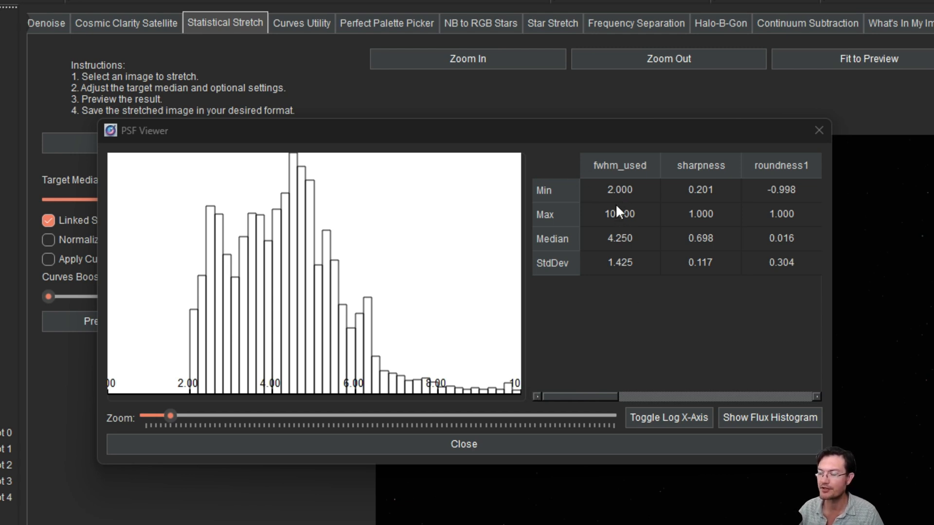
pyautogui.moveTo(619, 194)
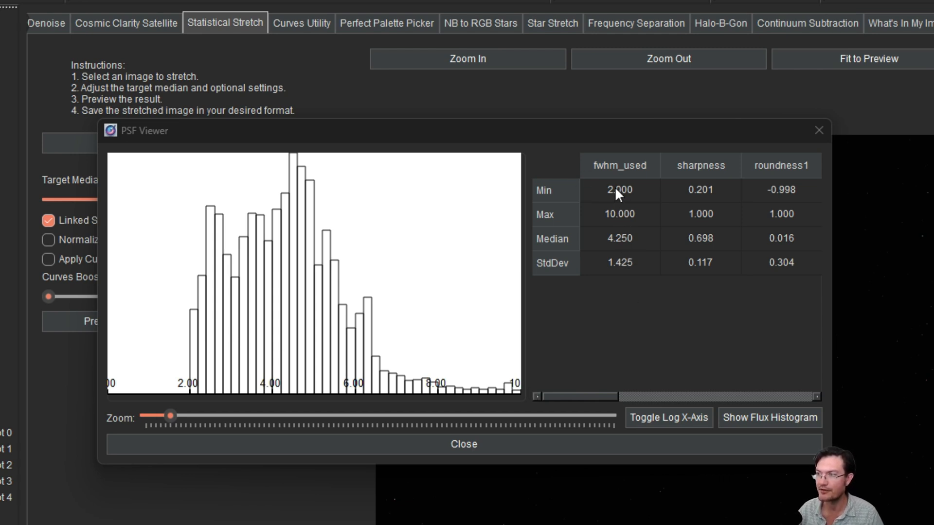
pyautogui.moveTo(620, 202)
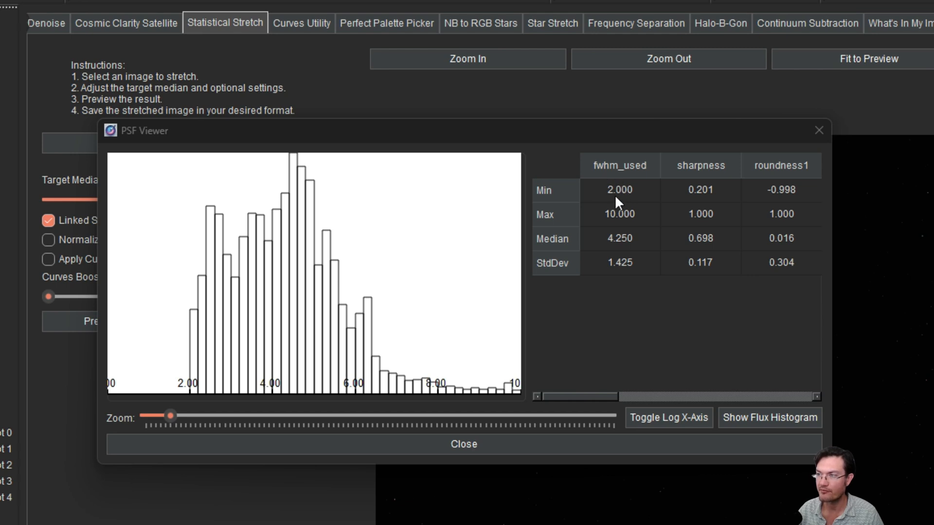
pyautogui.moveTo(582, 250)
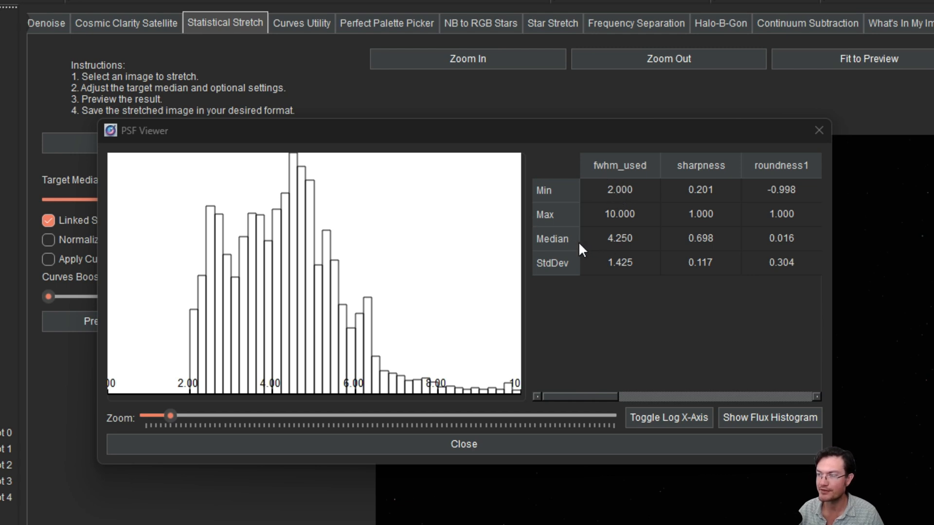
pyautogui.moveTo(605, 255)
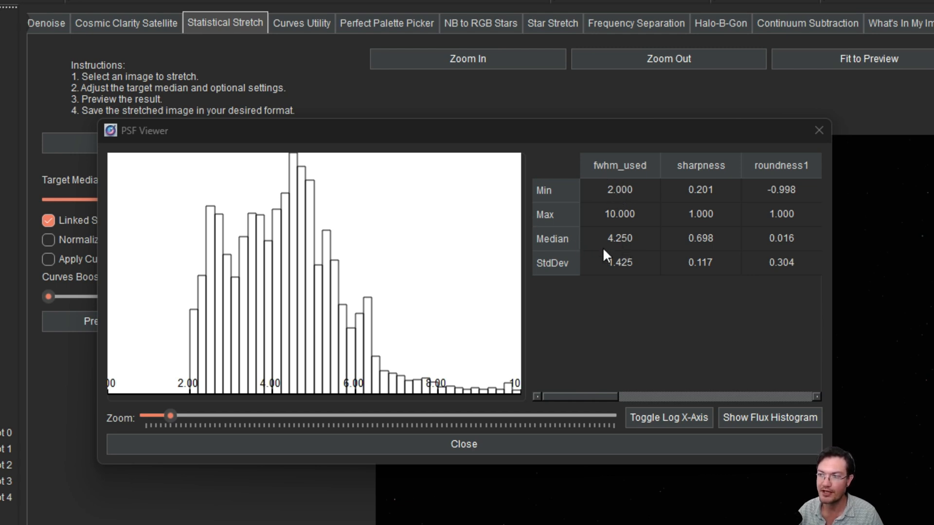
pyautogui.moveTo(420, 396)
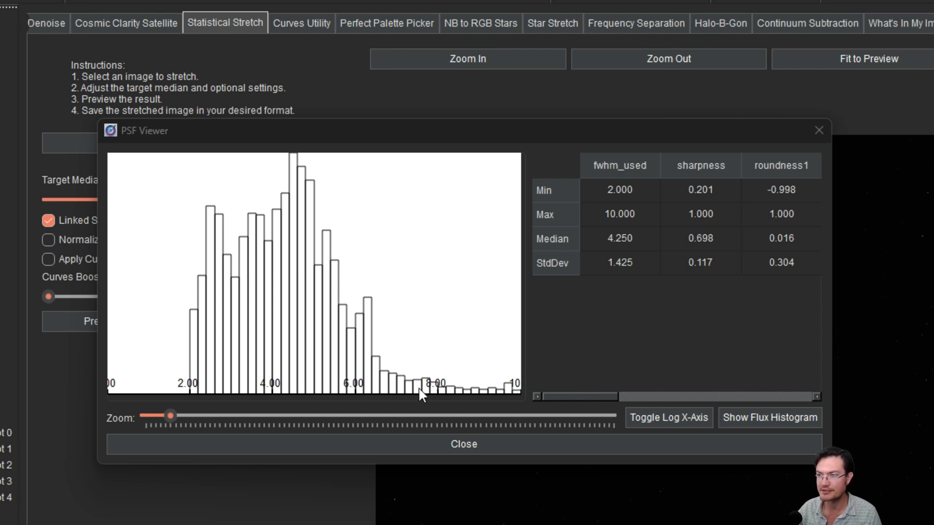
pyautogui.moveTo(519, 381)
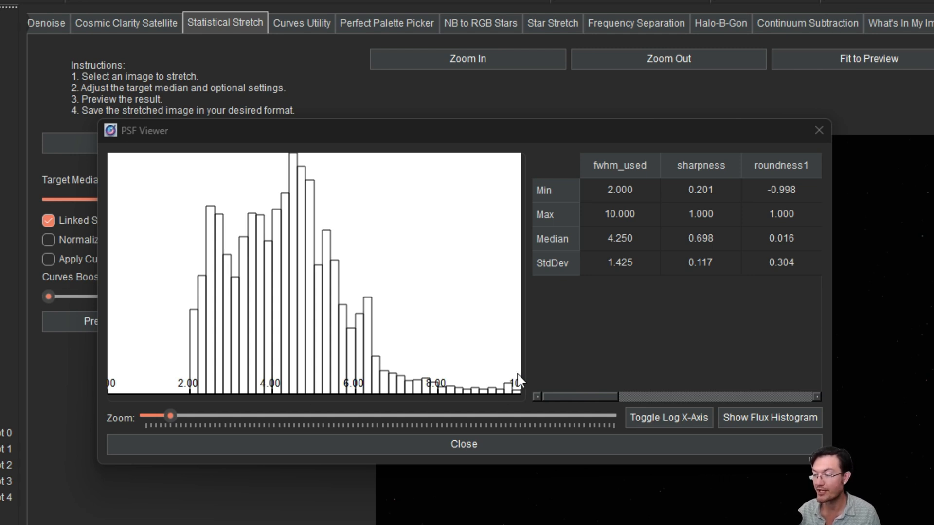
pyautogui.moveTo(606, 250)
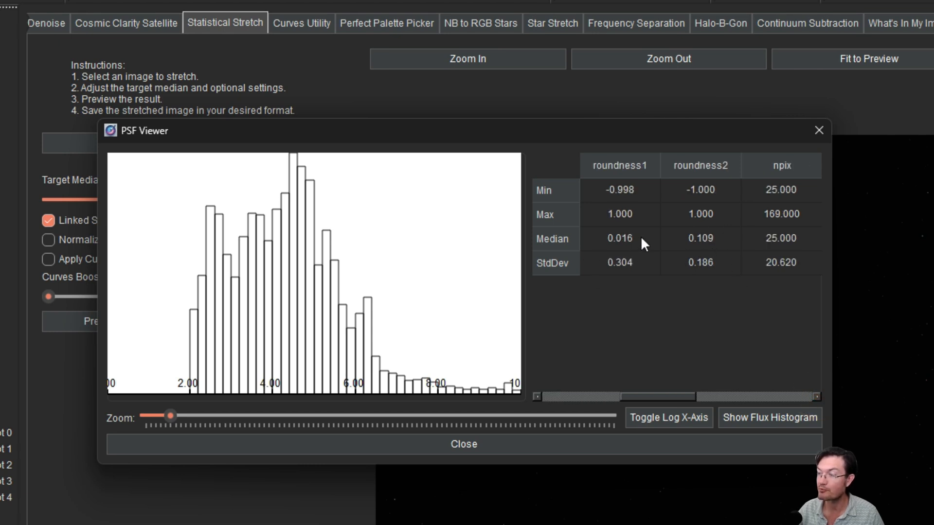
pyautogui.moveTo(578, 171)
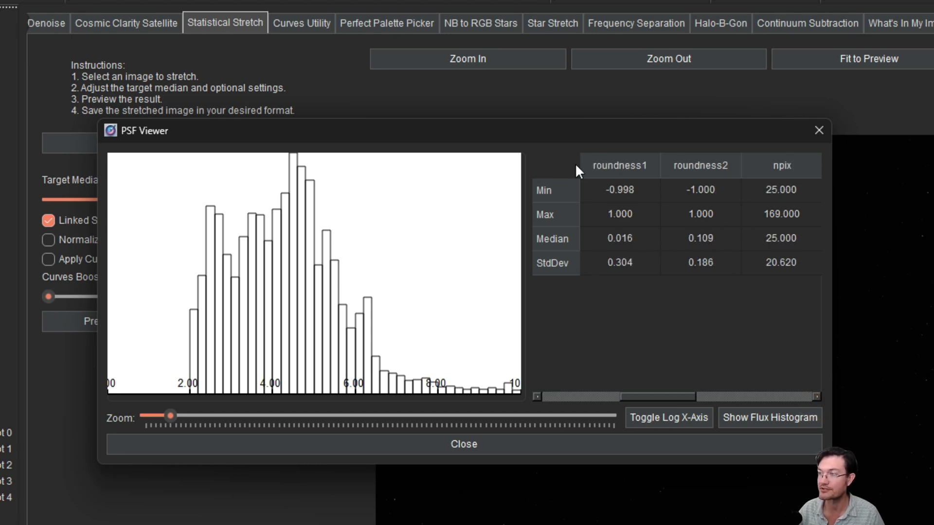
pyautogui.moveTo(640, 261)
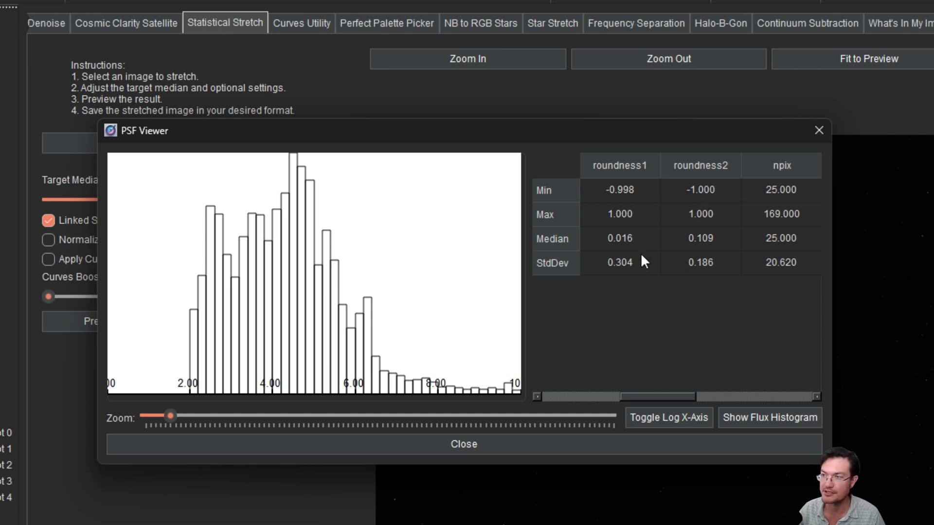
pyautogui.moveTo(611, 232)
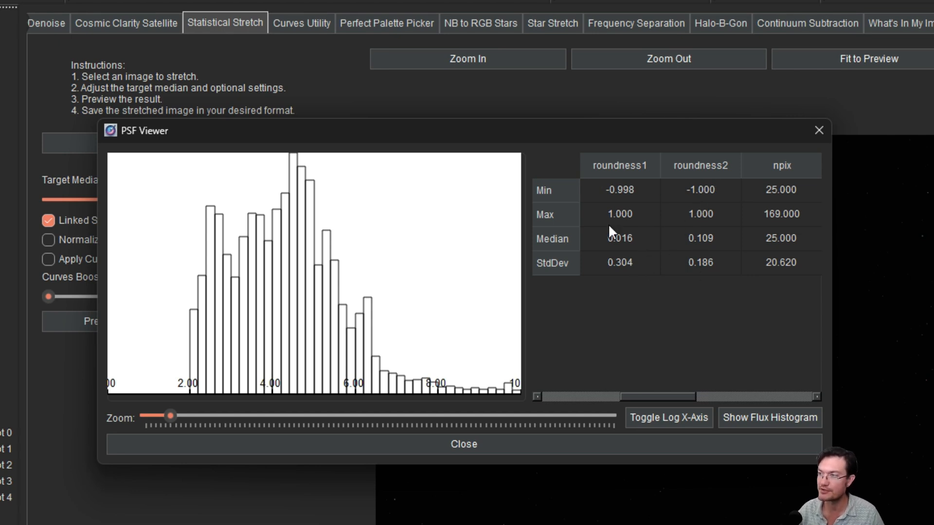
pyautogui.moveTo(707, 250)
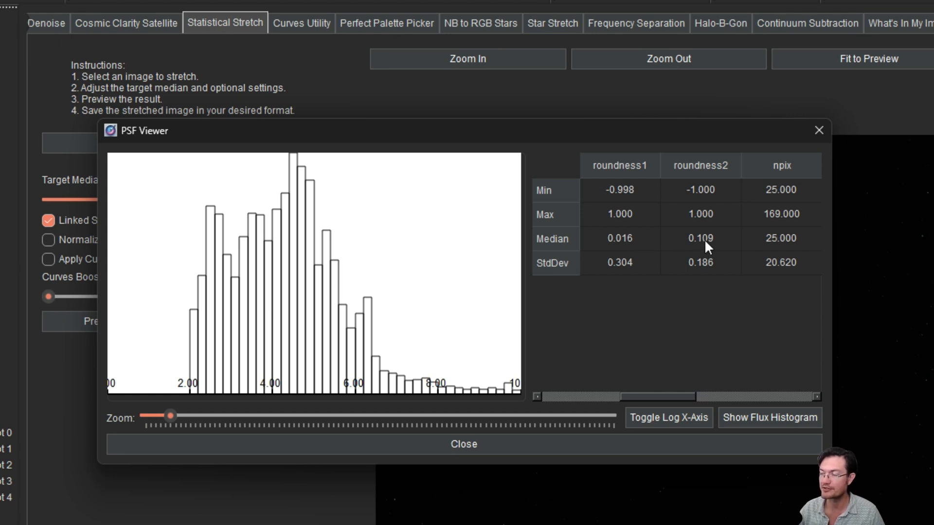
pyautogui.moveTo(714, 245)
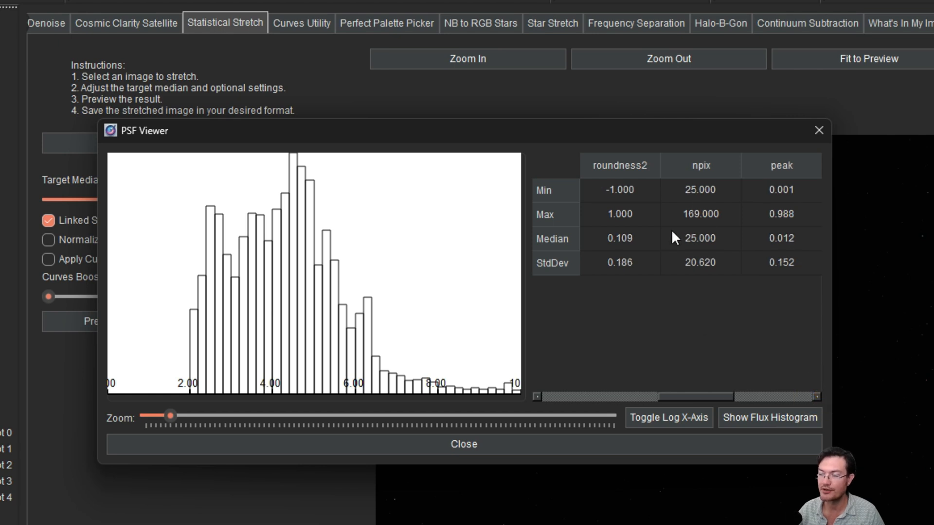
pyautogui.moveTo(700, 265)
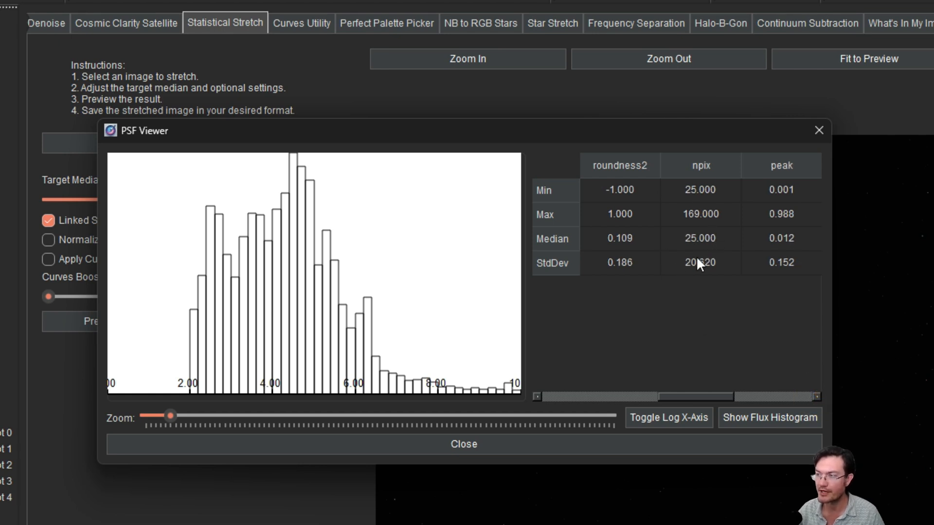
pyautogui.moveTo(699, 399)
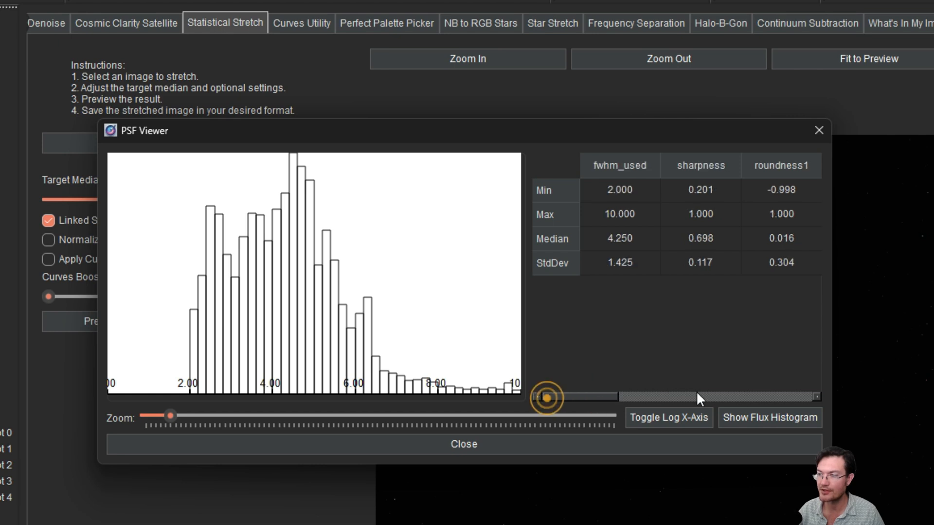
# Step: Show the star flux histogram on a logarithmic X axis for the detailed catalog
pyautogui.click(769, 417)
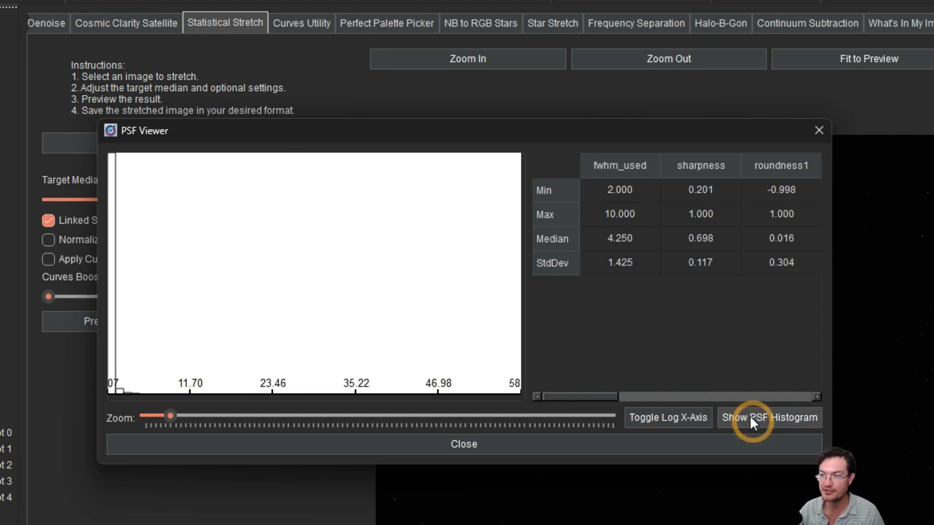
pyautogui.moveTo(131, 307)
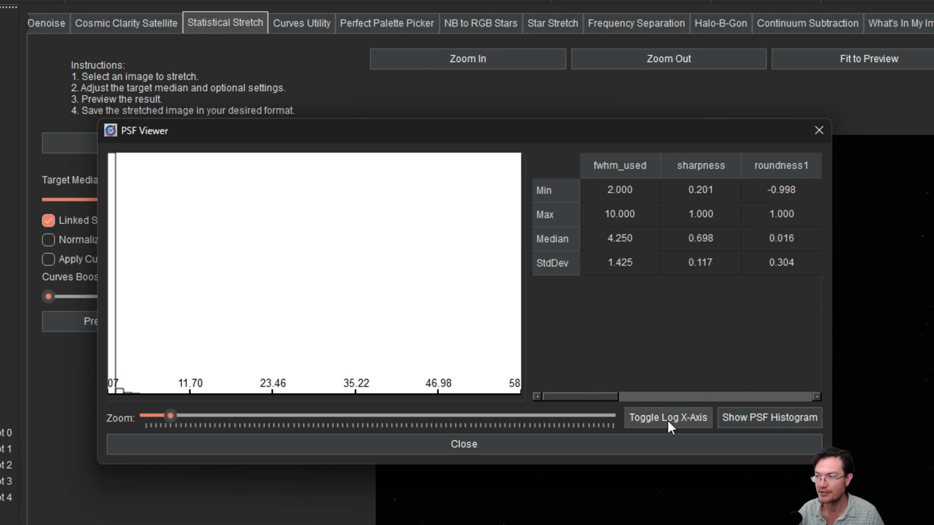
pyautogui.click(668, 418)
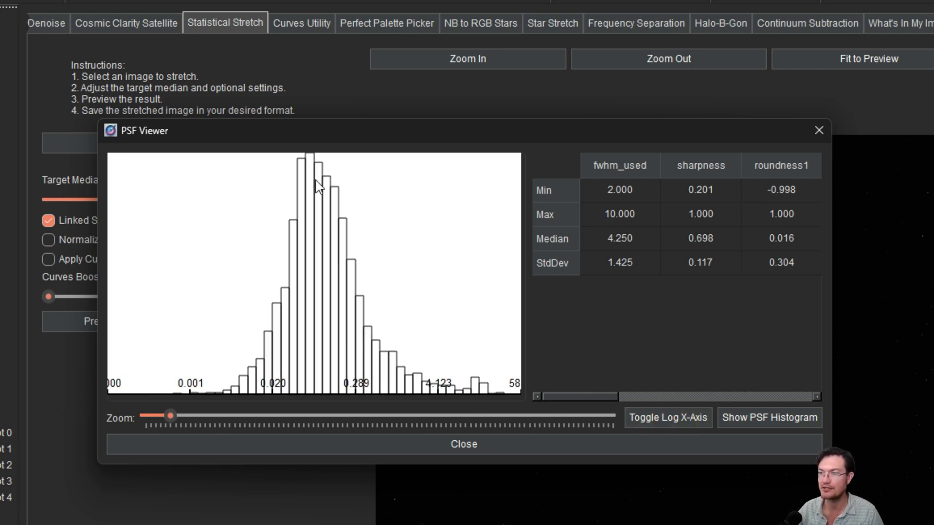
pyautogui.moveTo(250, 345)
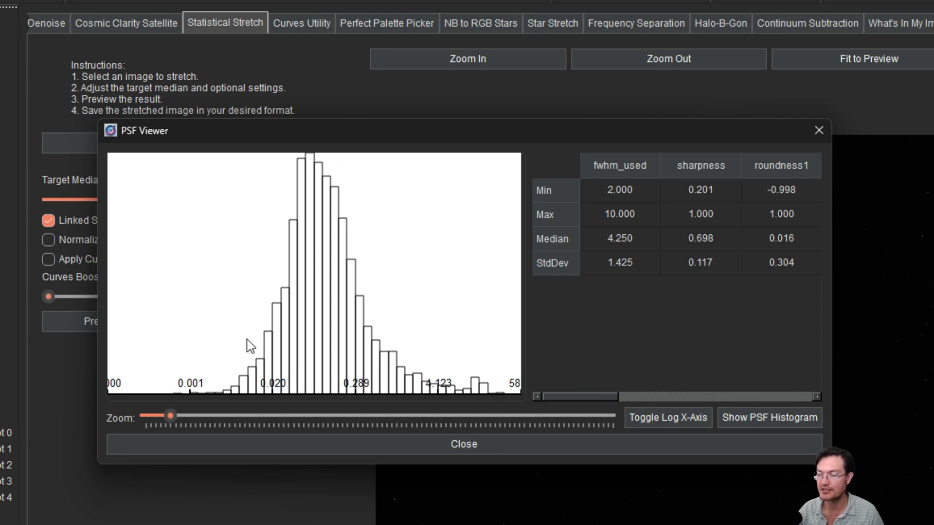
pyautogui.moveTo(480, 406)
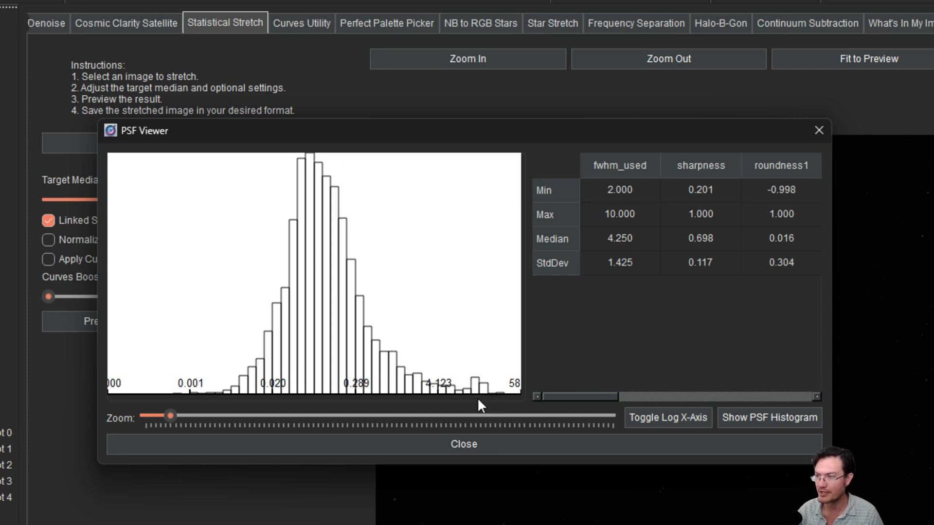
pyautogui.moveTo(430, 401)
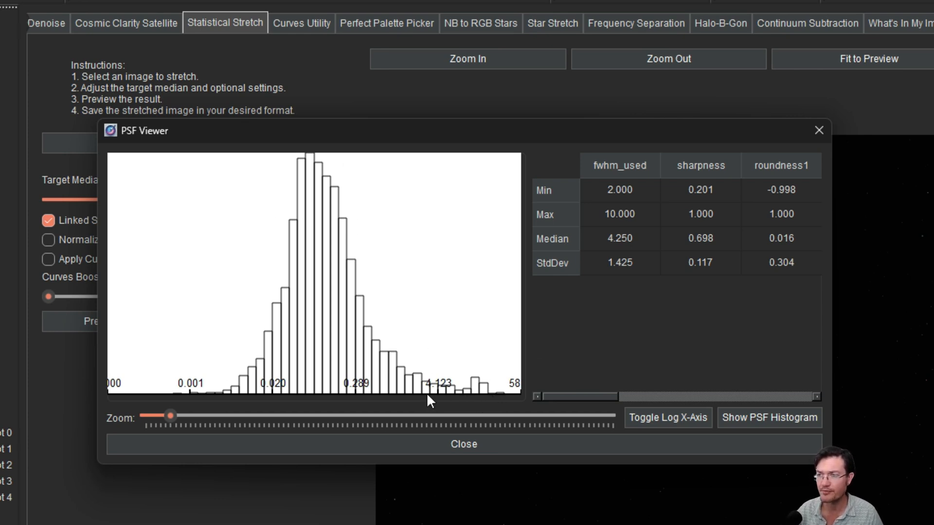
pyautogui.moveTo(411, 378)
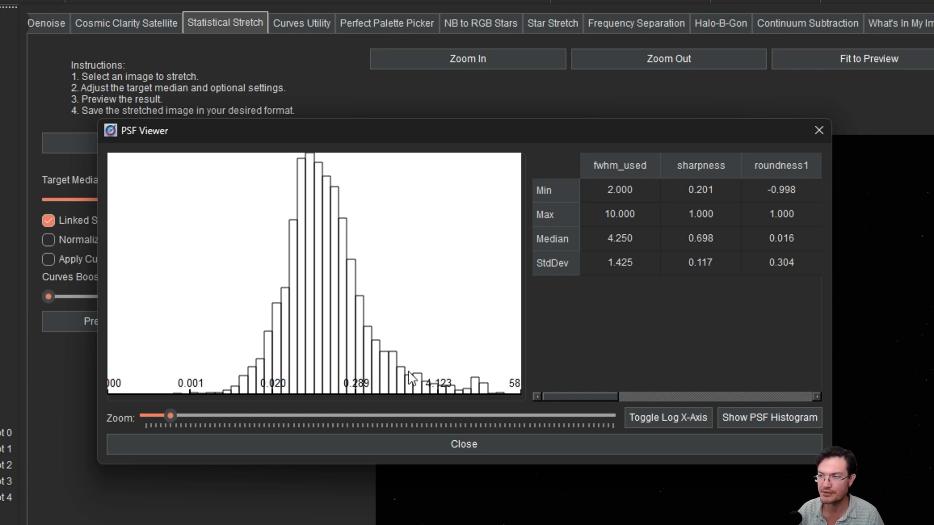
pyautogui.moveTo(510, 429)
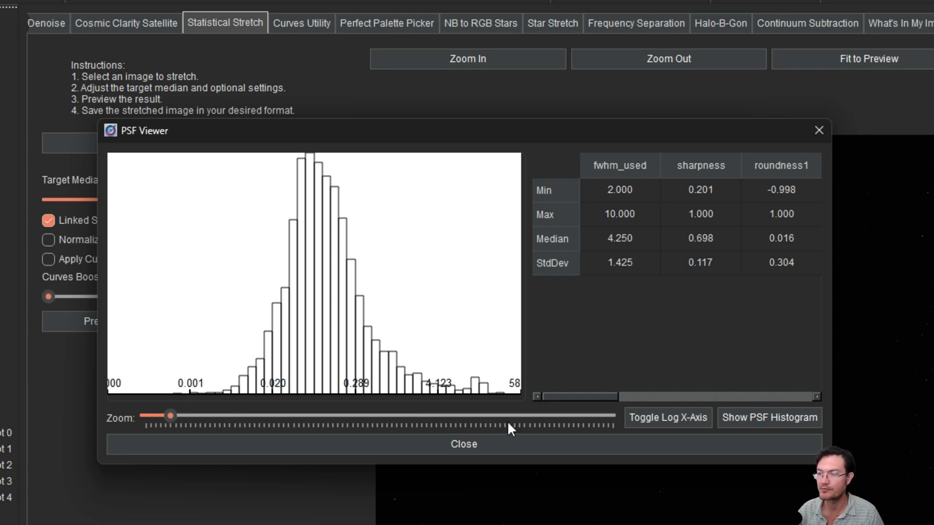
pyautogui.moveTo(228, 379)
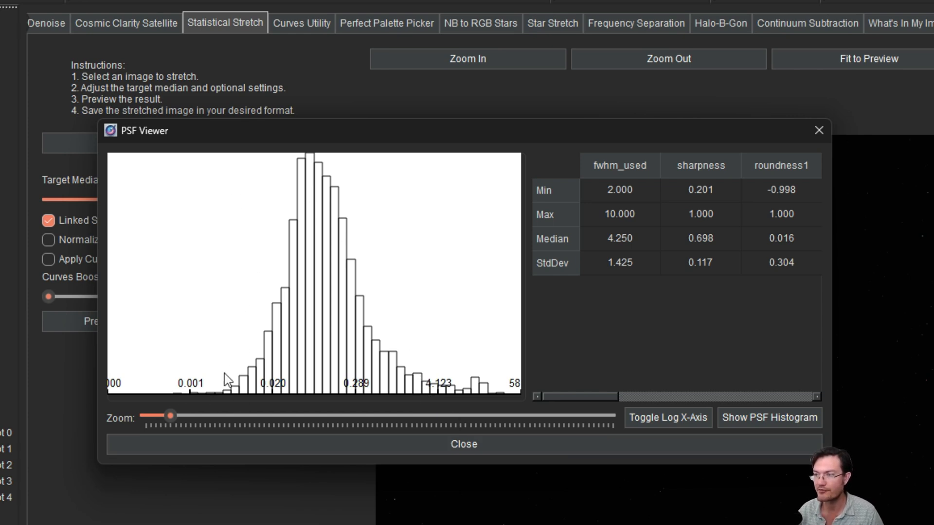
pyautogui.moveTo(356, 360)
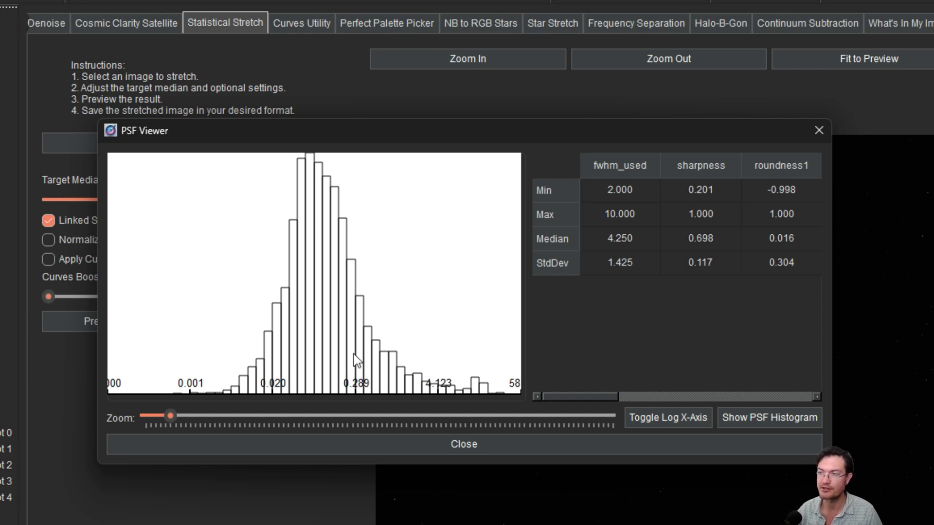
pyautogui.moveTo(394, 356)
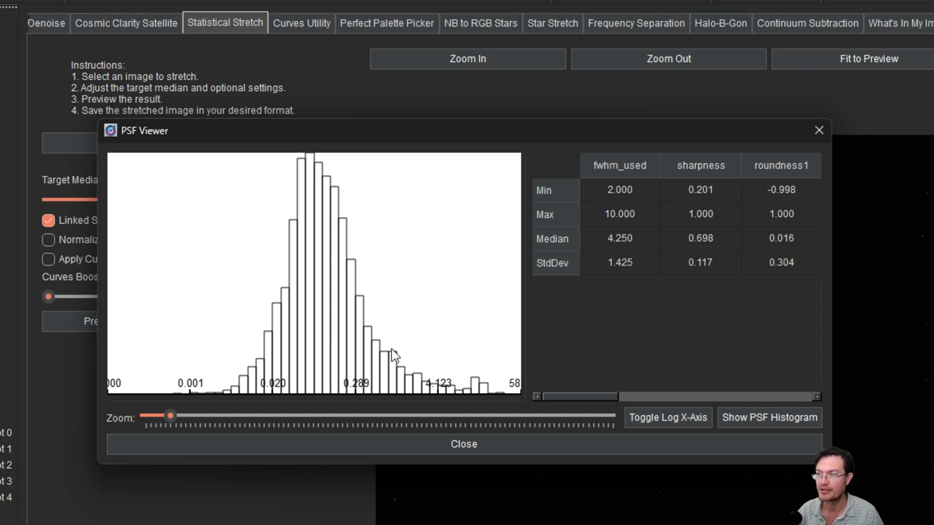
pyautogui.moveTo(327, 236)
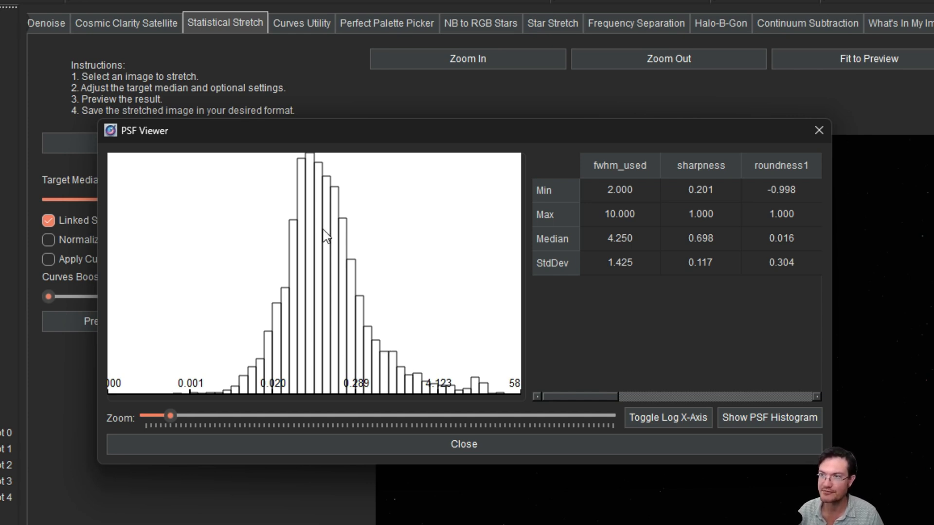
pyautogui.moveTo(606, 349)
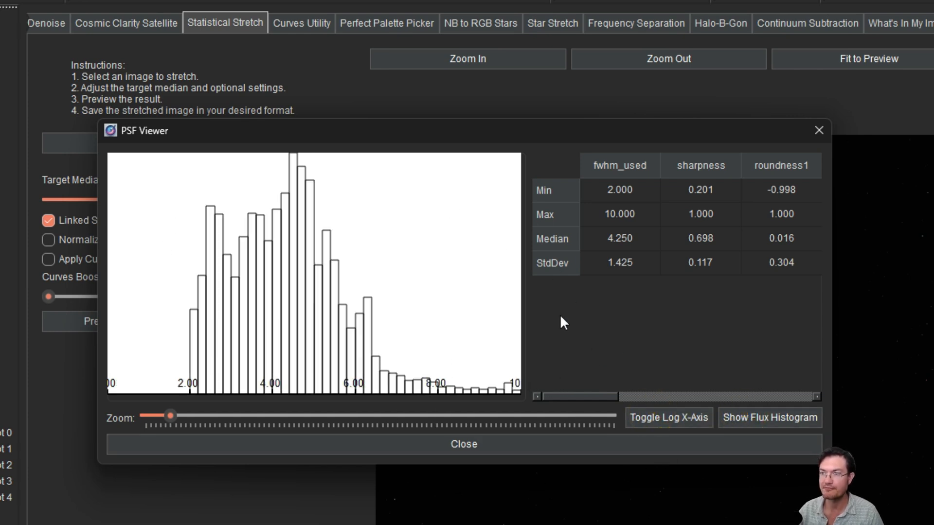
pyautogui.moveTo(250, 330)
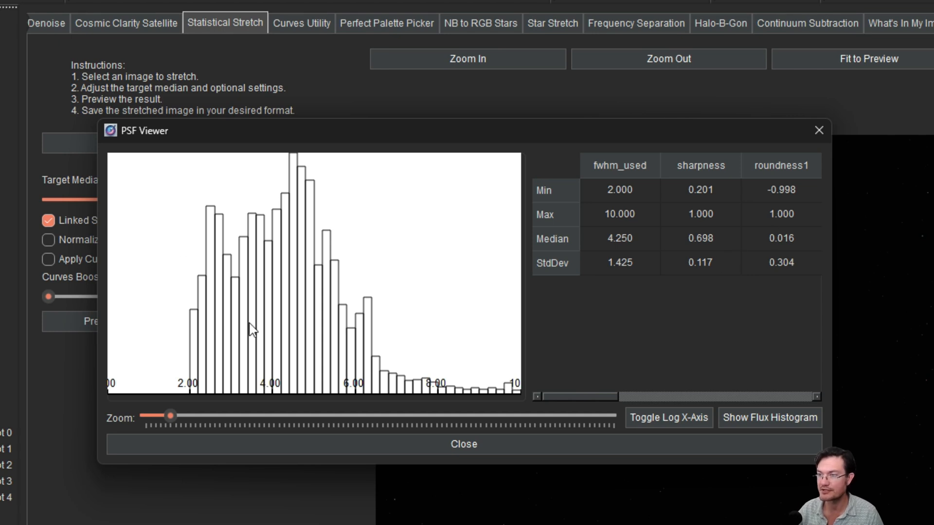
pyautogui.moveTo(818, 130)
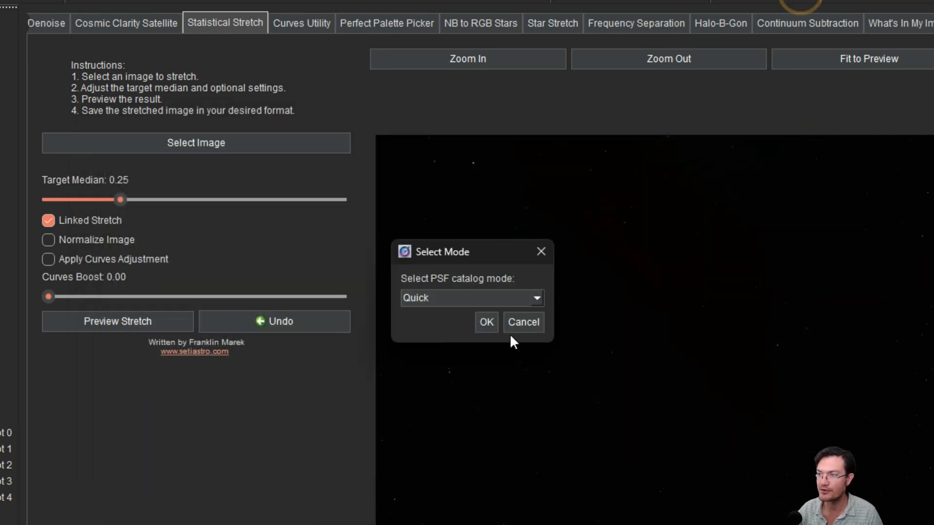
# Step: Confirm Quick mode to build the catalog and show its FWHM histogram (median 4.000)
pyautogui.click(487, 322)
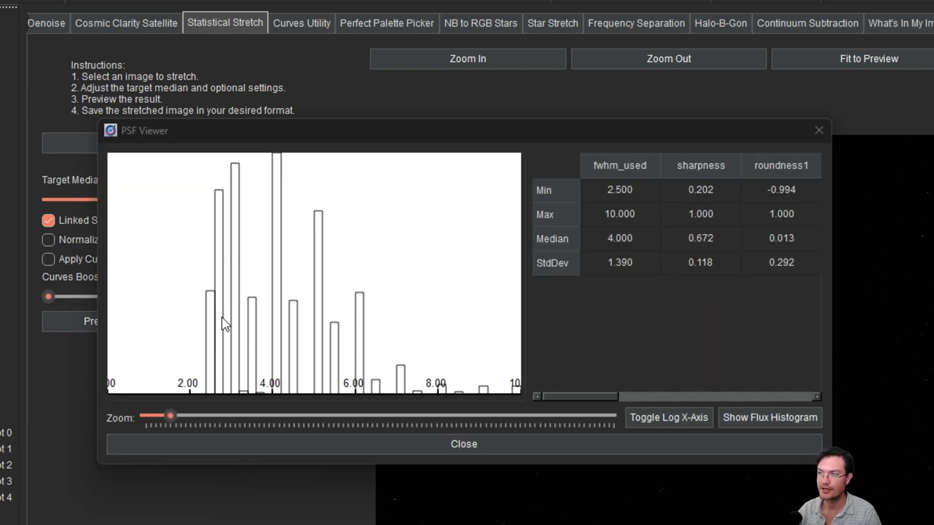
pyautogui.moveTo(218, 240)
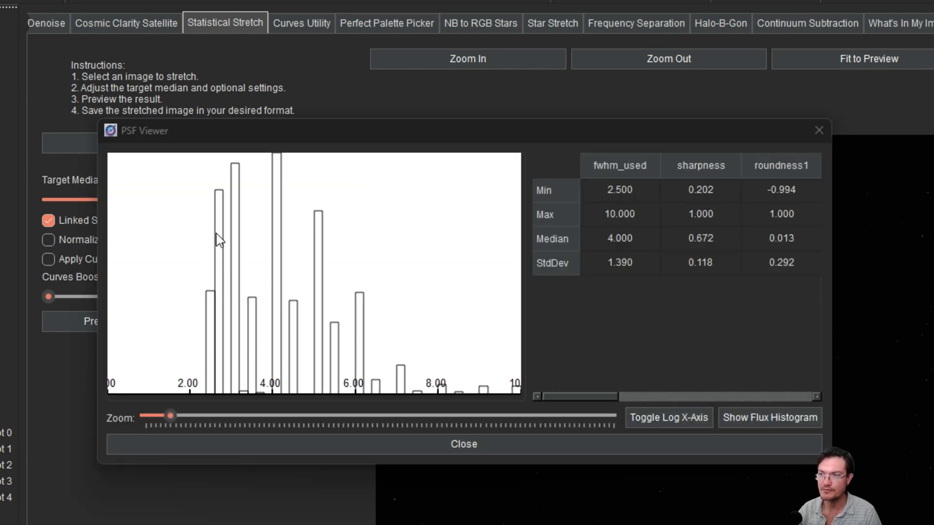
pyautogui.moveTo(472, 387)
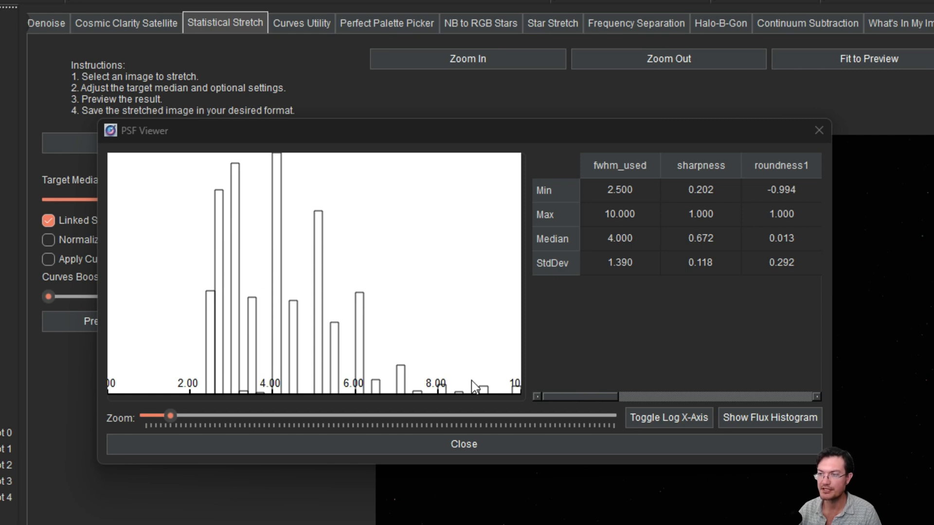
pyautogui.moveTo(447, 408)
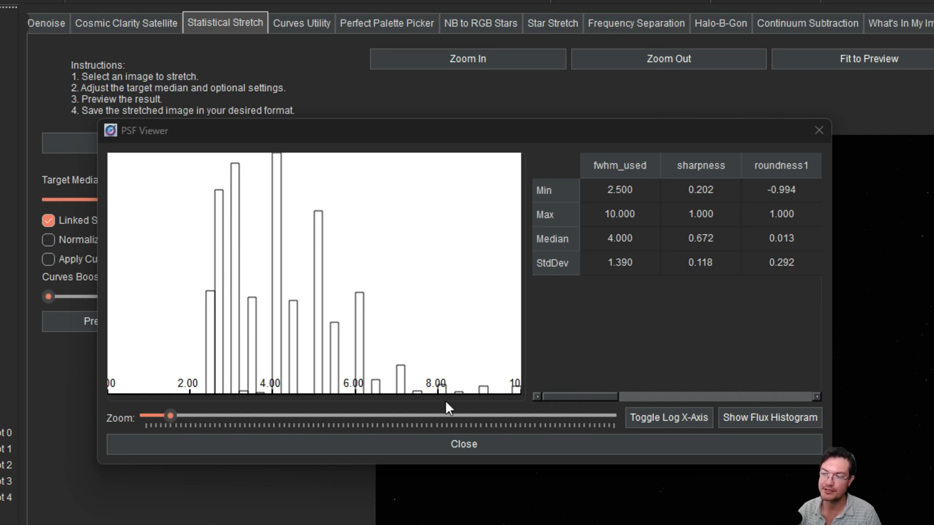
pyautogui.moveTo(443, 397)
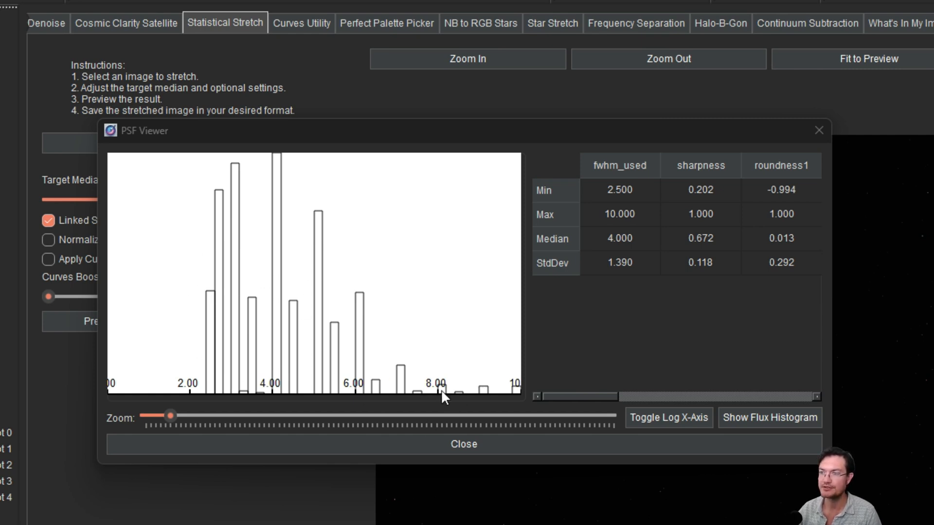
pyautogui.moveTo(649, 248)
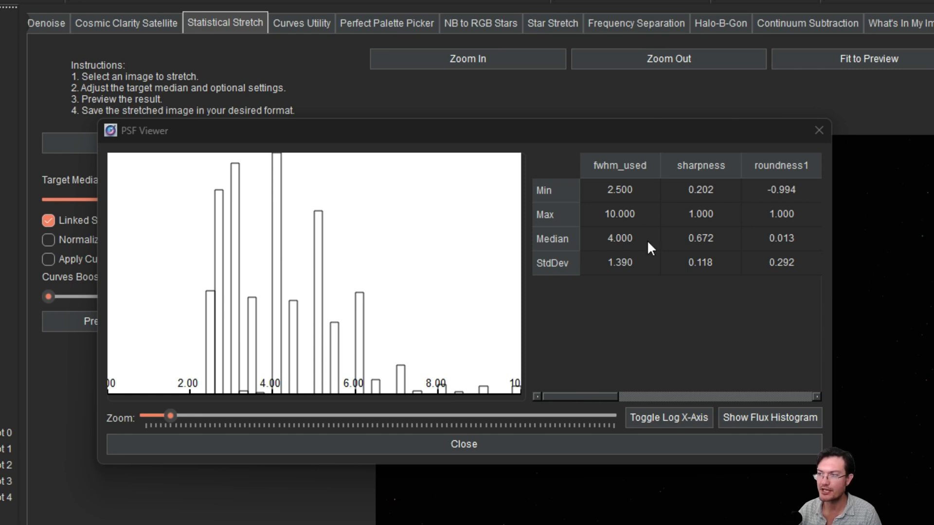
pyautogui.moveTo(620, 247)
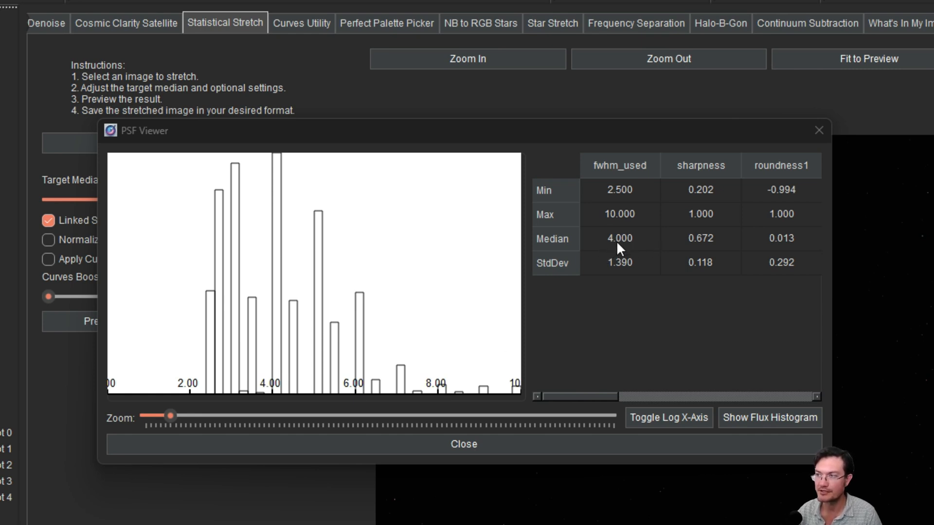
pyautogui.moveTo(268, 357)
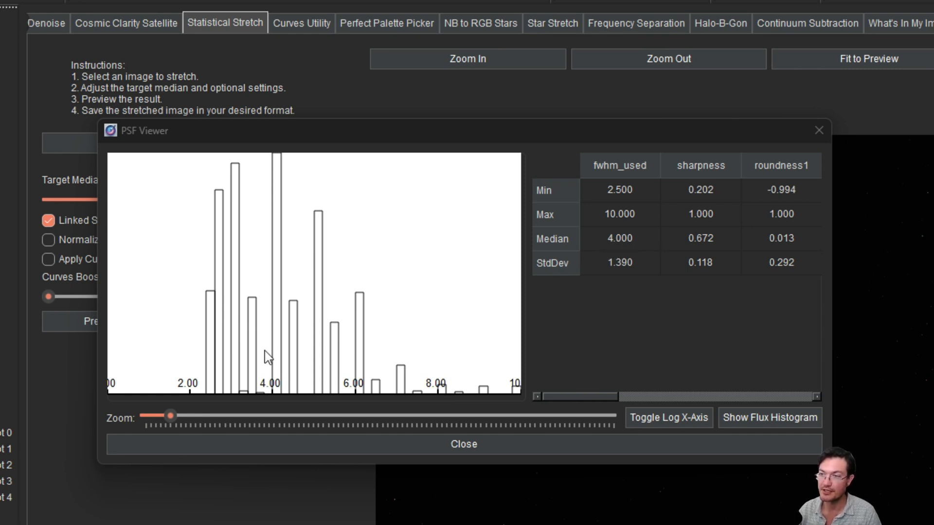
pyautogui.moveTo(384, 274)
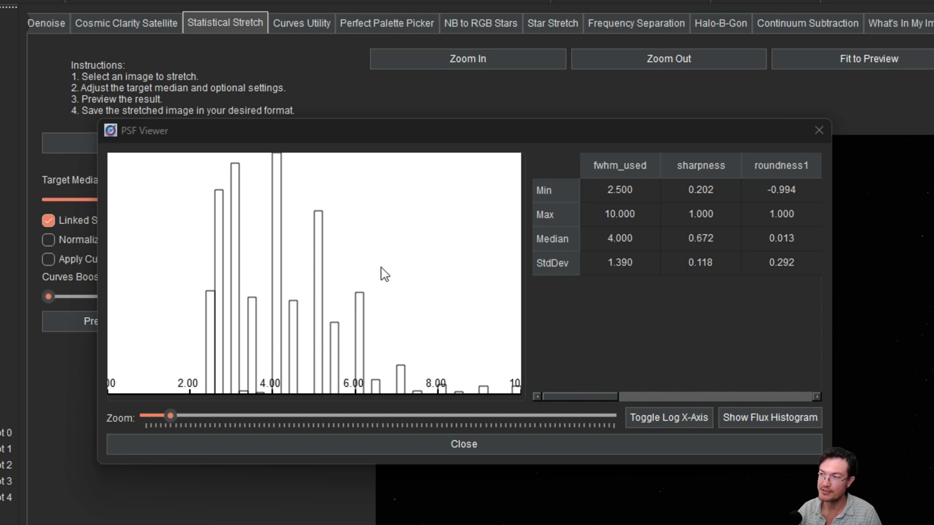
pyautogui.click(769, 418)
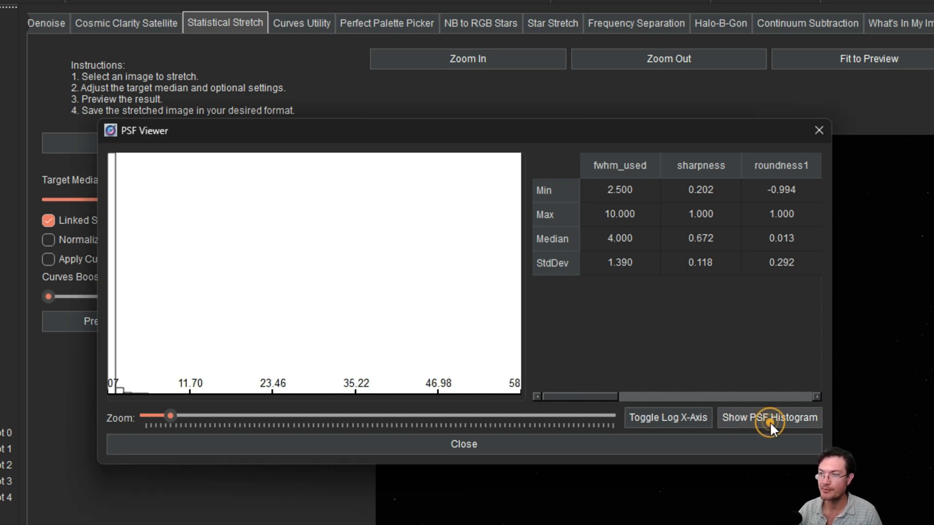
pyautogui.click(768, 417)
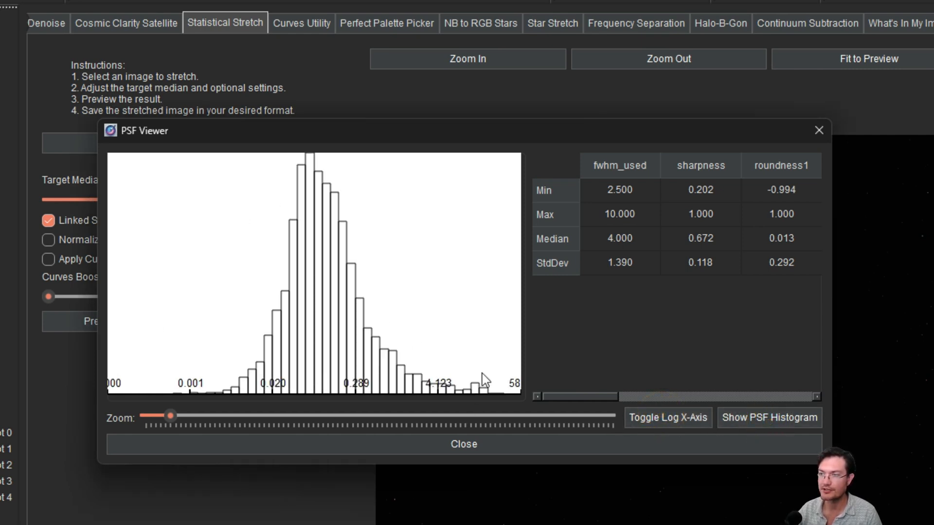
pyautogui.click(668, 417)
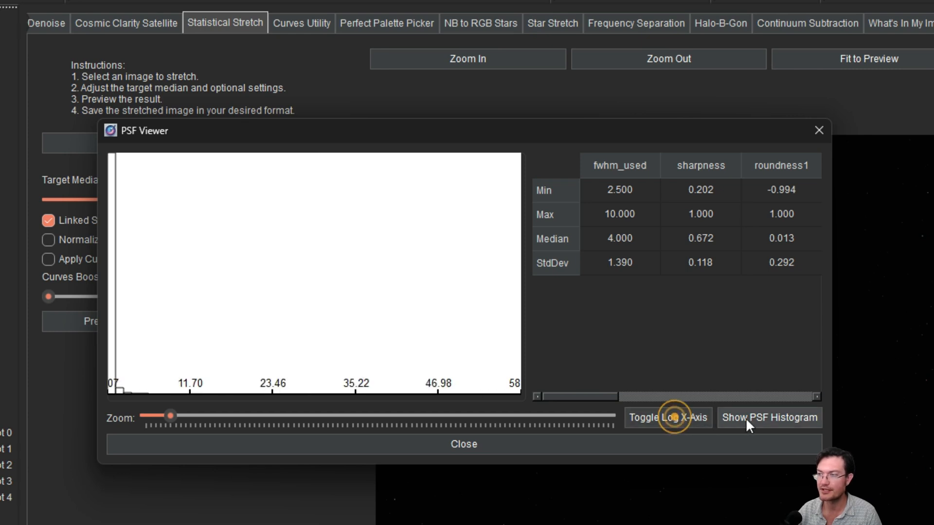
pyautogui.click(768, 417)
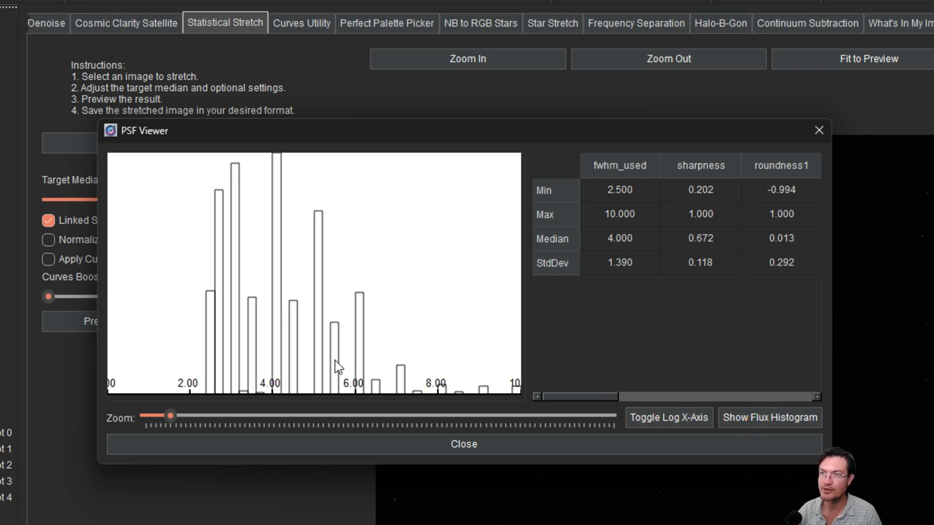
pyautogui.moveTo(354, 370)
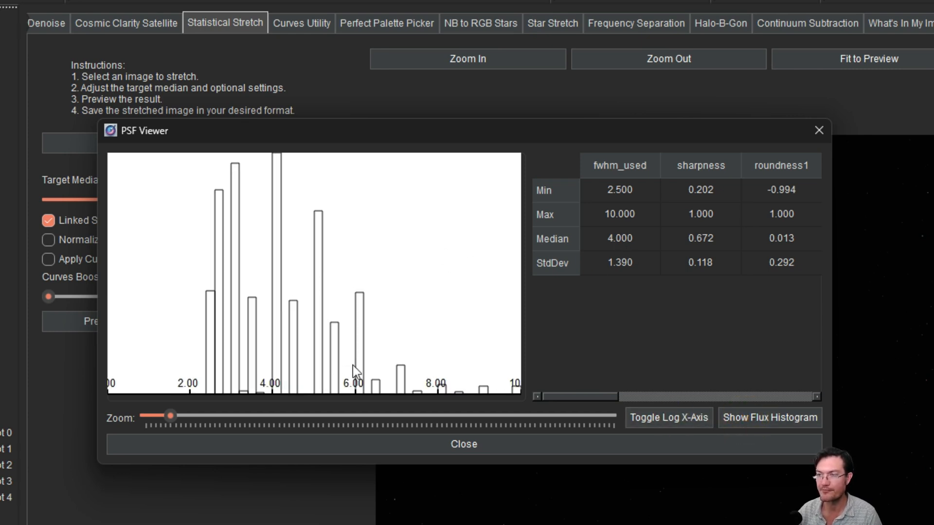
pyautogui.moveTo(349, 372)
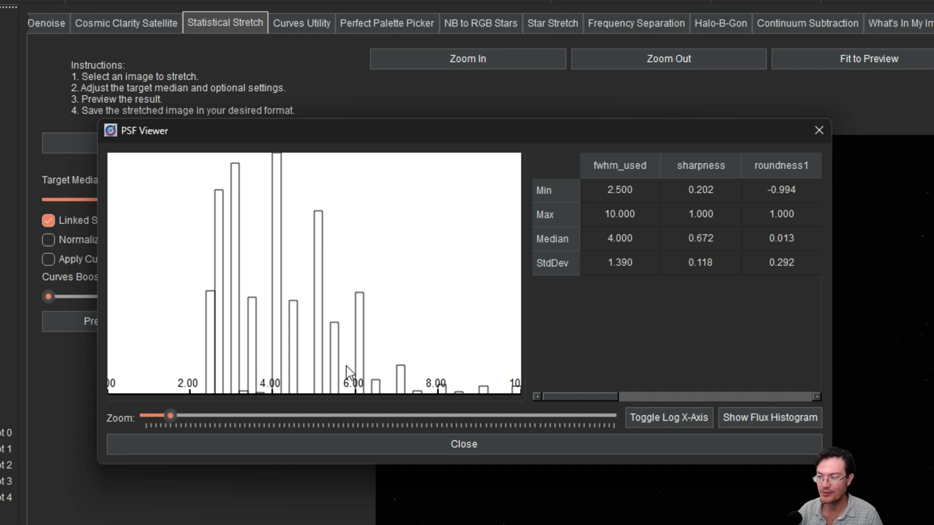
pyautogui.moveTo(339, 373)
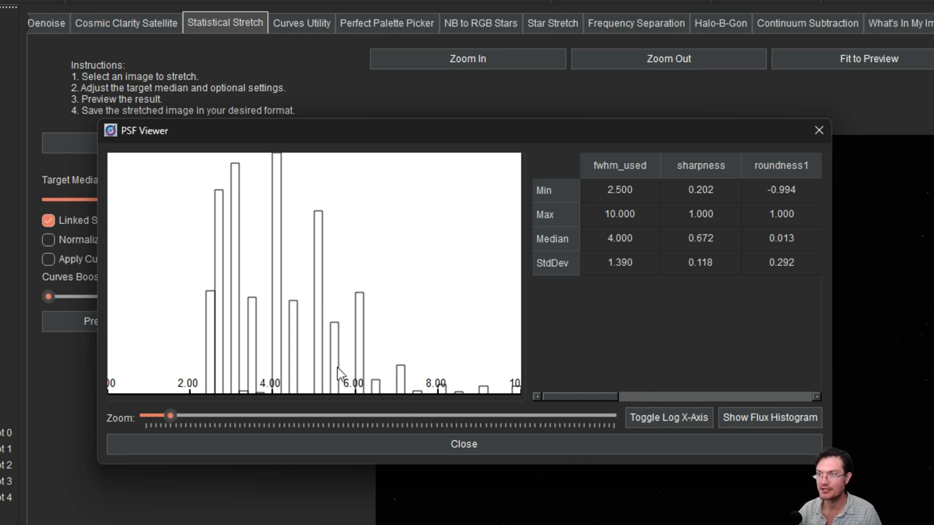
pyautogui.moveTo(243, 264)
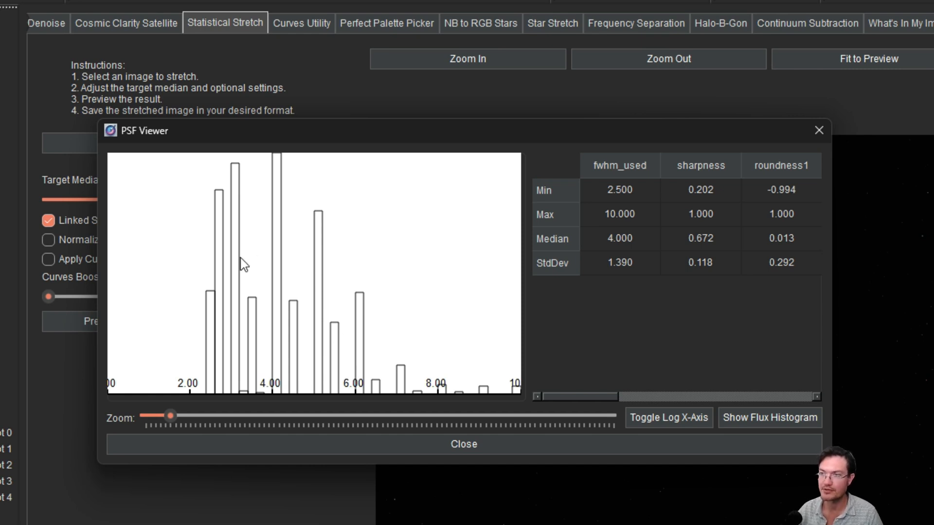
pyautogui.moveTo(216, 367)
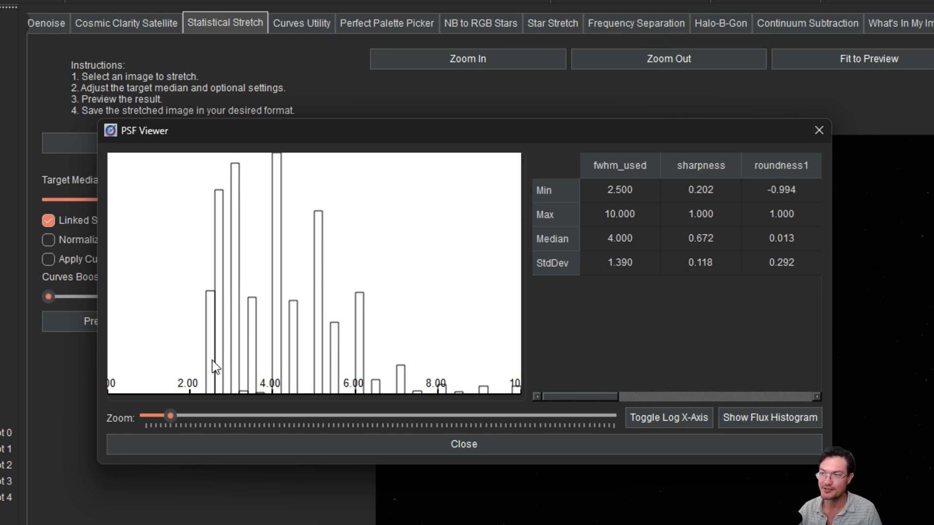
pyautogui.moveTo(445, 374)
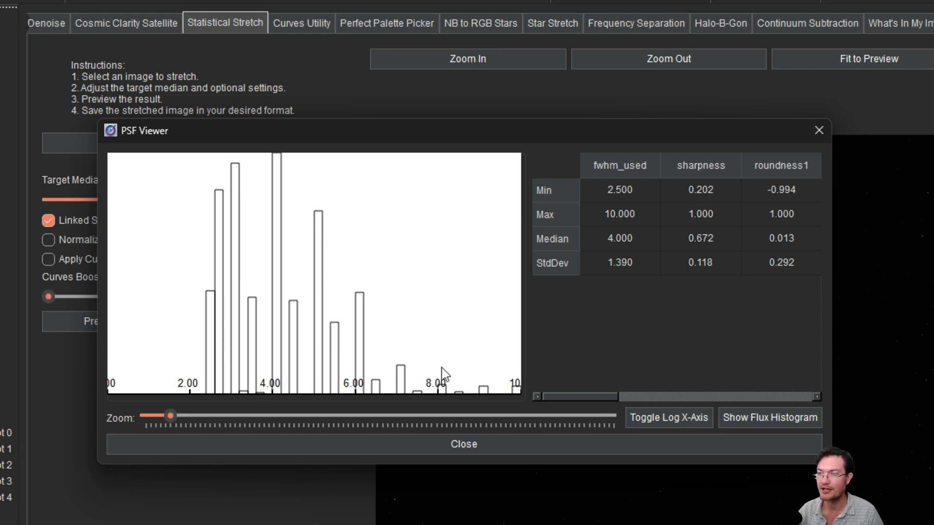
pyautogui.moveTo(449, 371)
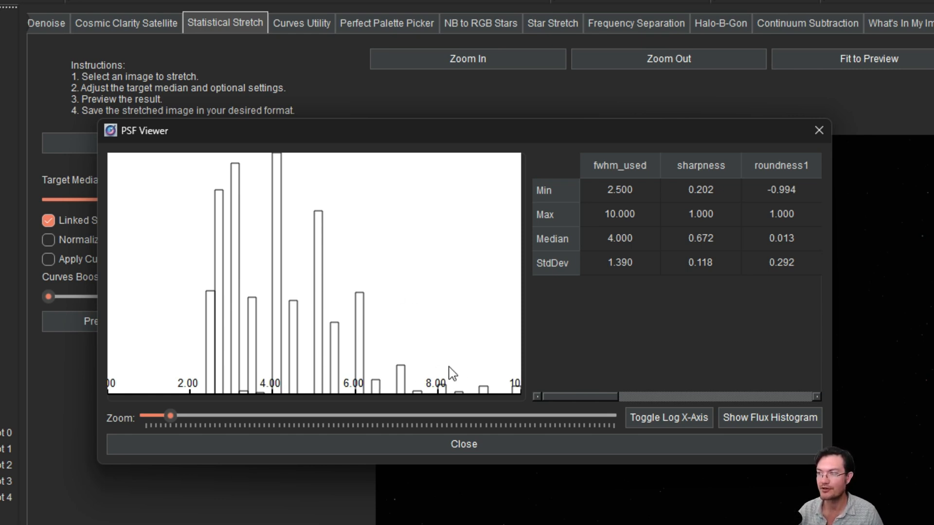
pyautogui.moveTo(818, 131)
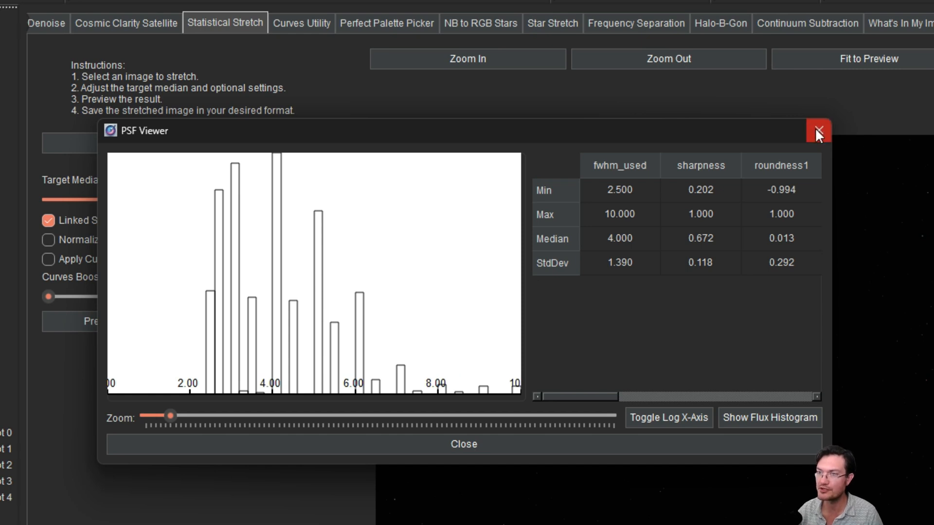
# Step: Close the PSF Viewer, returning to the Statistical Stretch tool with the star image
pyautogui.click(816, 130)
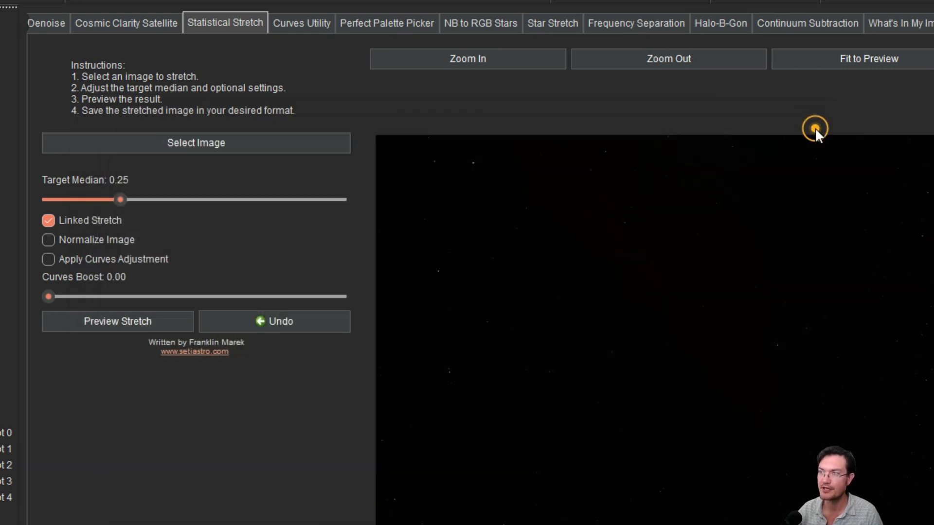
pyautogui.moveTo(129, 320)
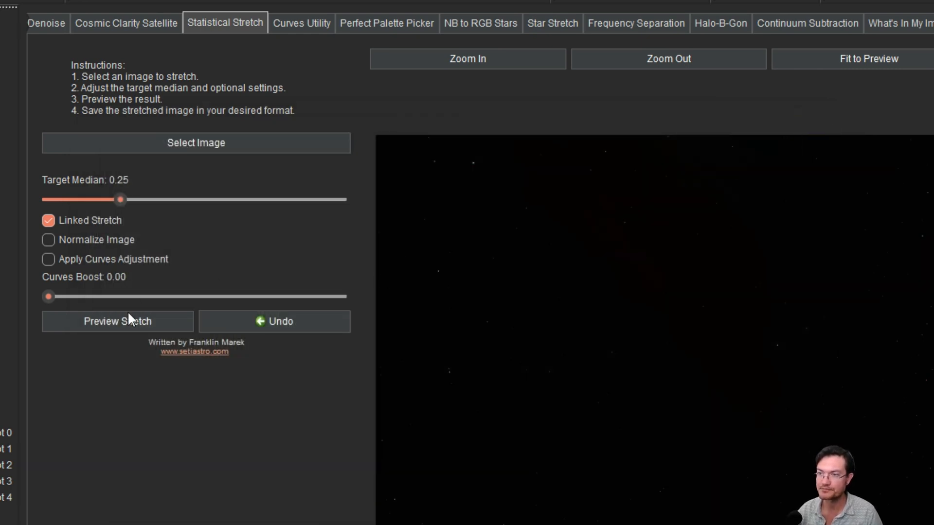
pyautogui.moveTo(118, 322)
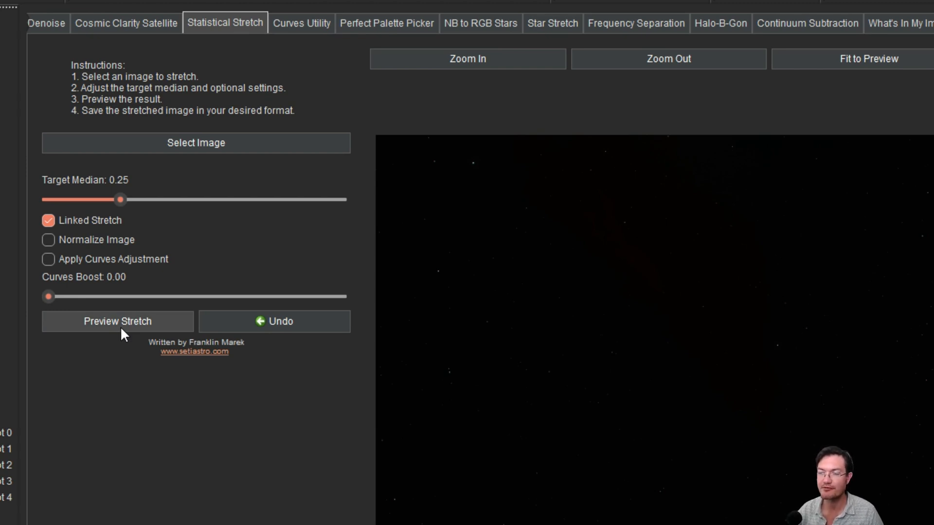
pyautogui.moveTo(214, 268)
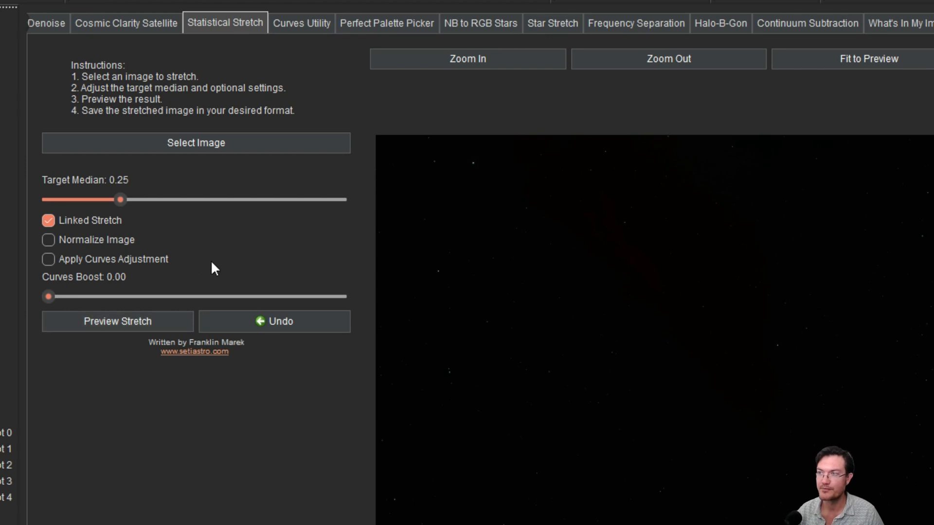
pyautogui.moveTo(303, 230)
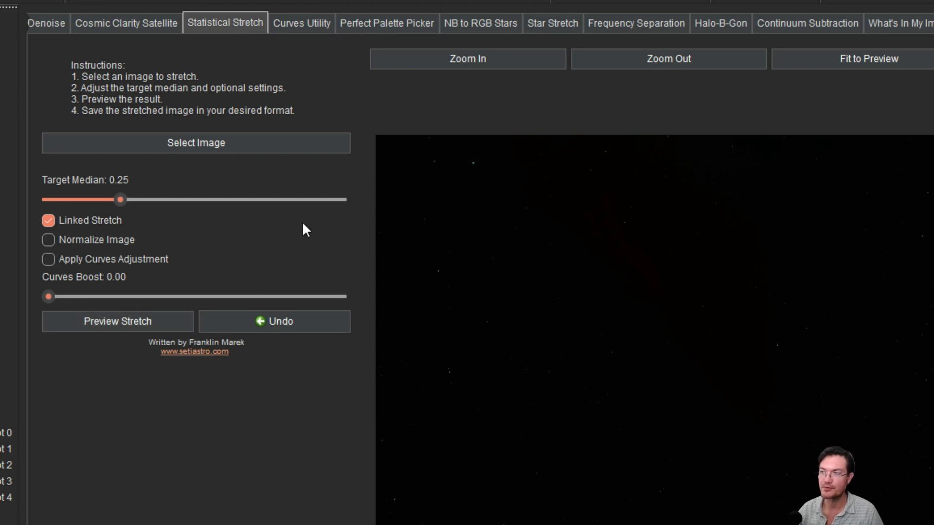